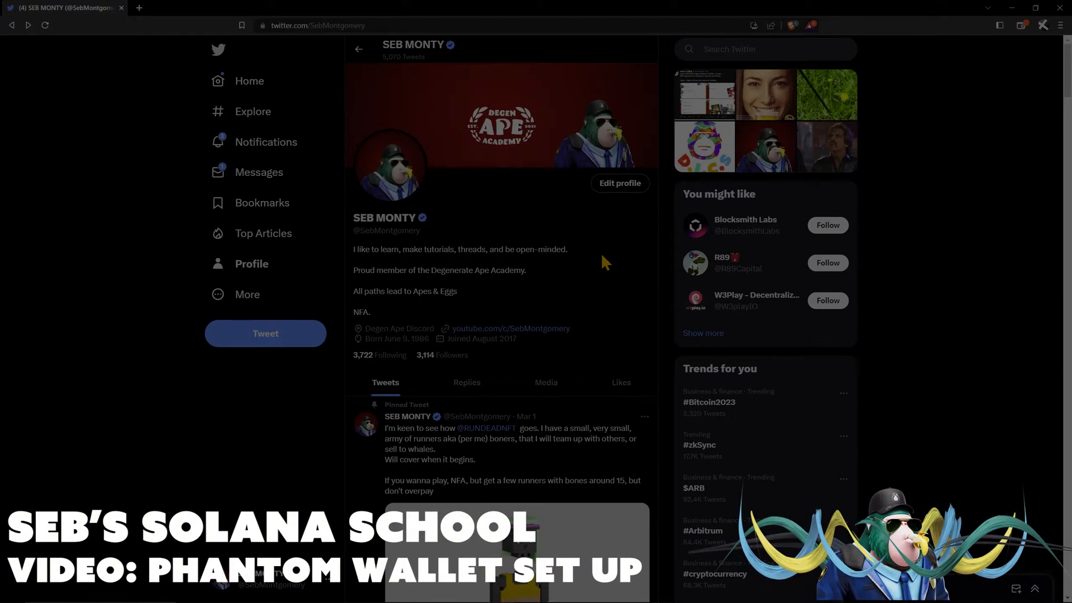
pyautogui.moveTo(572, 184)
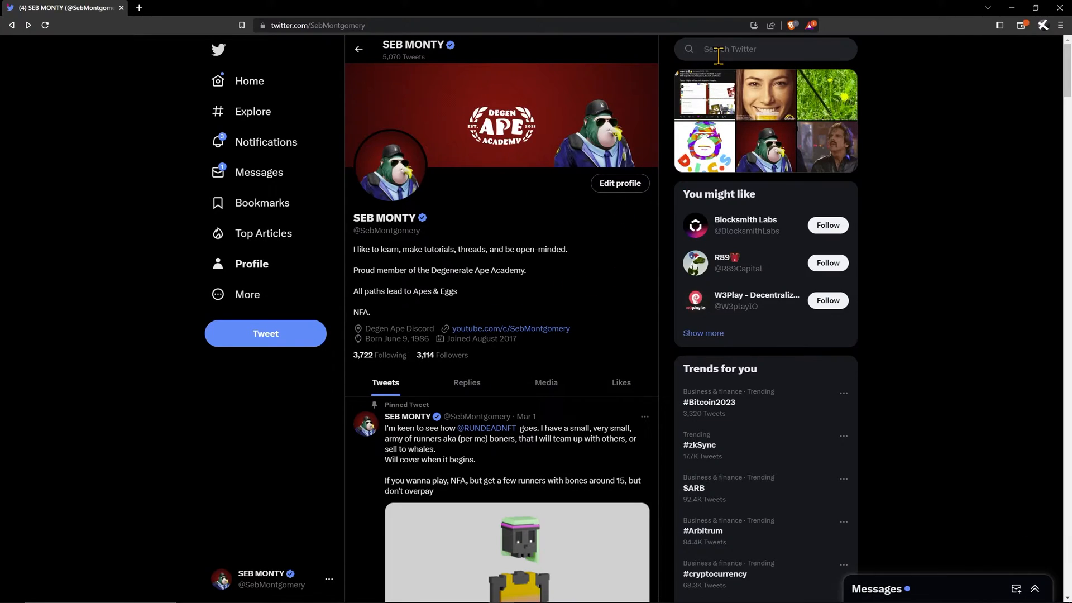
# - Search Twitter for "phantom" and go to the verified Phantom account's profile
pyautogui.click(751, 48)
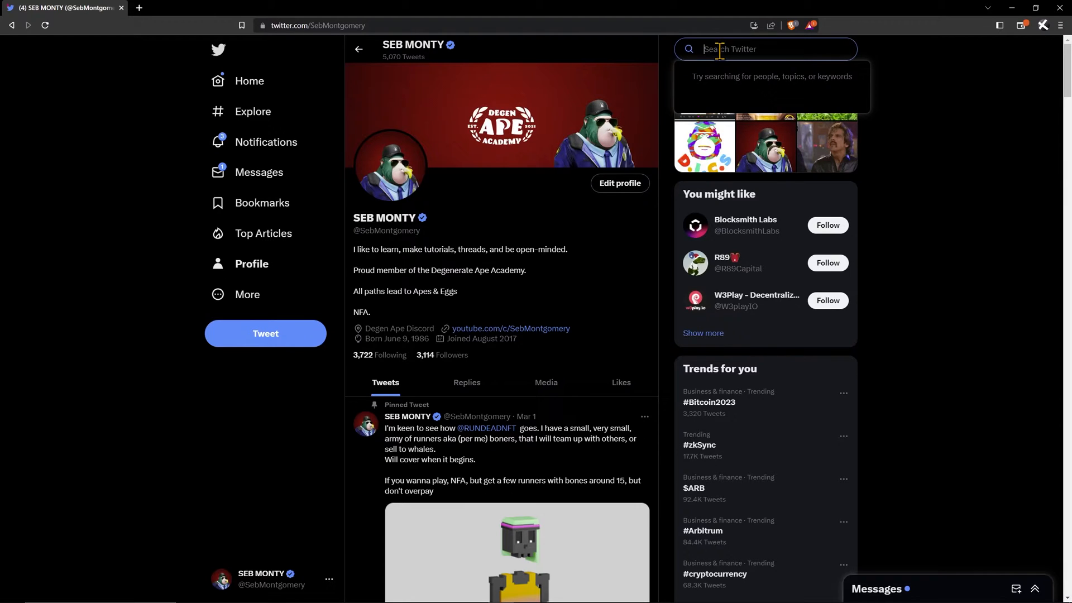
pyautogui.write('phantom')
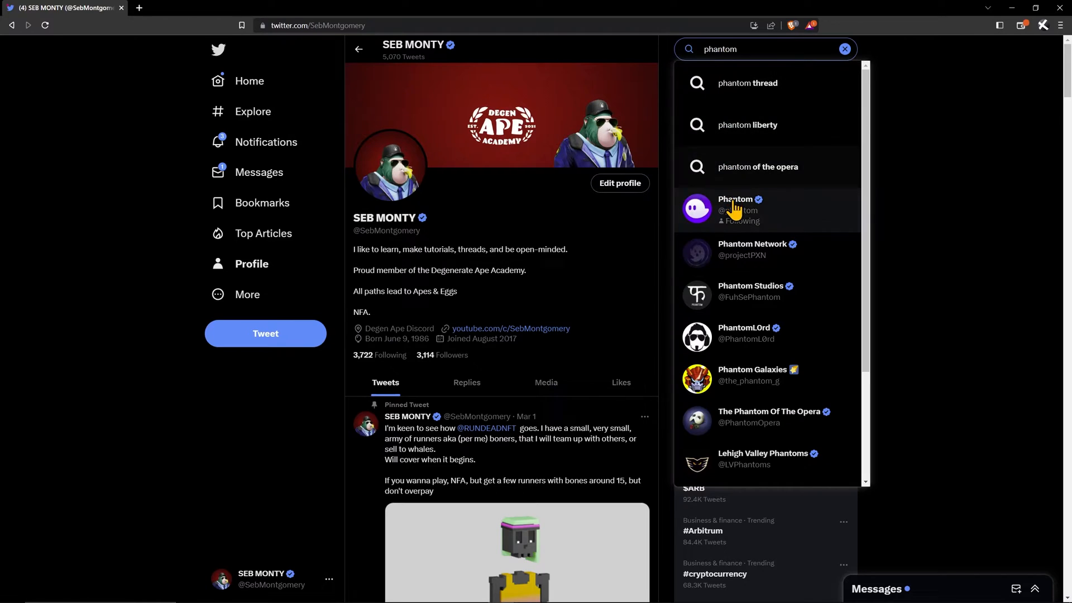
pyautogui.click(736, 209)
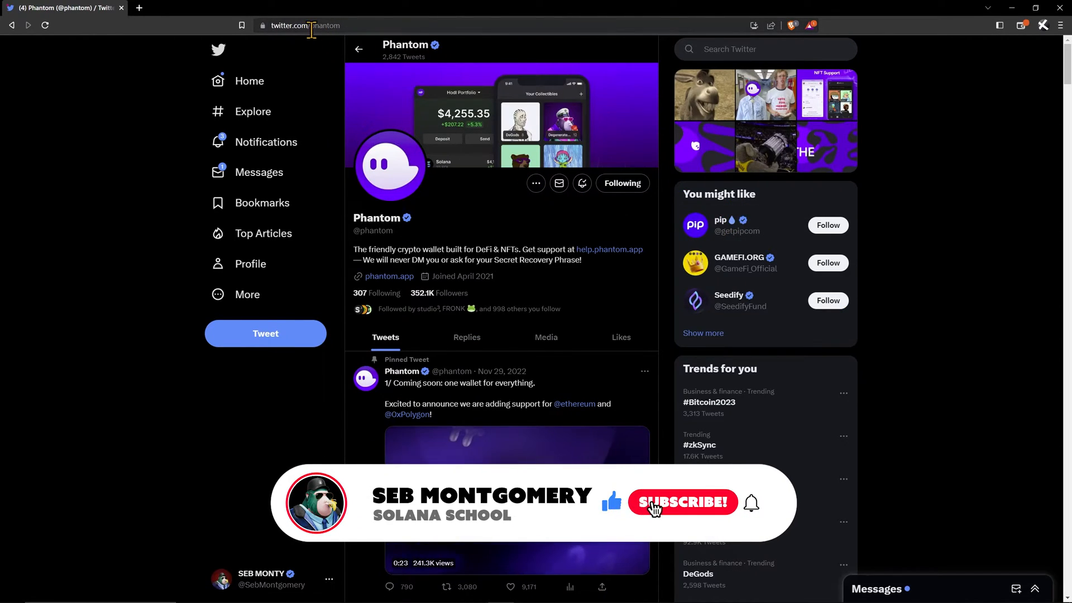
pyautogui.click(682, 502)
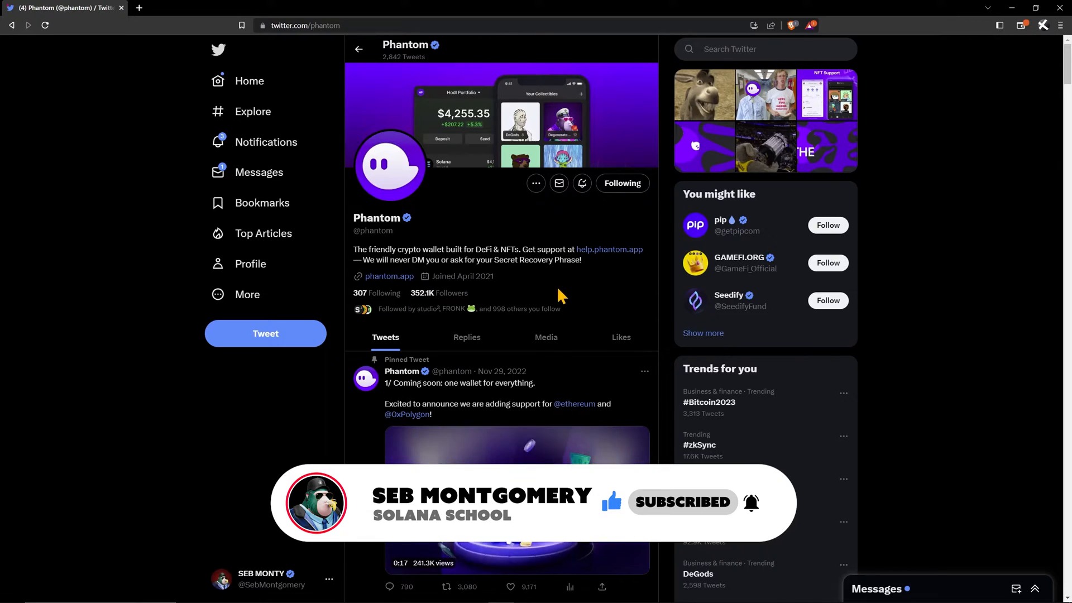
pyautogui.moveTo(428, 283)
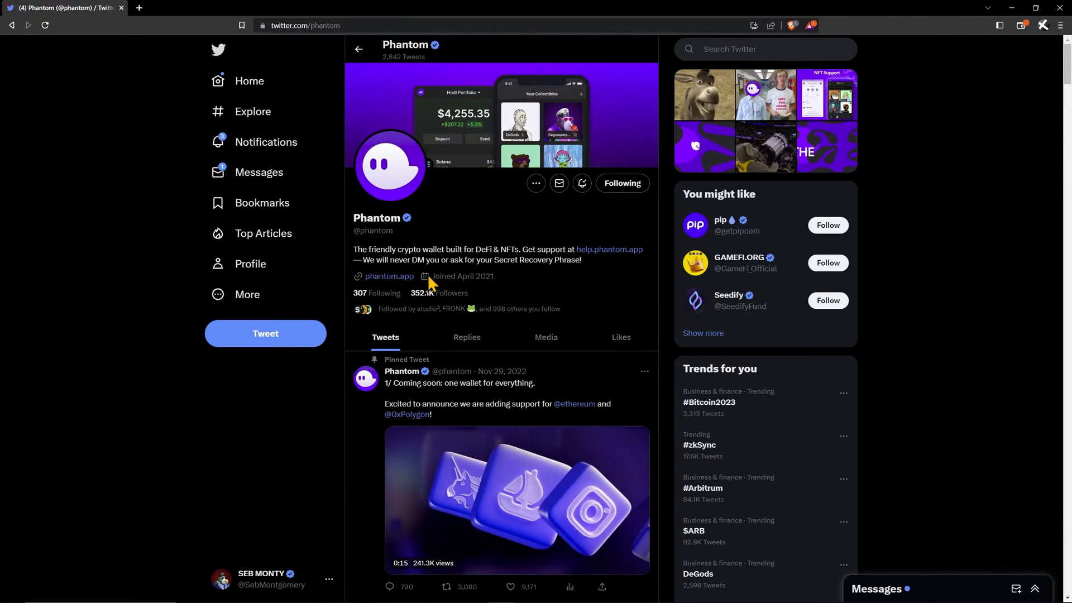
pyautogui.moveTo(454, 300)
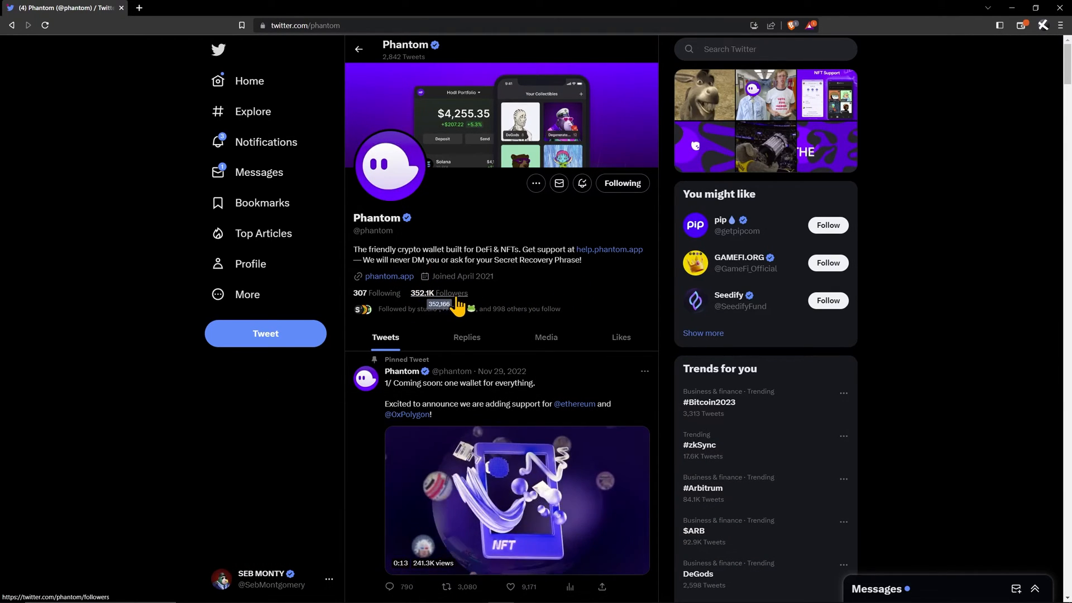
pyautogui.moveTo(513, 296)
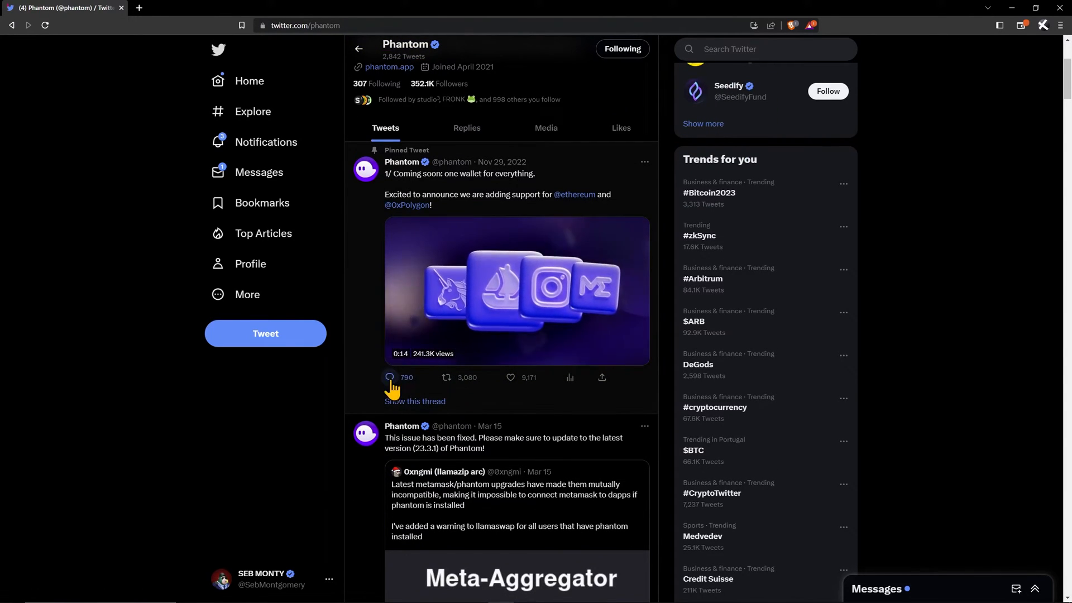
pyautogui.click(389, 377)
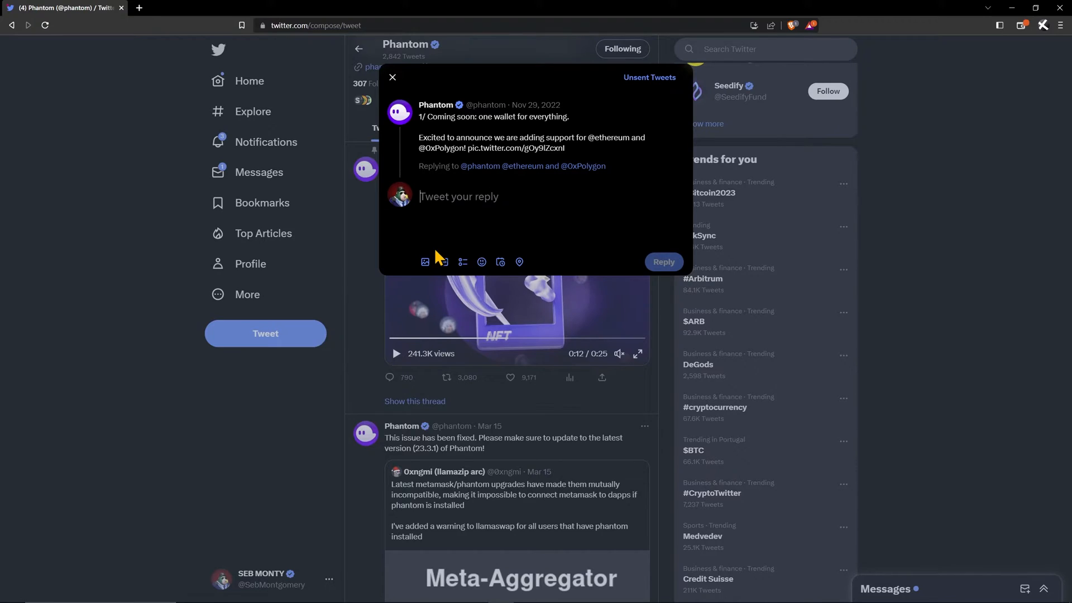
pyautogui.write('cool')
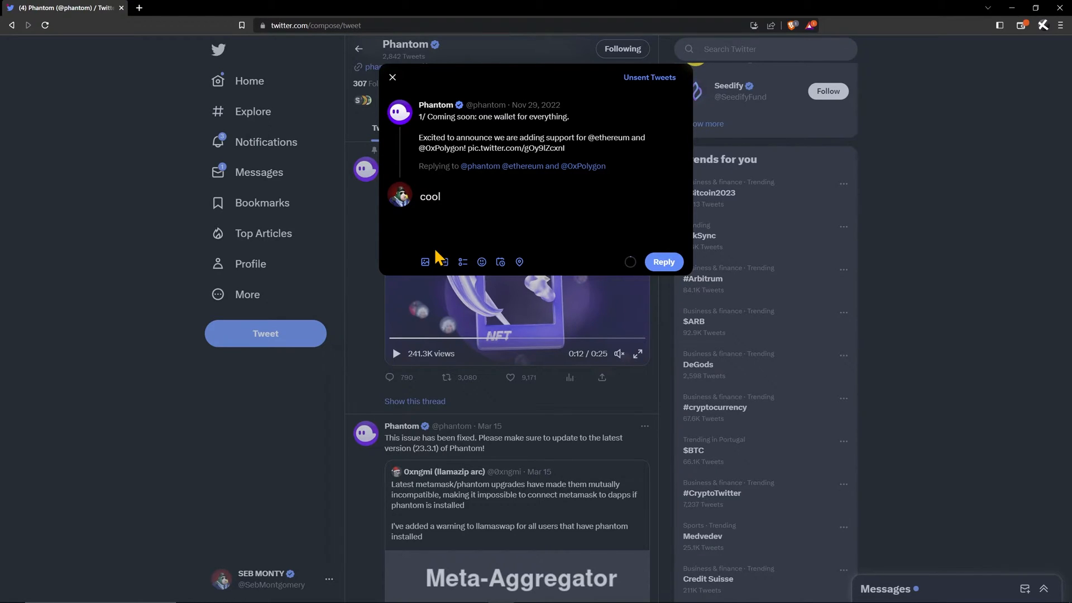
pyautogui.moveTo(404, 101)
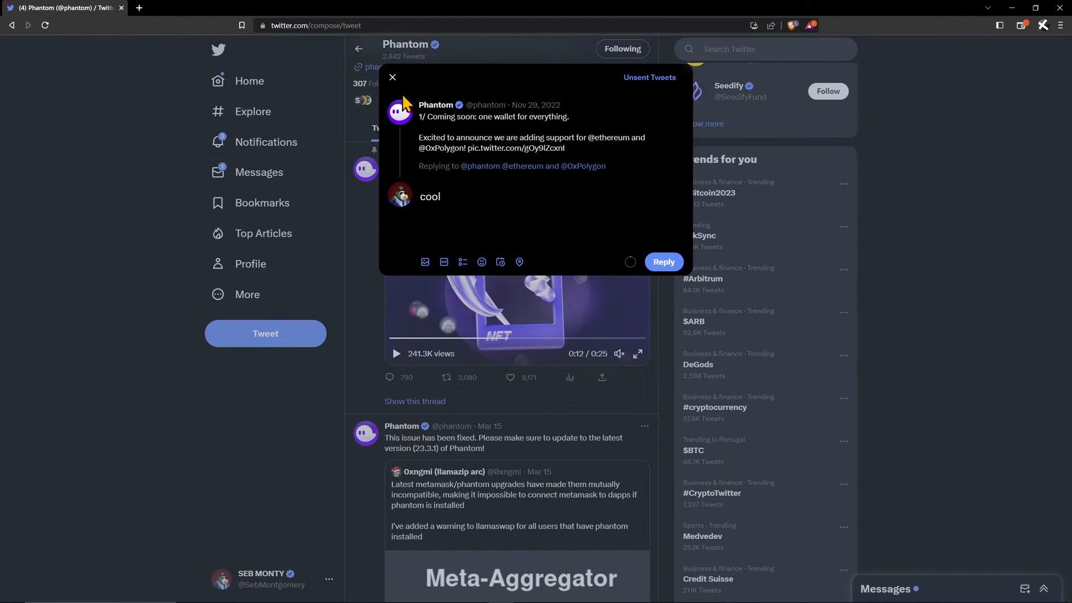
pyautogui.click(392, 77)
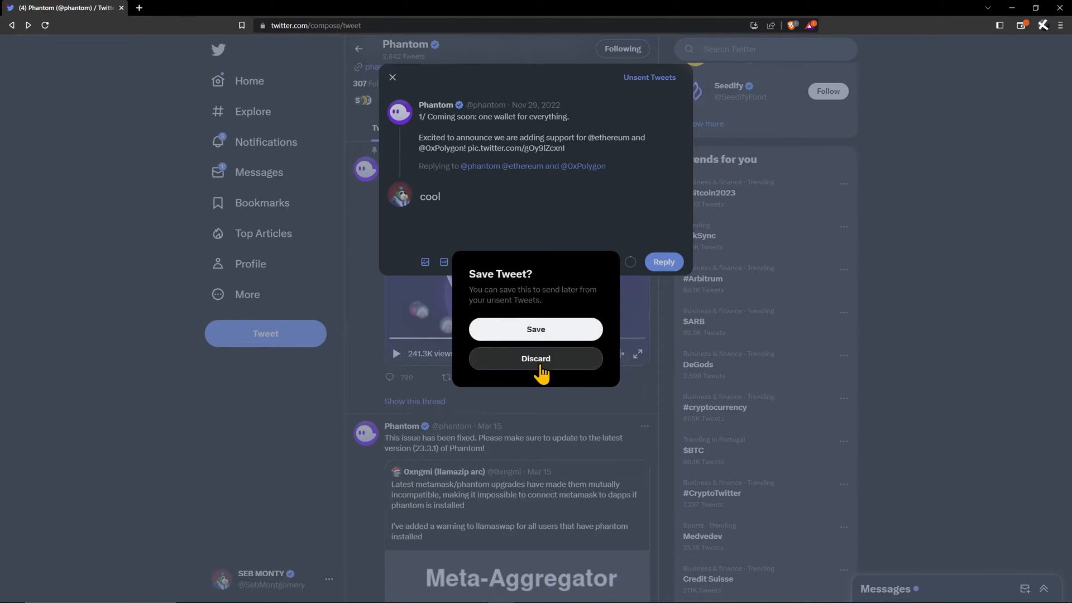
pyautogui.click(535, 359)
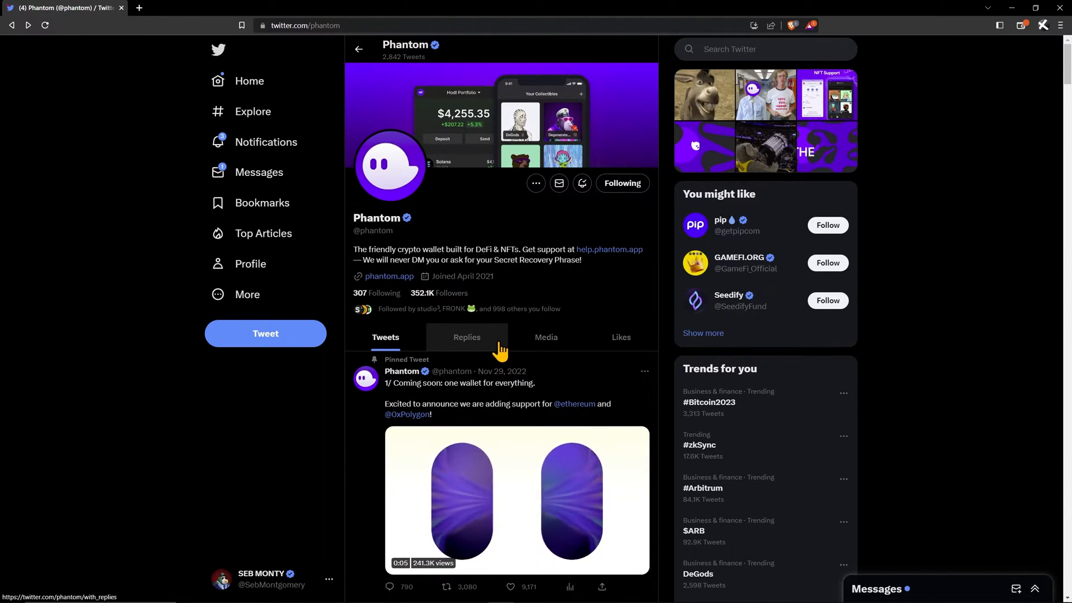
pyautogui.moveTo(468, 301)
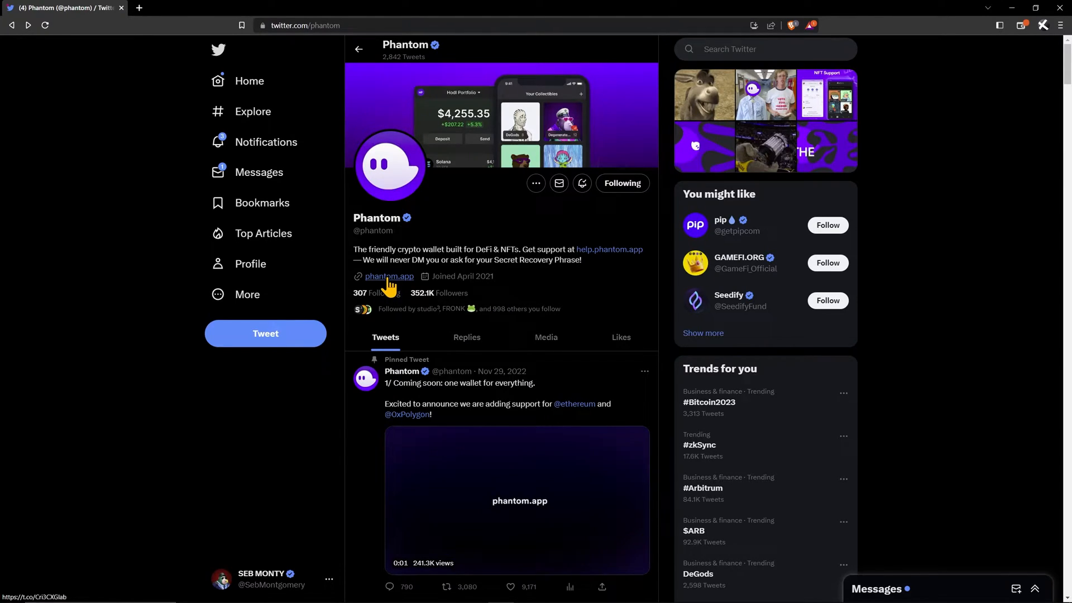
# - Visit phantom.app from the profile and go to its Download page
pyautogui.click(388, 276)
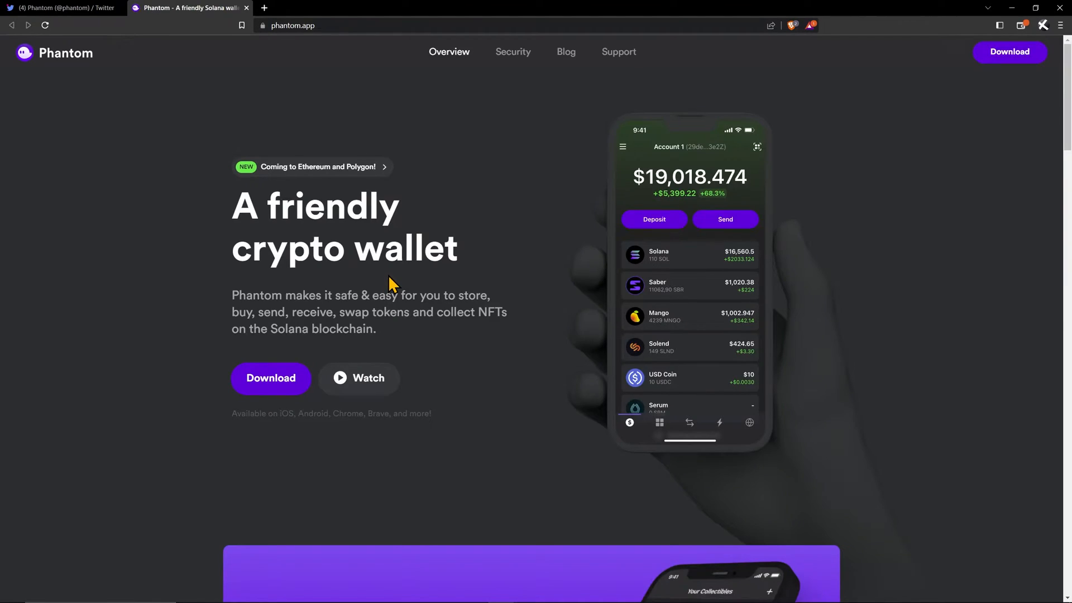
pyautogui.moveTo(408, 266)
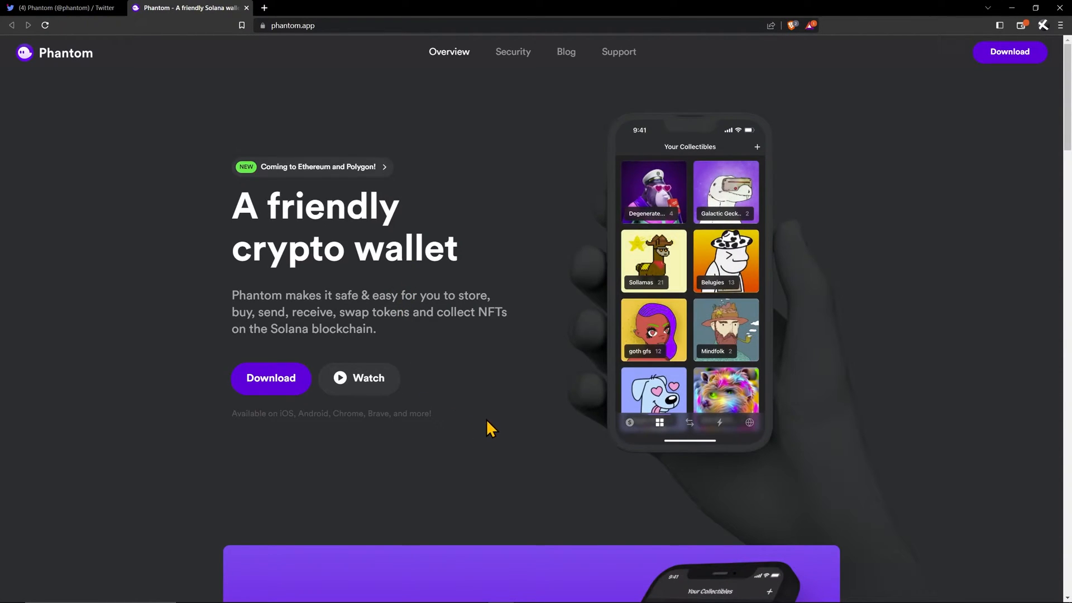
pyautogui.moveTo(327, 53)
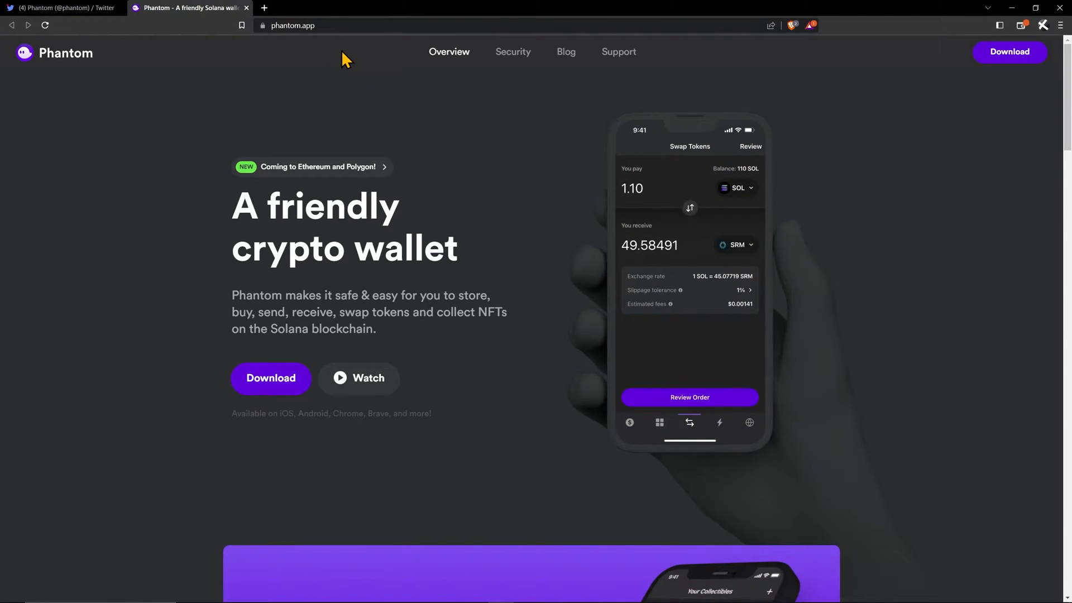
pyautogui.moveTo(550, 150)
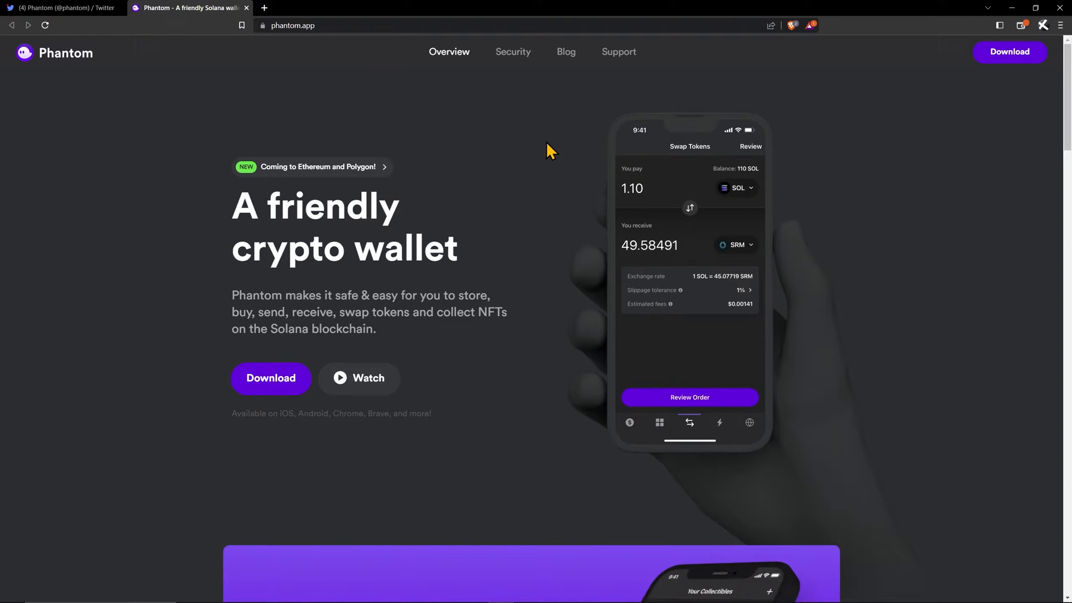
pyautogui.click(749, 422)
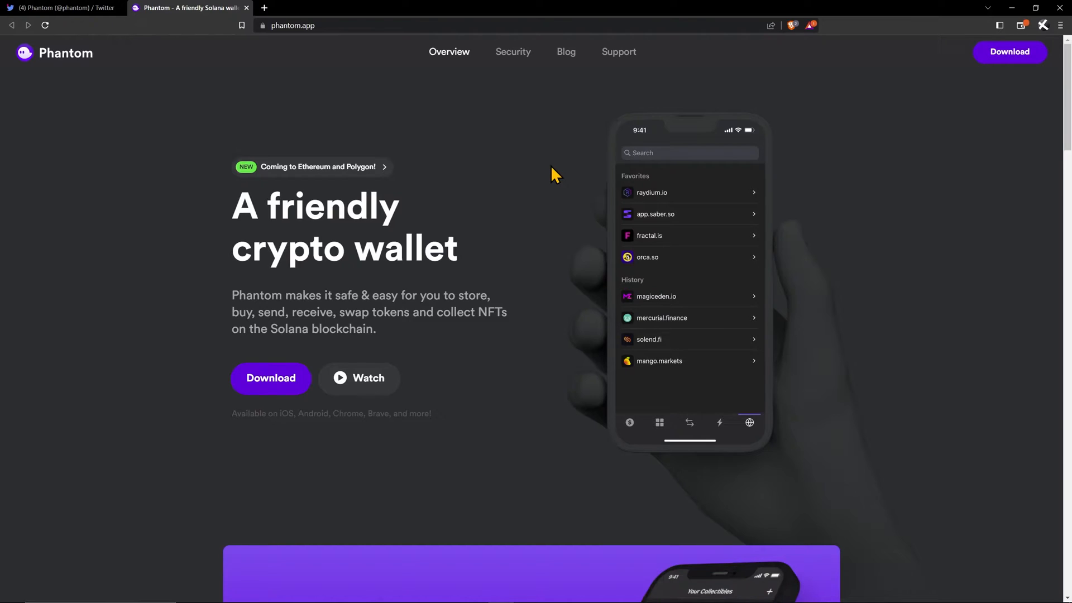
pyautogui.scroll(-3)
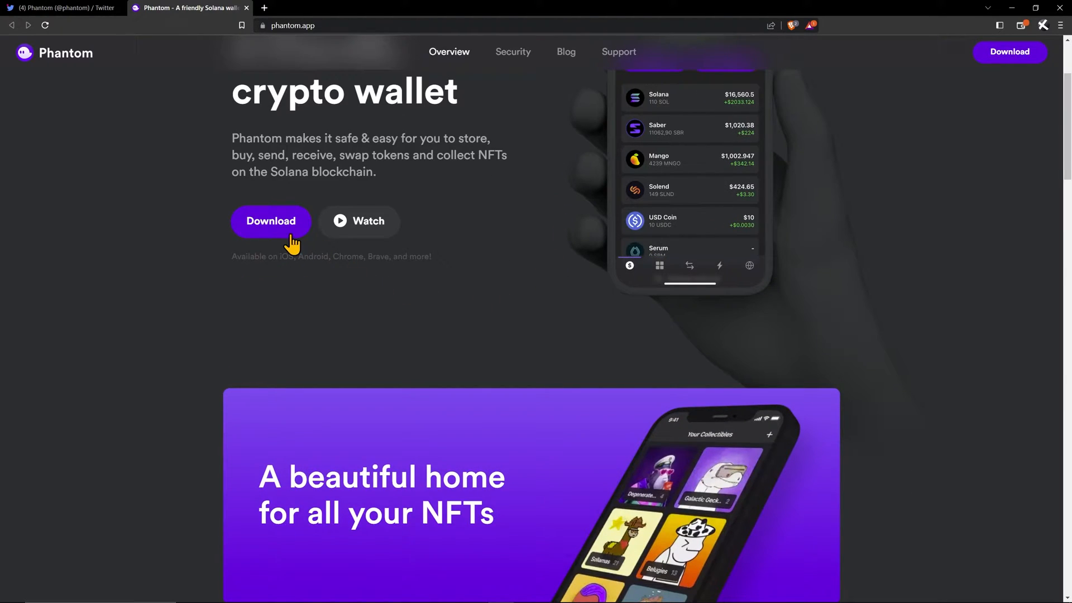
pyautogui.click(270, 221)
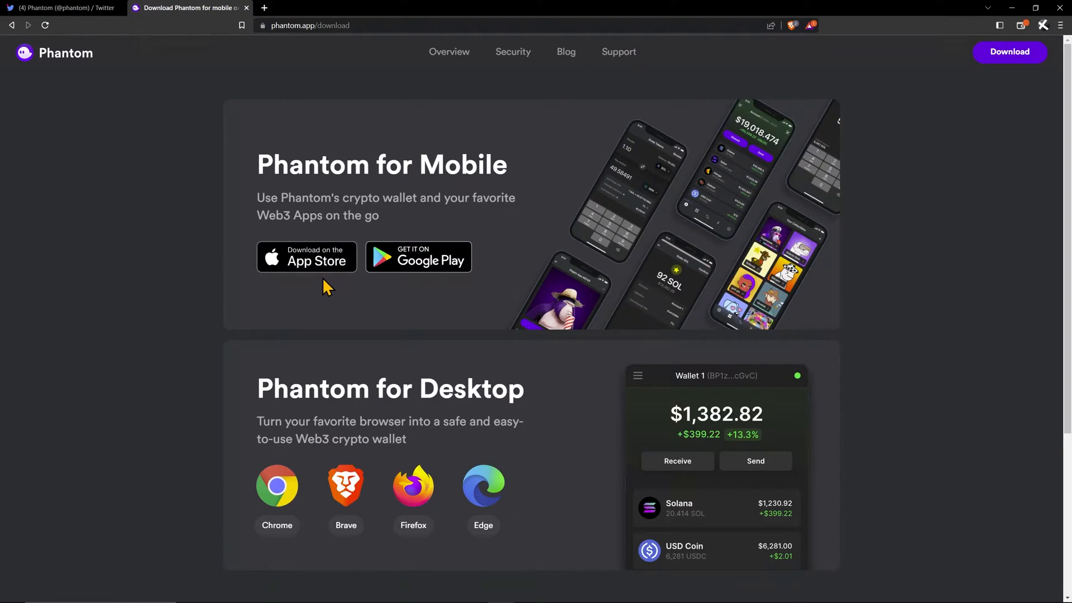
# - Have the Google Play store badge's listing opened in a new tab
pyautogui.rightClick(418, 256)
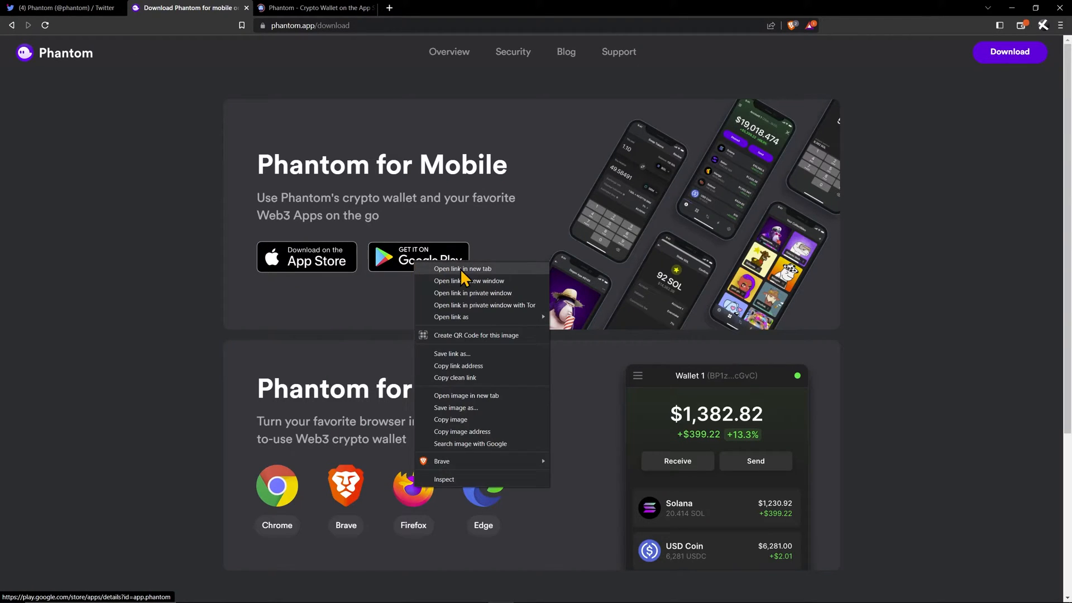
pyautogui.click(462, 268)
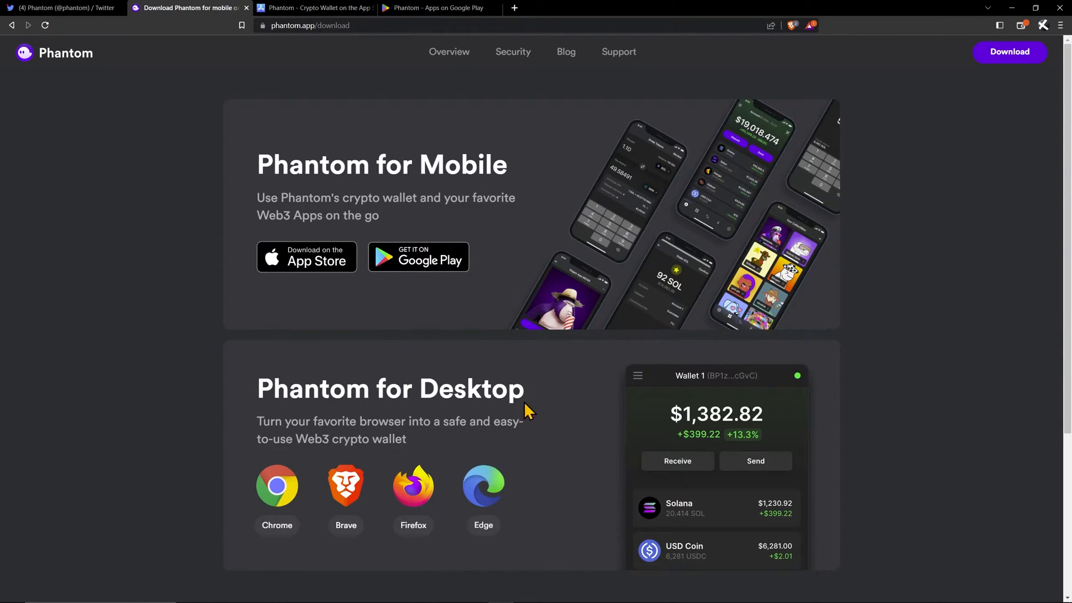
# - Switch to the App Store tab showing the Phantom - Crypto Wallet iPhone listing
pyautogui.click(315, 8)
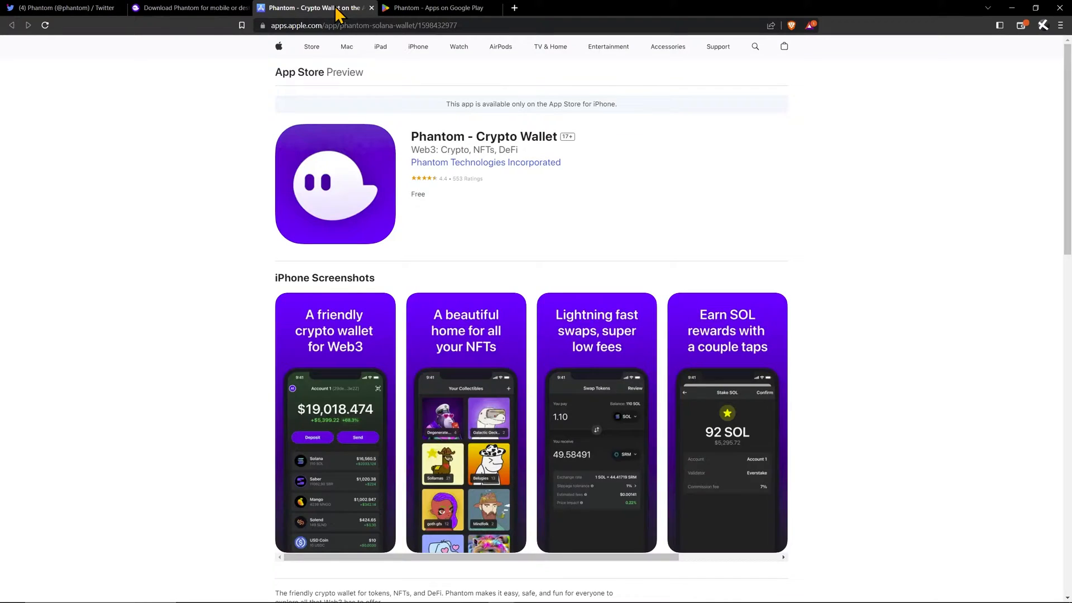
pyautogui.moveTo(441, 191)
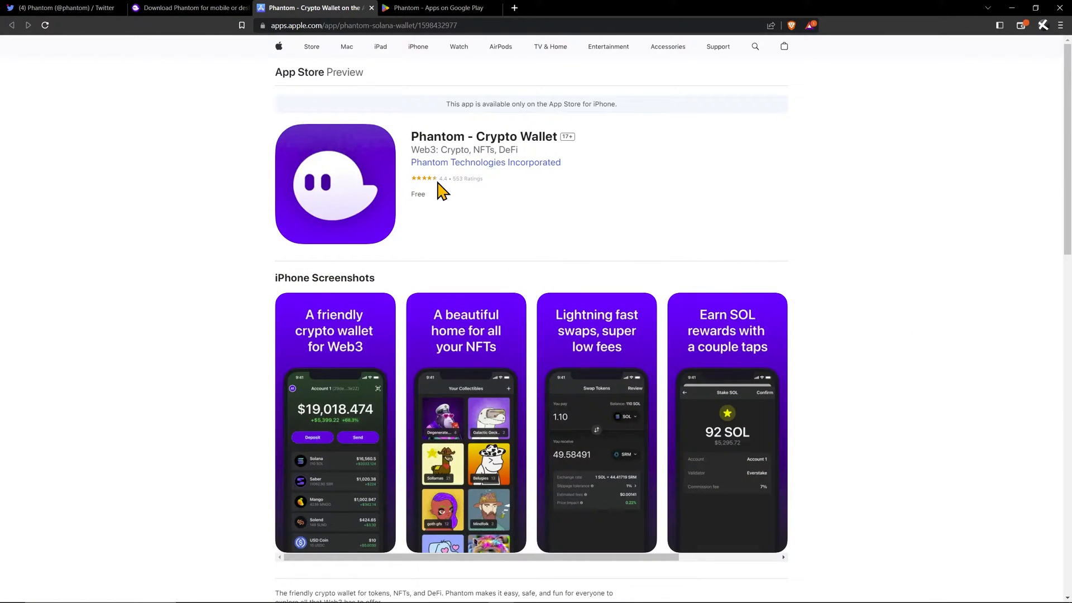
pyautogui.moveTo(437, 208)
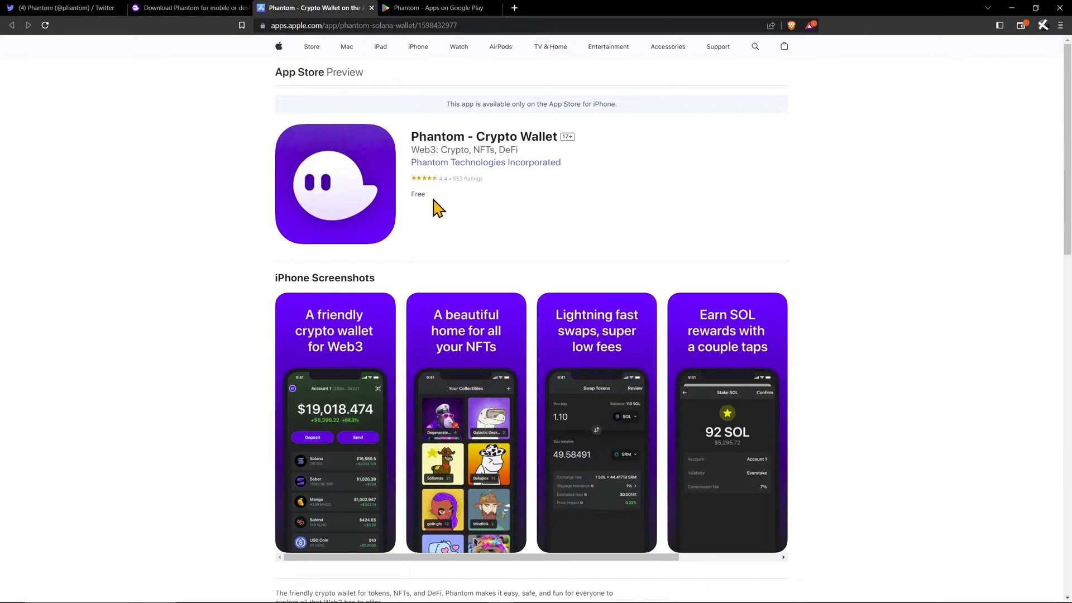
pyautogui.moveTo(458, 193)
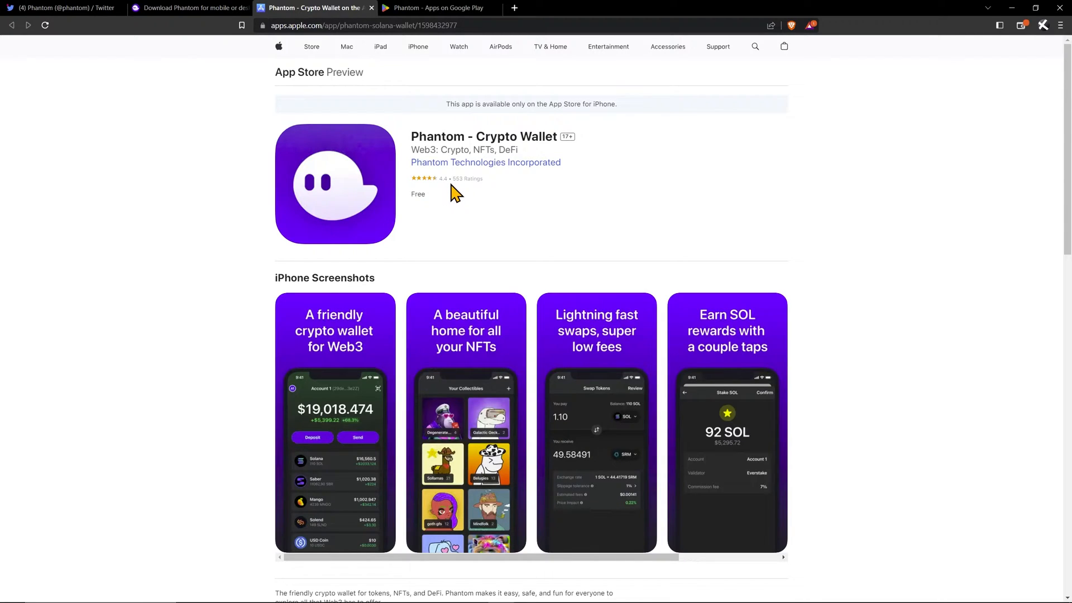
pyautogui.moveTo(480, 192)
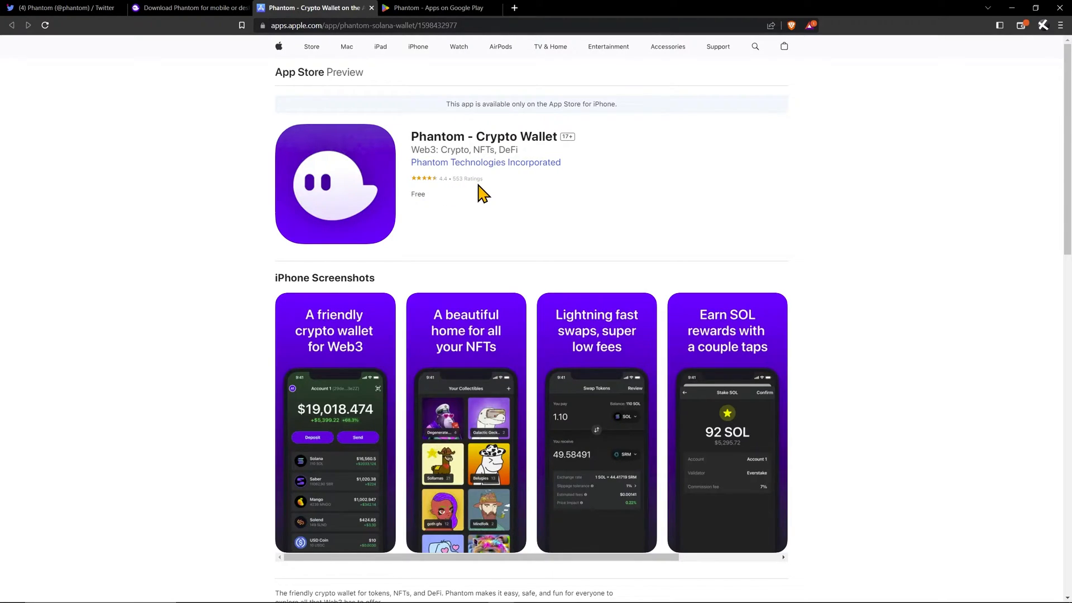
pyautogui.moveTo(505, 190)
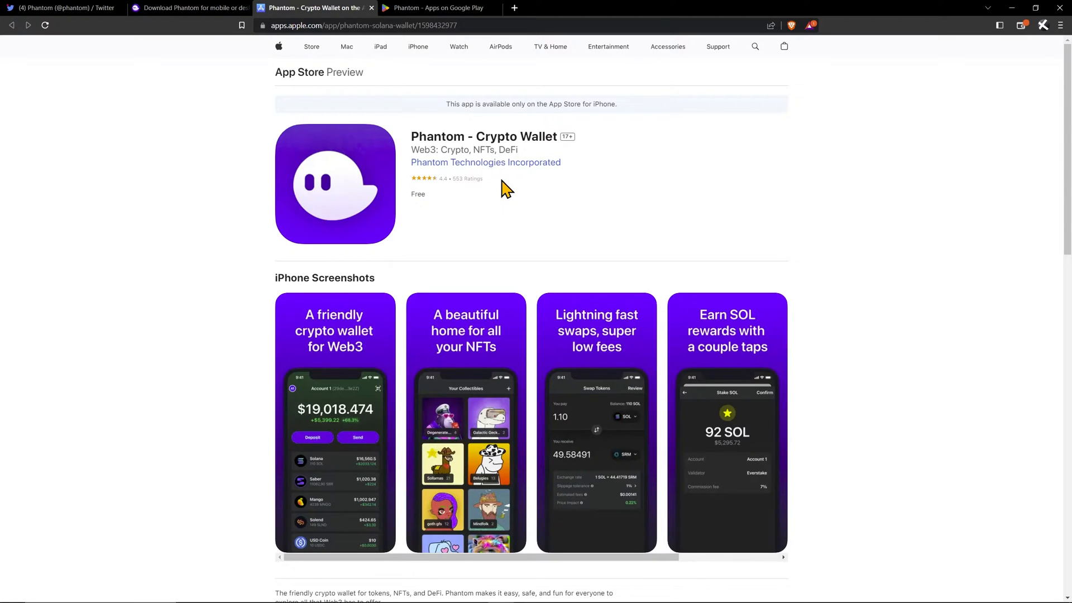
# - Switch to the Google Play tab and look down the Phantom listing to screenshots and About this app
pyautogui.click(440, 8)
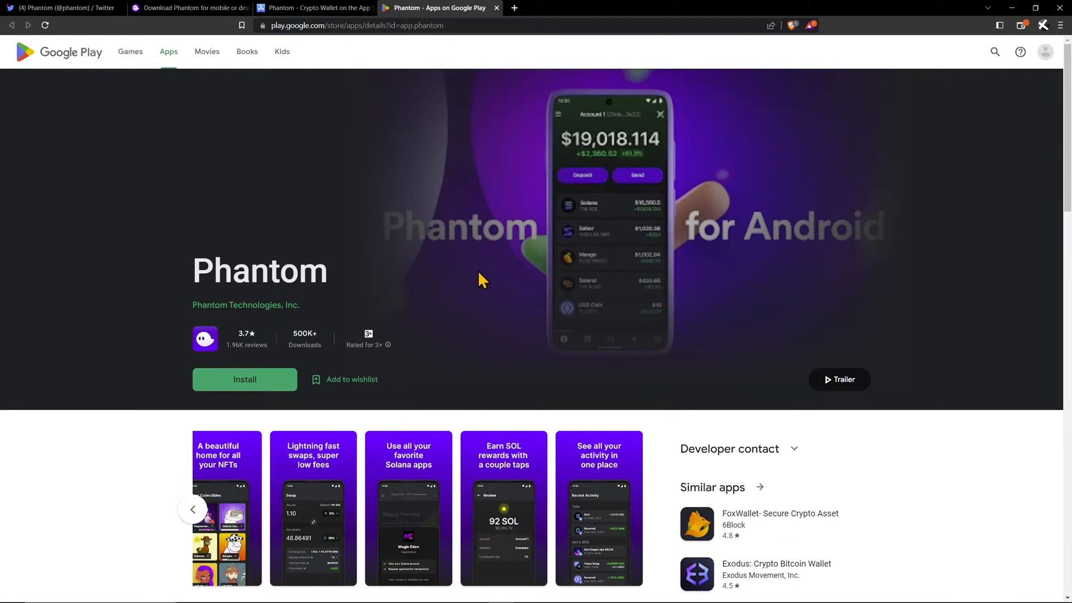
pyautogui.moveTo(503, 335)
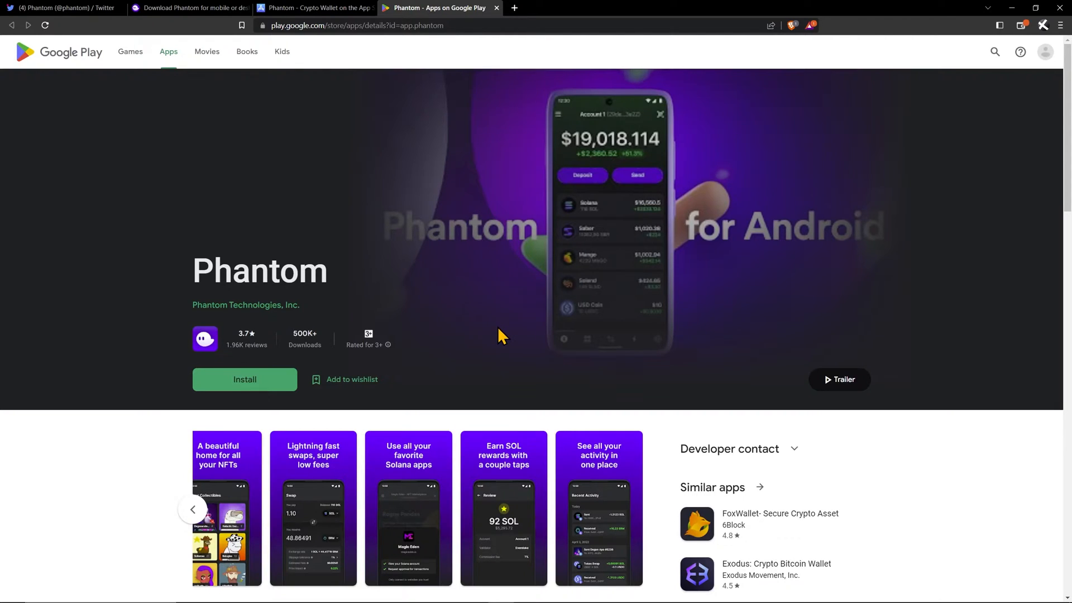
pyautogui.scroll(-3)
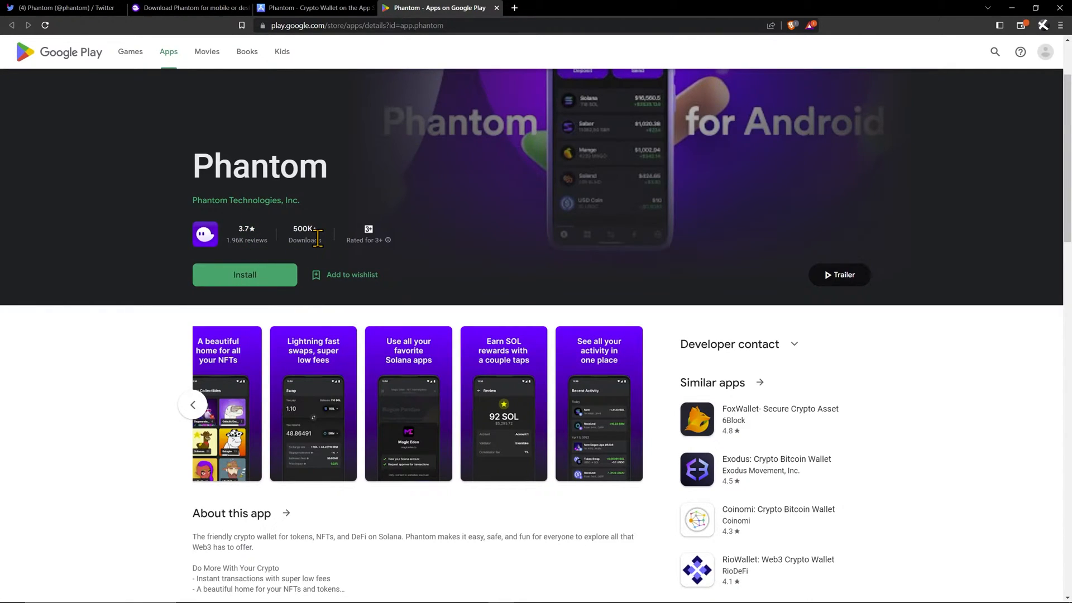
pyautogui.moveTo(327, 257)
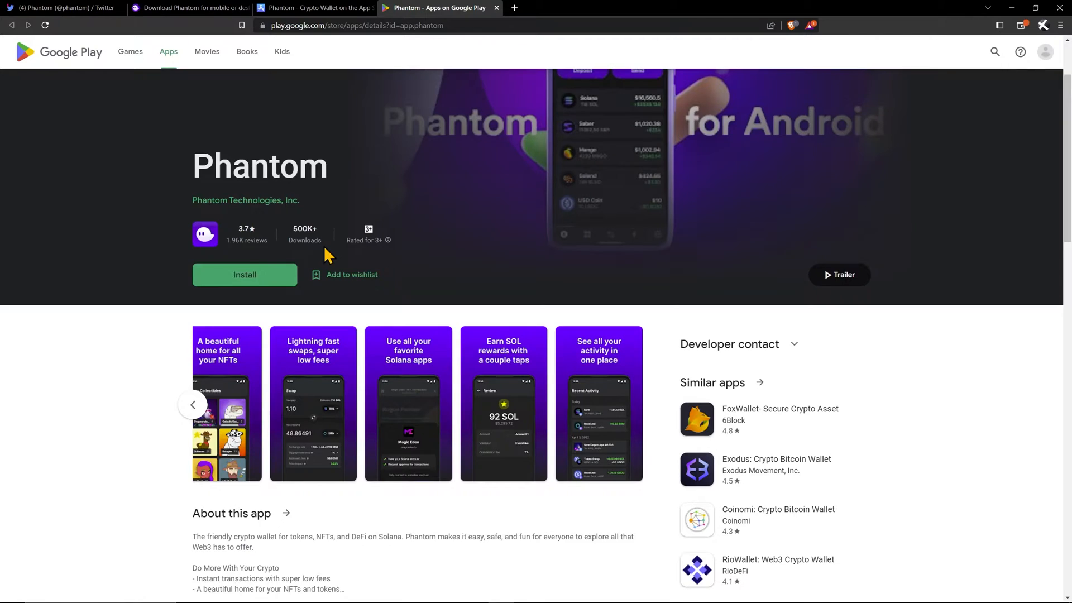
pyautogui.scroll(-3)
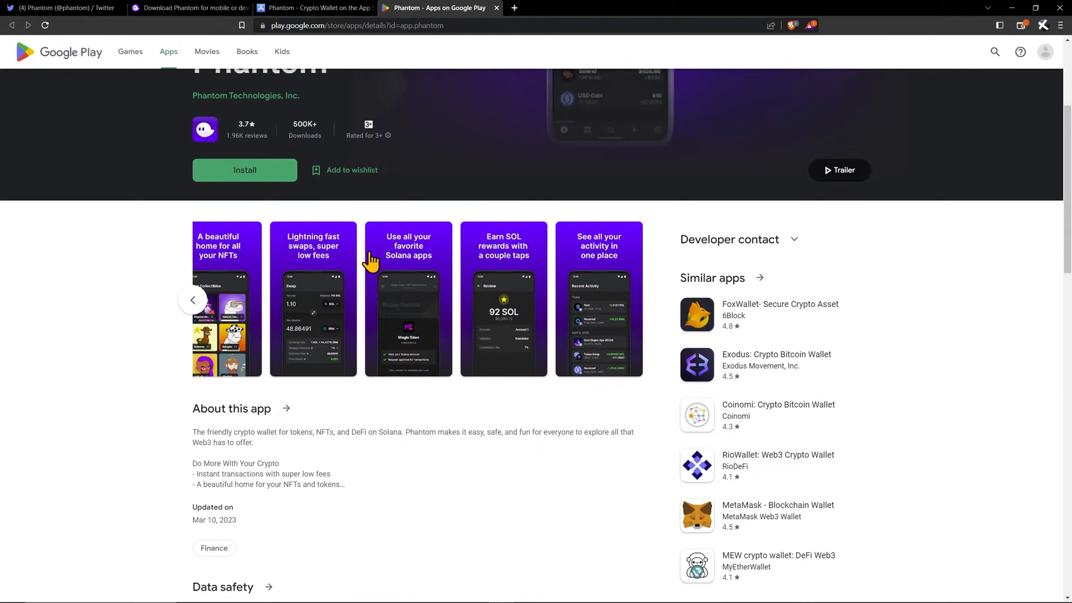
pyautogui.moveTo(341, 160)
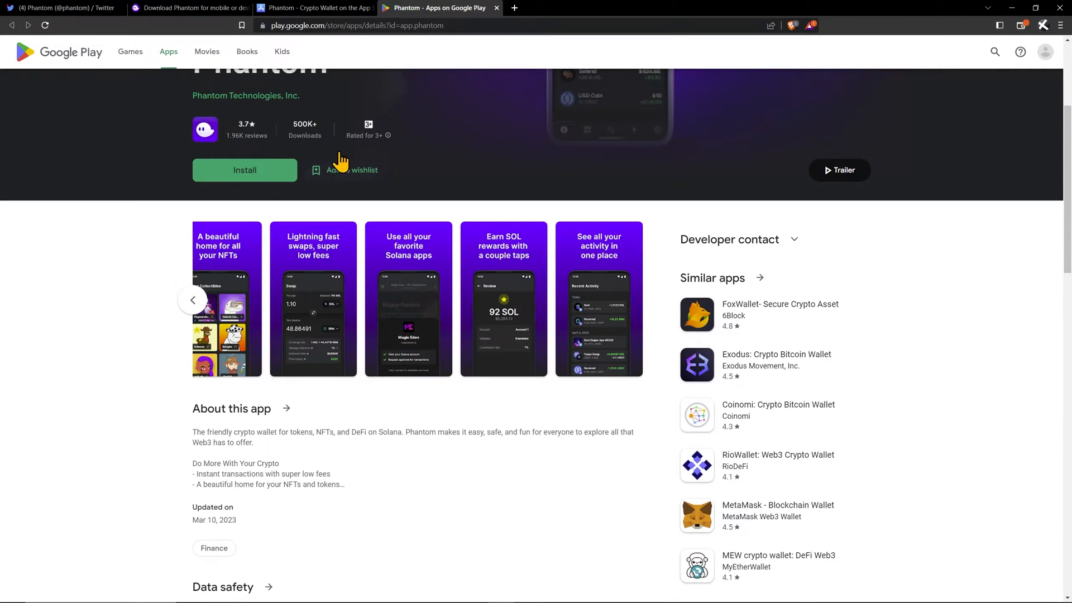
# - Return to the Phantom download tab and bring the Phantom for Desktop browser options into view
pyautogui.click(190, 8)
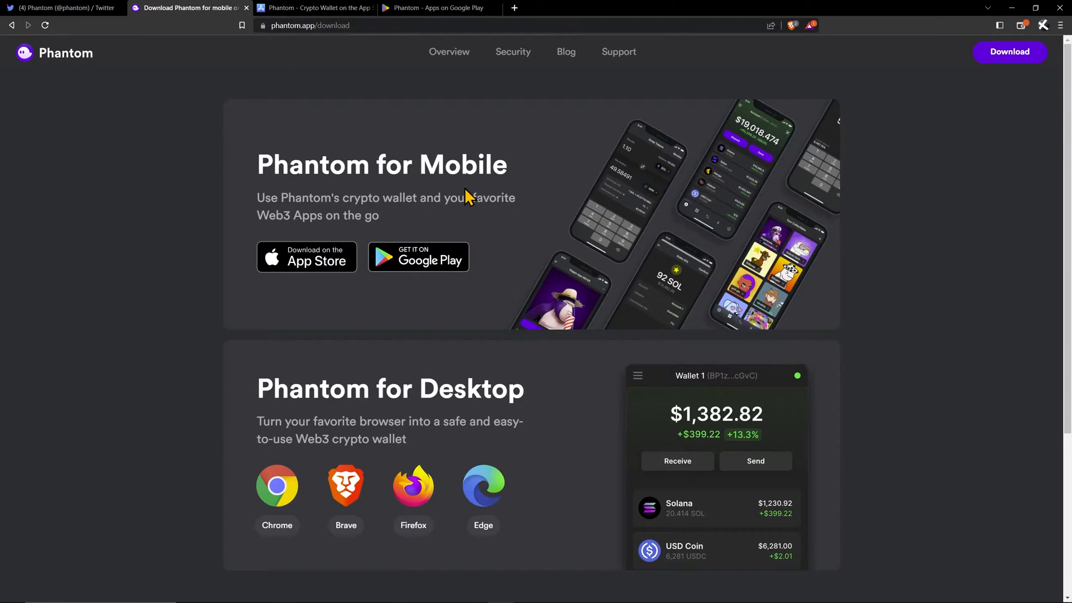
pyautogui.scroll(-3)
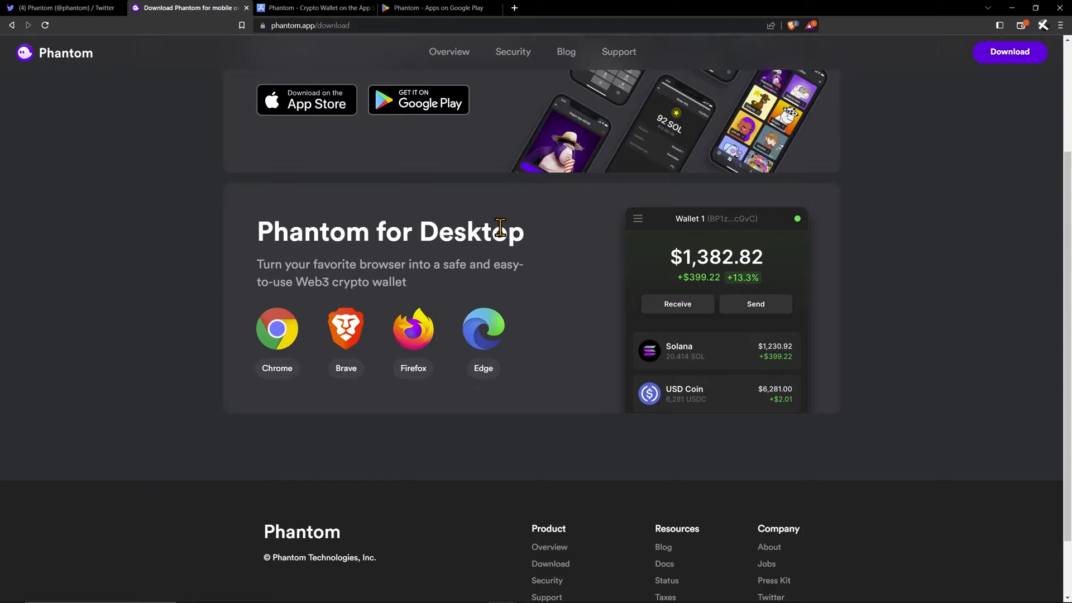
pyautogui.moveTo(516, 335)
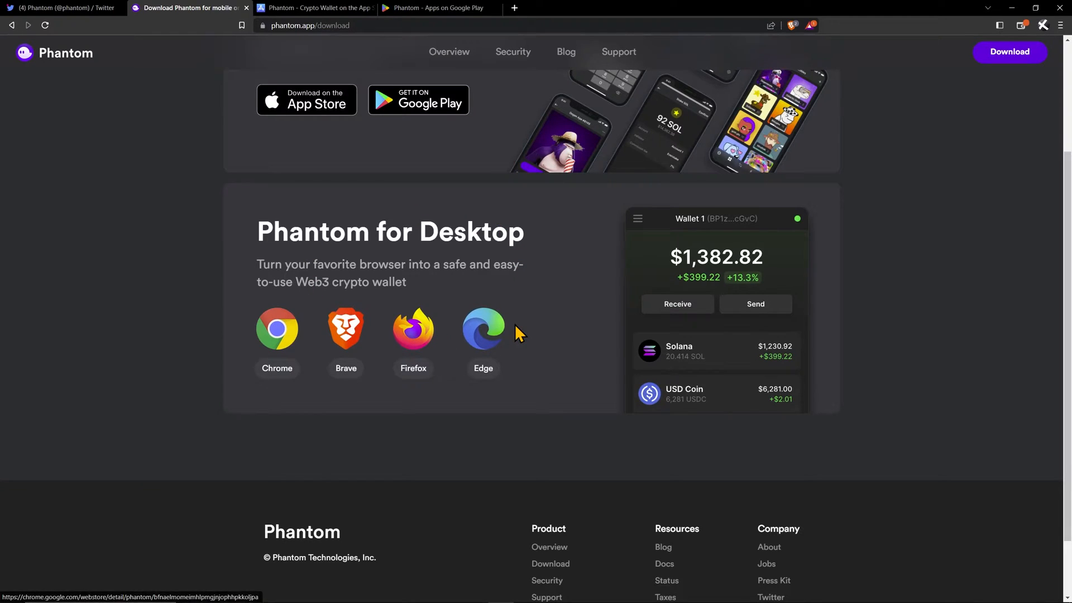
pyautogui.moveTo(484, 328)
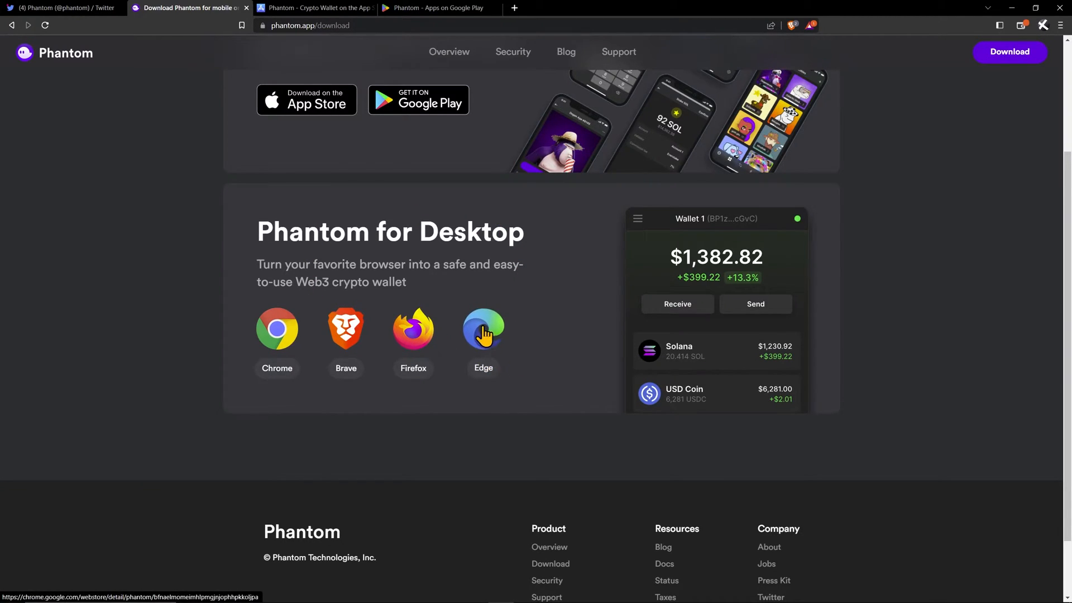
pyautogui.moveTo(277, 335)
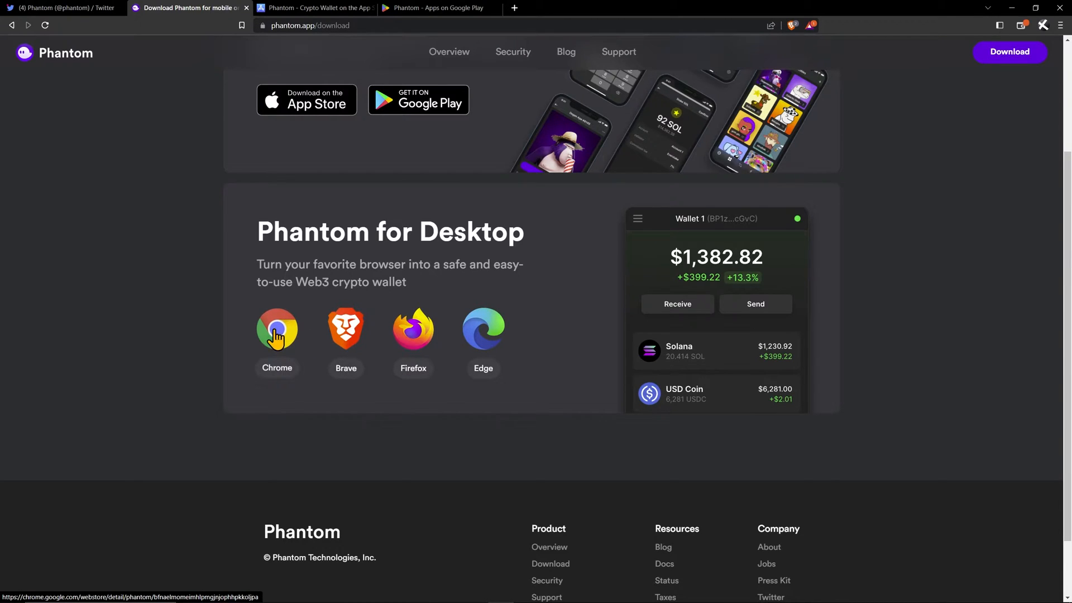
pyautogui.moveTo(358, 345)
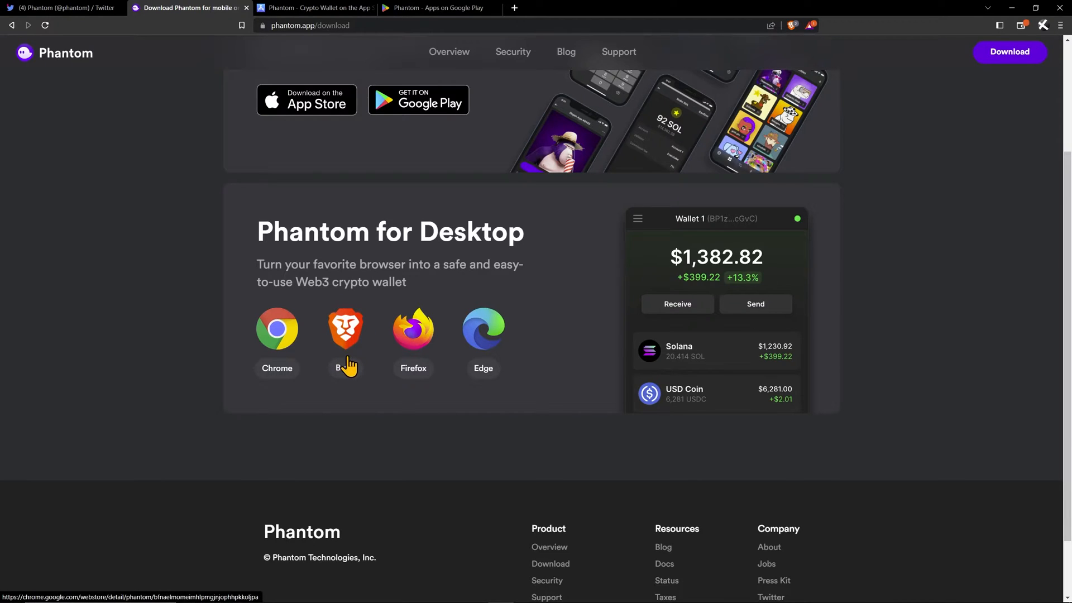
# - Choose Brave, add the Phantom extension to Brave and confirm Add extension
pyautogui.click(277, 328)
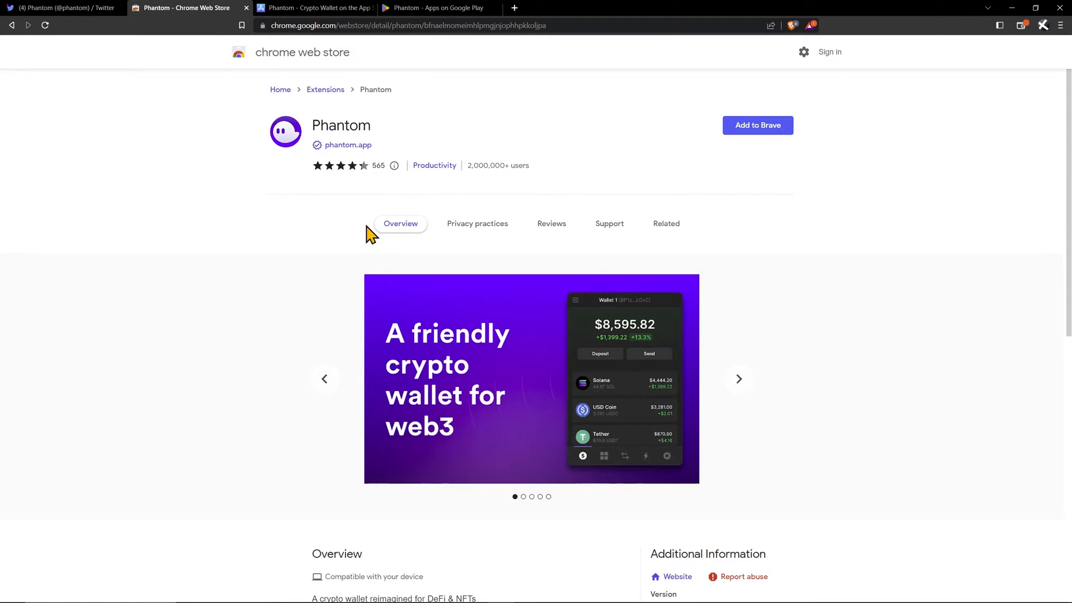
pyautogui.moveTo(434, 183)
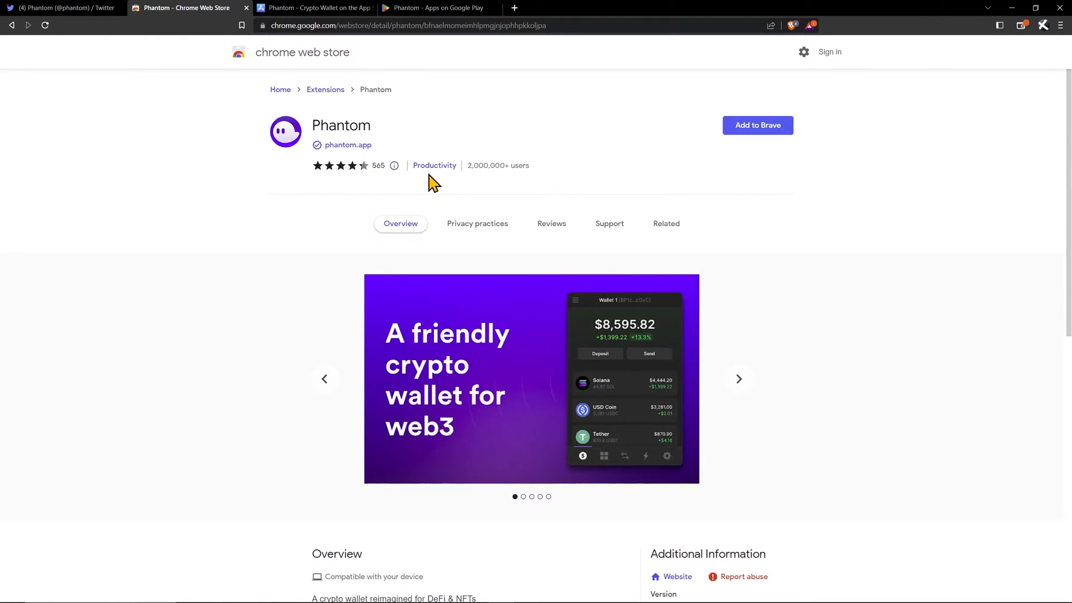
pyautogui.moveTo(427, 189)
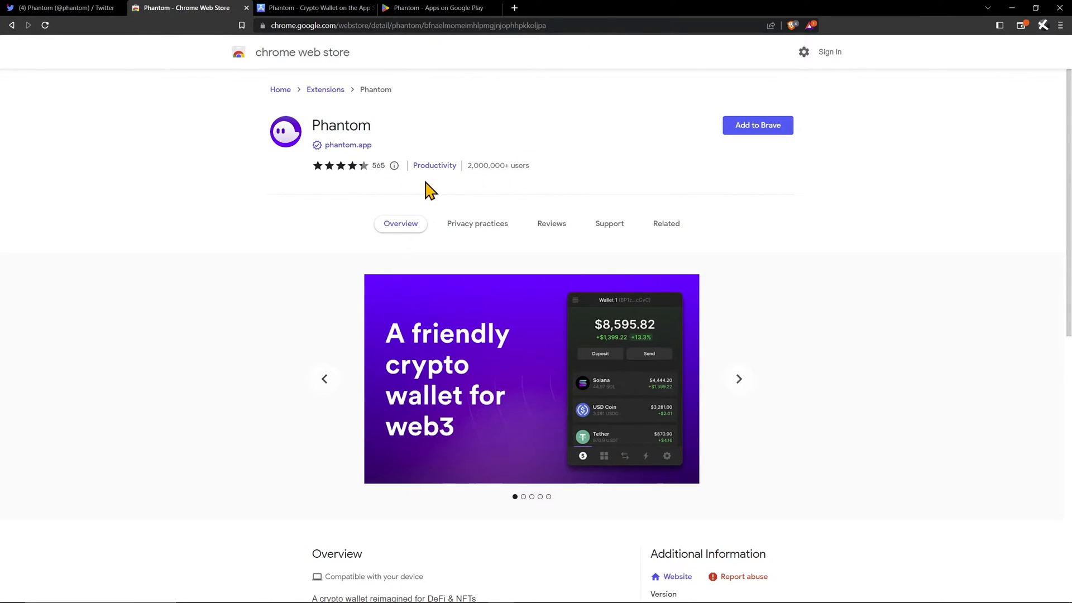
pyautogui.moveTo(403, 183)
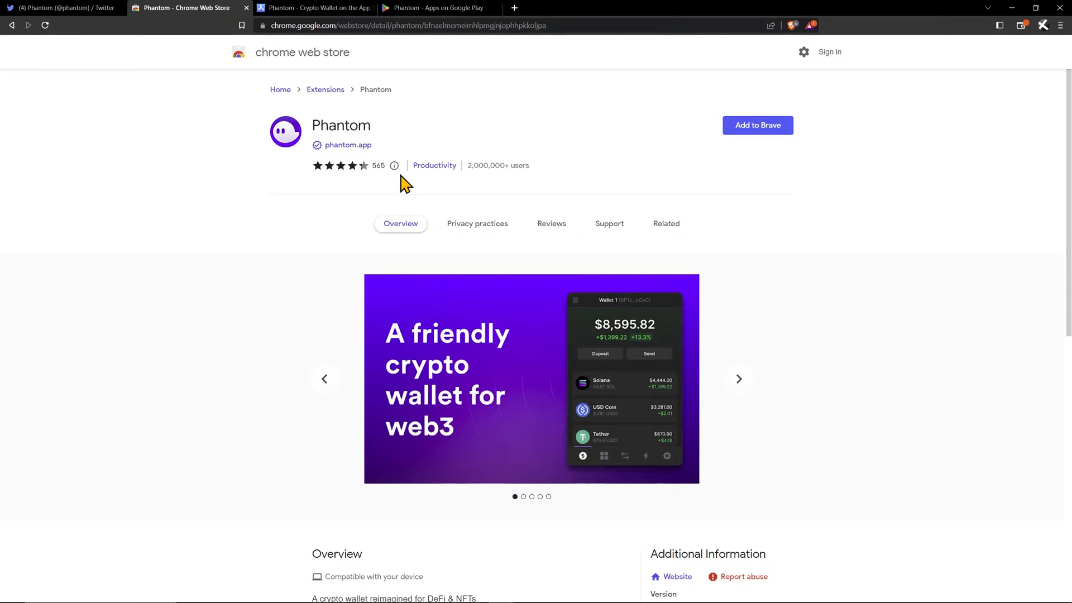
pyautogui.click(757, 125)
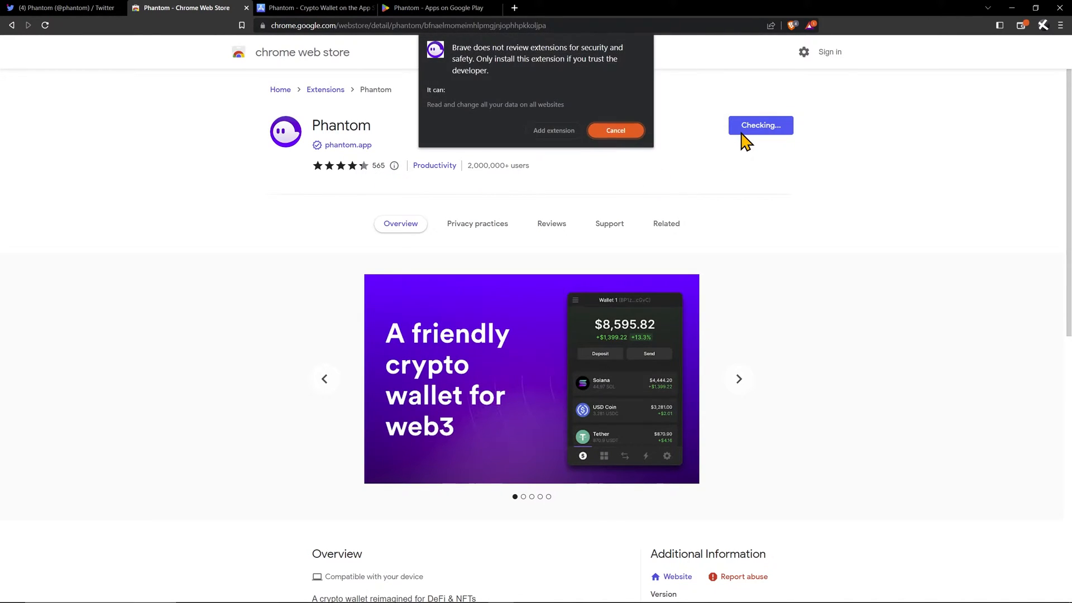
pyautogui.click(614, 131)
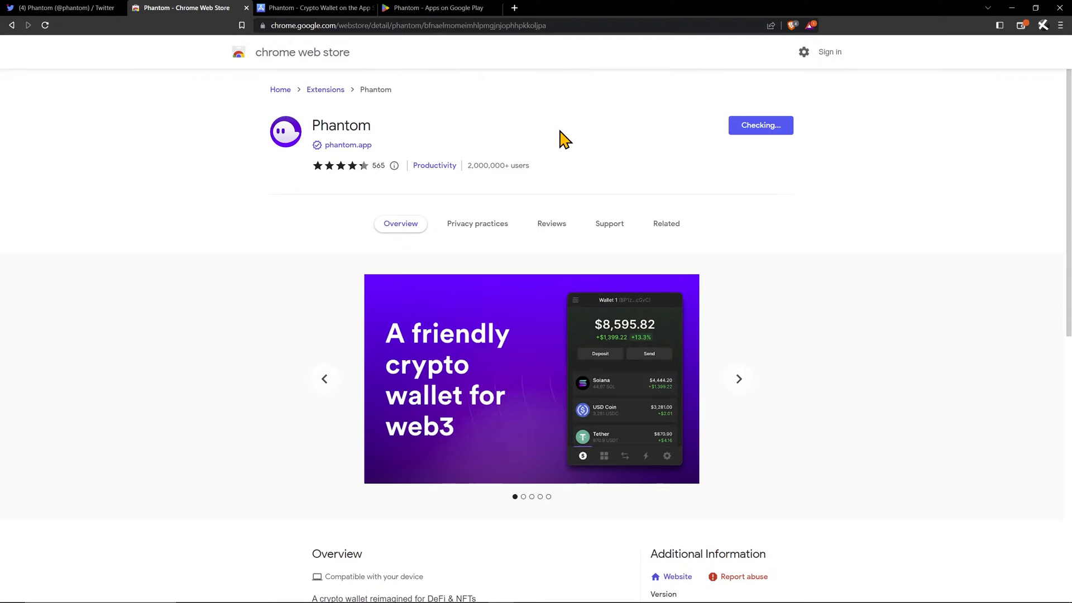
pyautogui.moveTo(687, 142)
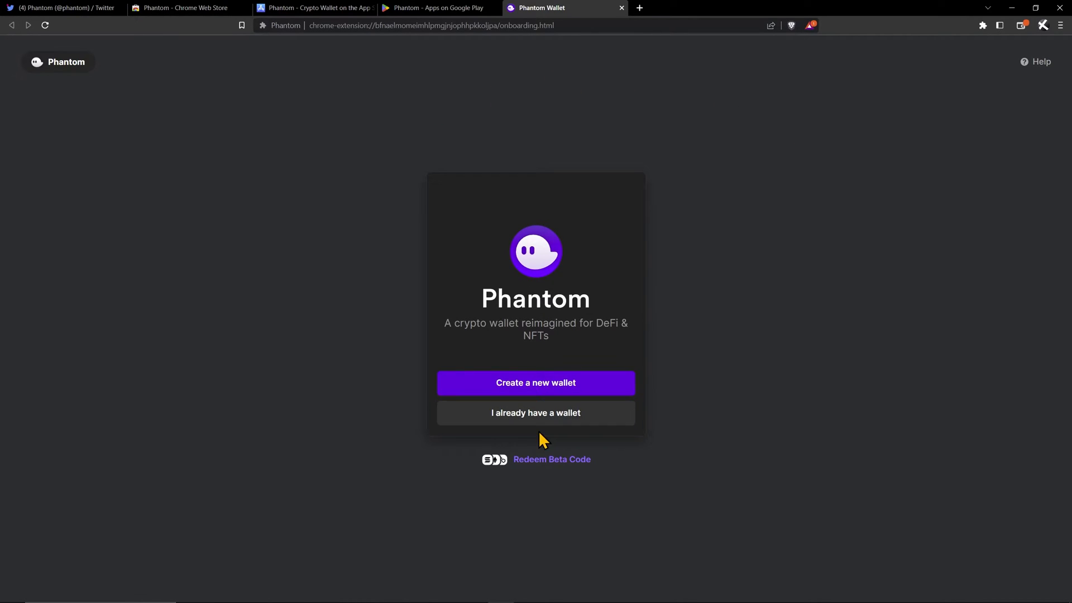
pyautogui.moveTo(501, 208)
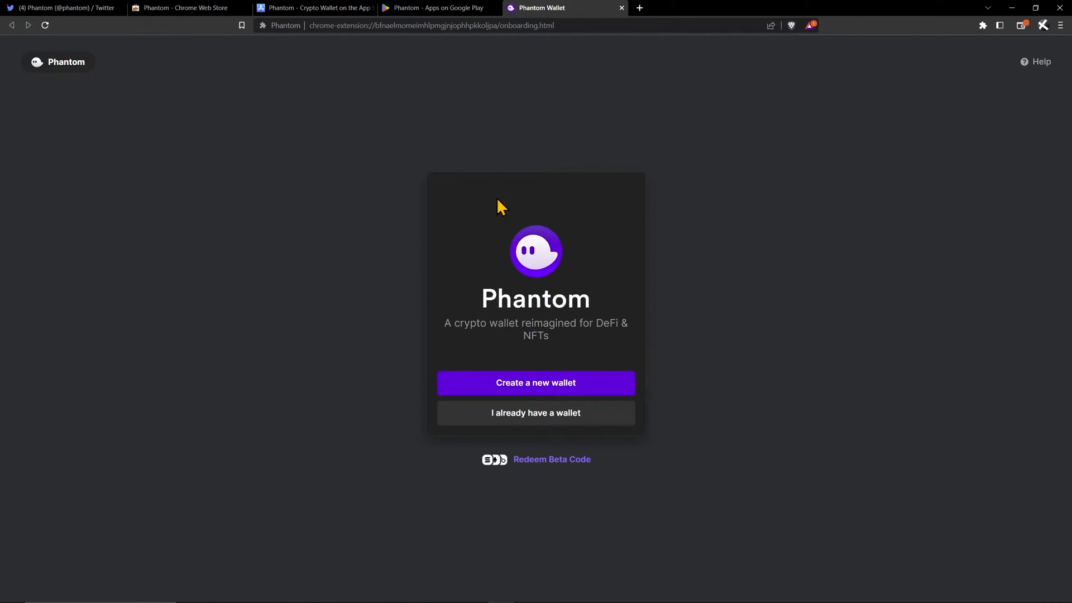
pyautogui.moveTo(622, 440)
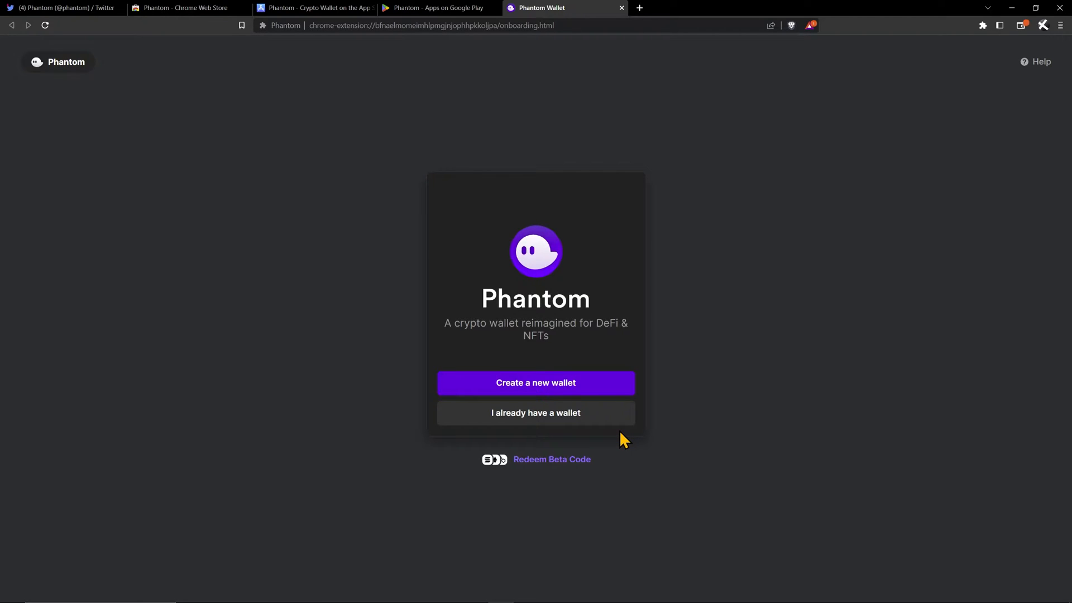
pyautogui.moveTo(552, 470)
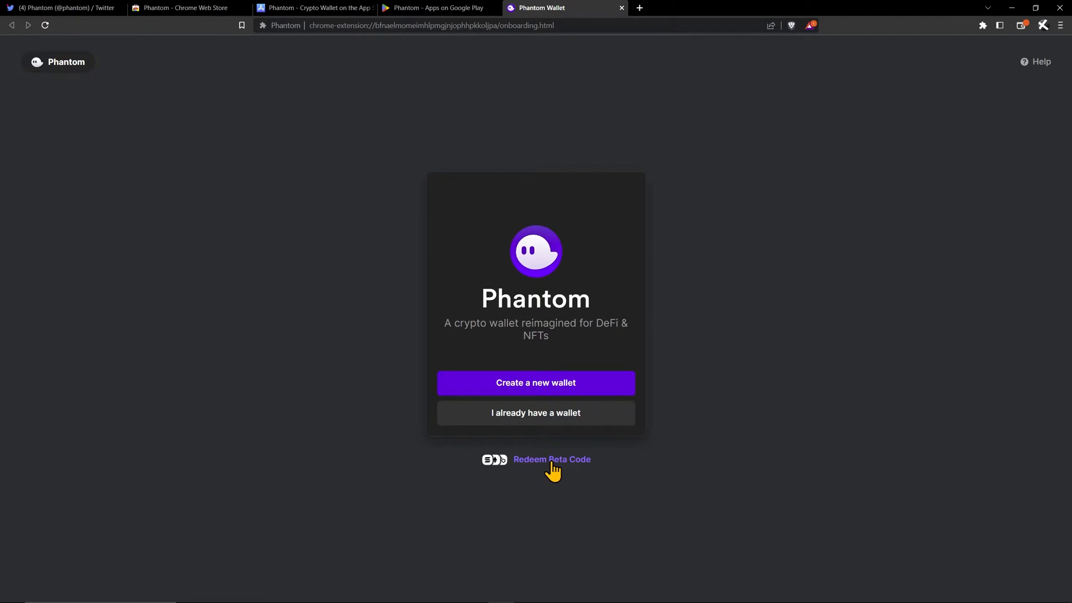
pyautogui.click(551, 459)
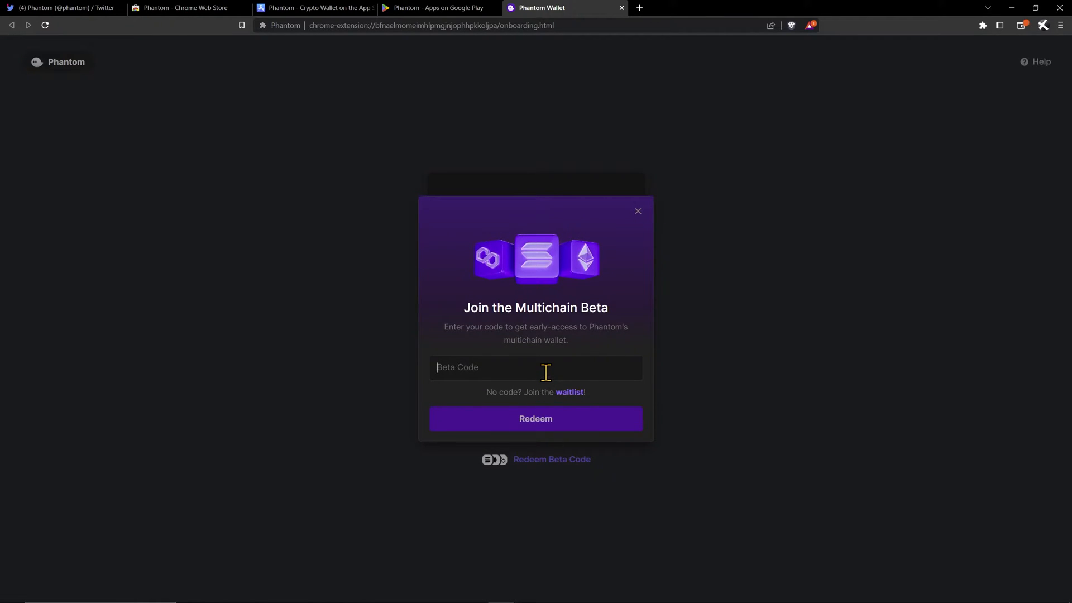
pyautogui.write('T')
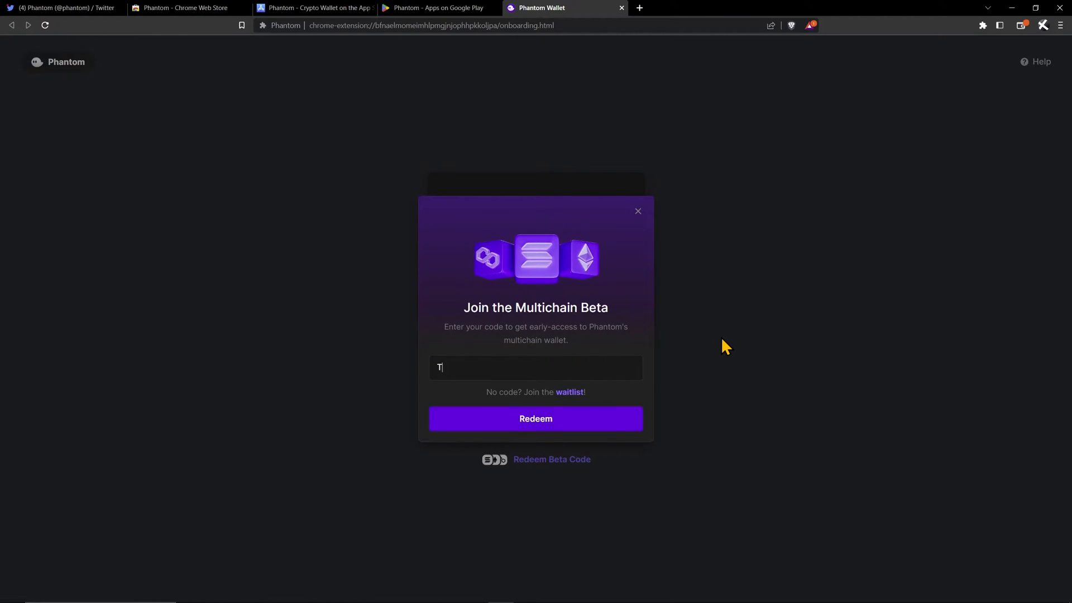
pyautogui.write('YSEB')
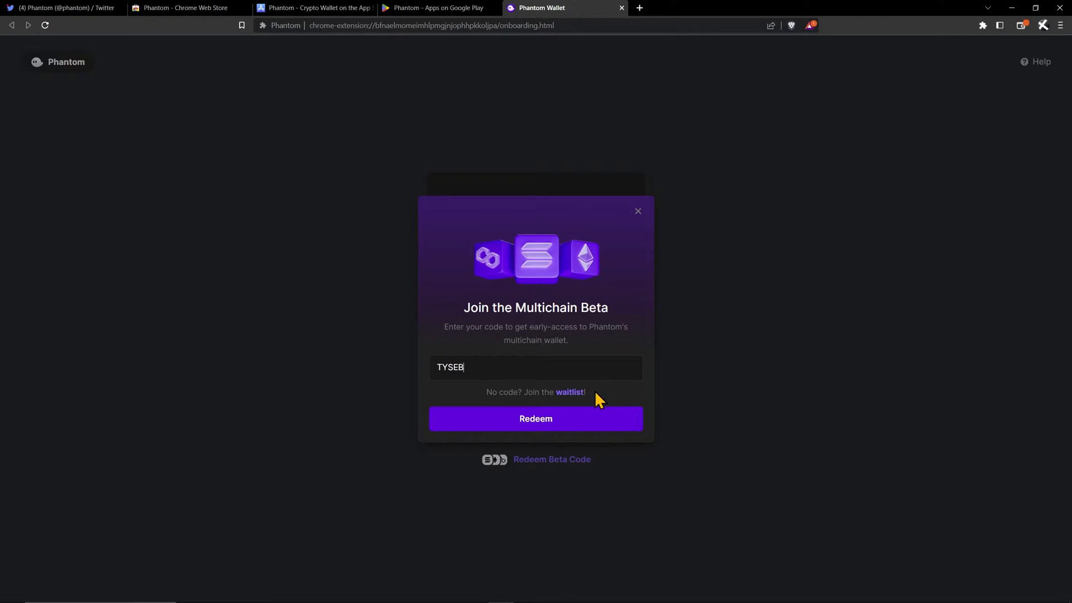
pyautogui.moveTo(658, 248)
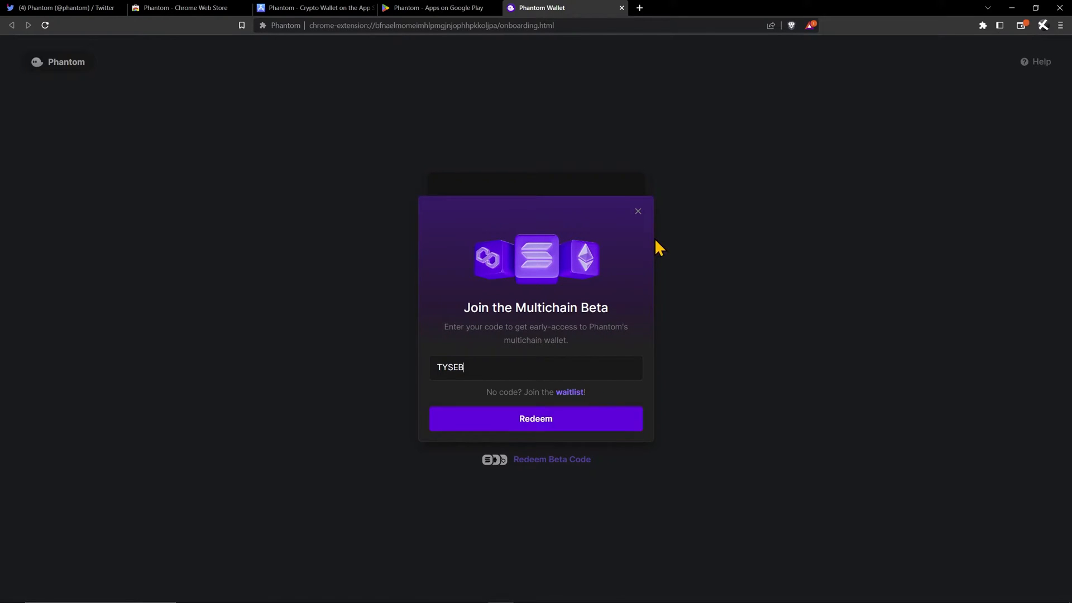
pyautogui.moveTo(647, 202)
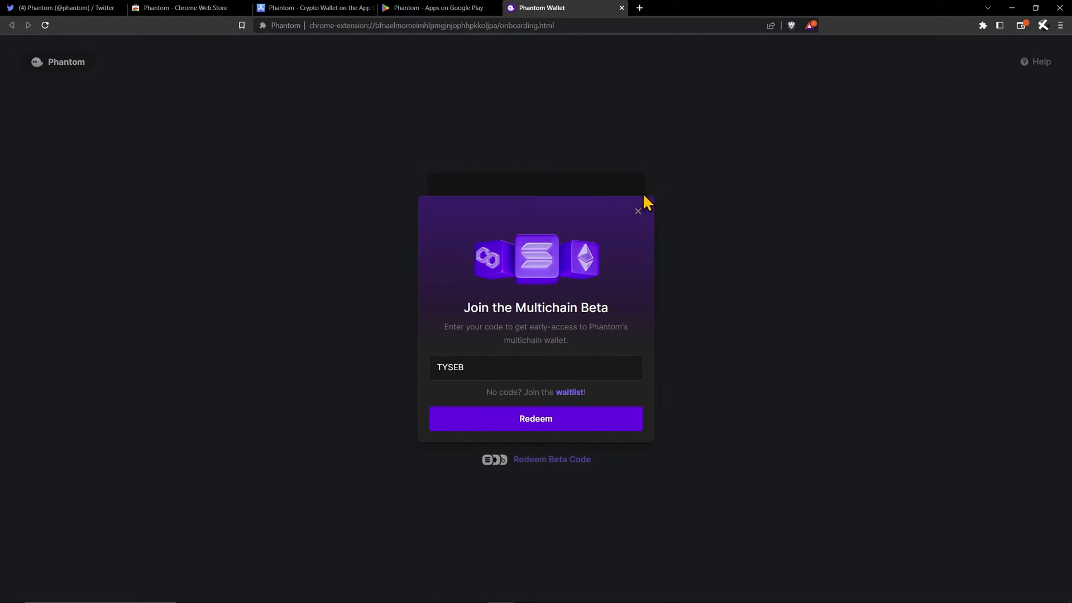
# - Close the beta prompt, preview Create a new wallet and I already have a wallet, returning to welcome each time
pyautogui.click(638, 211)
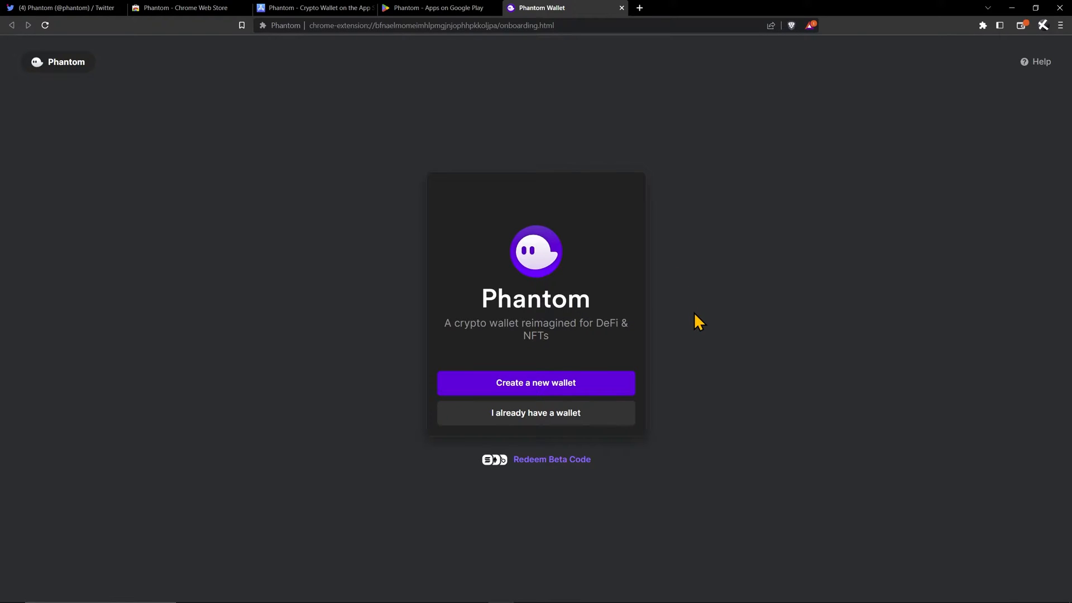
pyautogui.moveTo(717, 302)
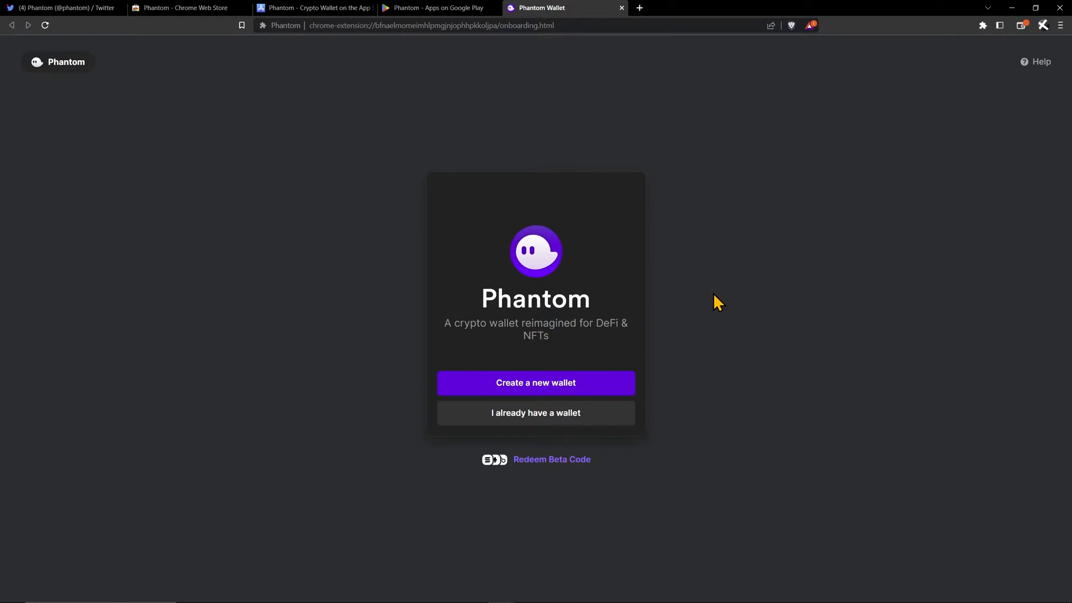
pyautogui.moveTo(601, 479)
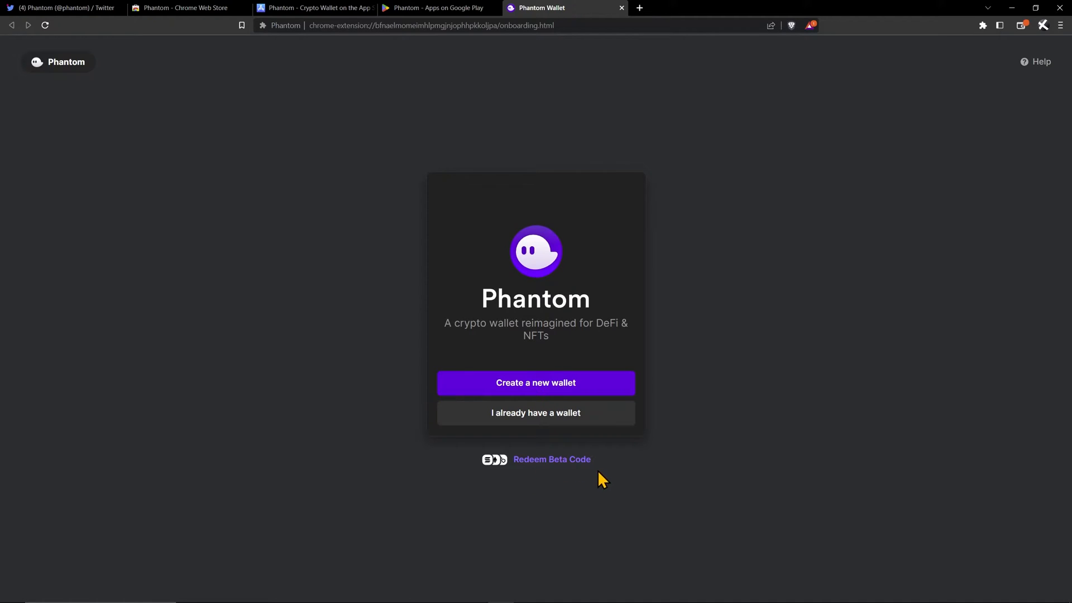
pyautogui.moveTo(565, 462)
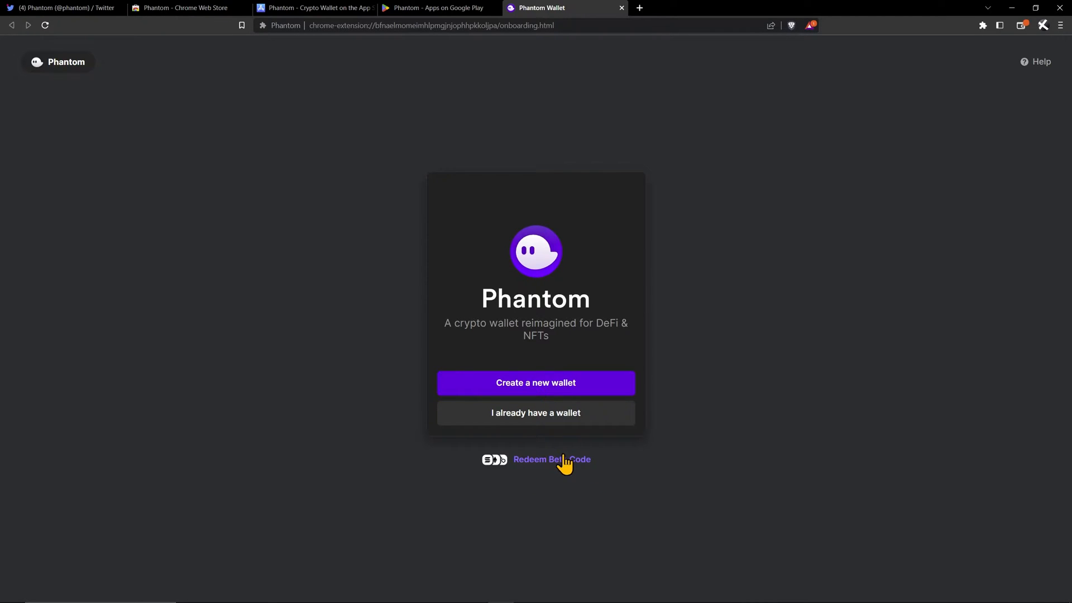
pyautogui.moveTo(560, 383)
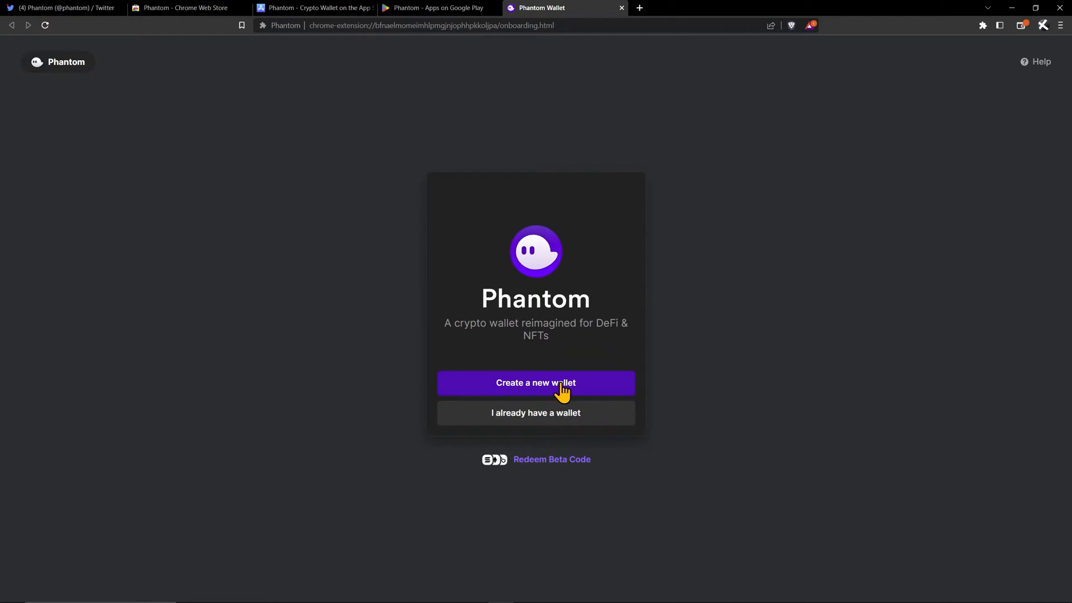
pyautogui.click(535, 382)
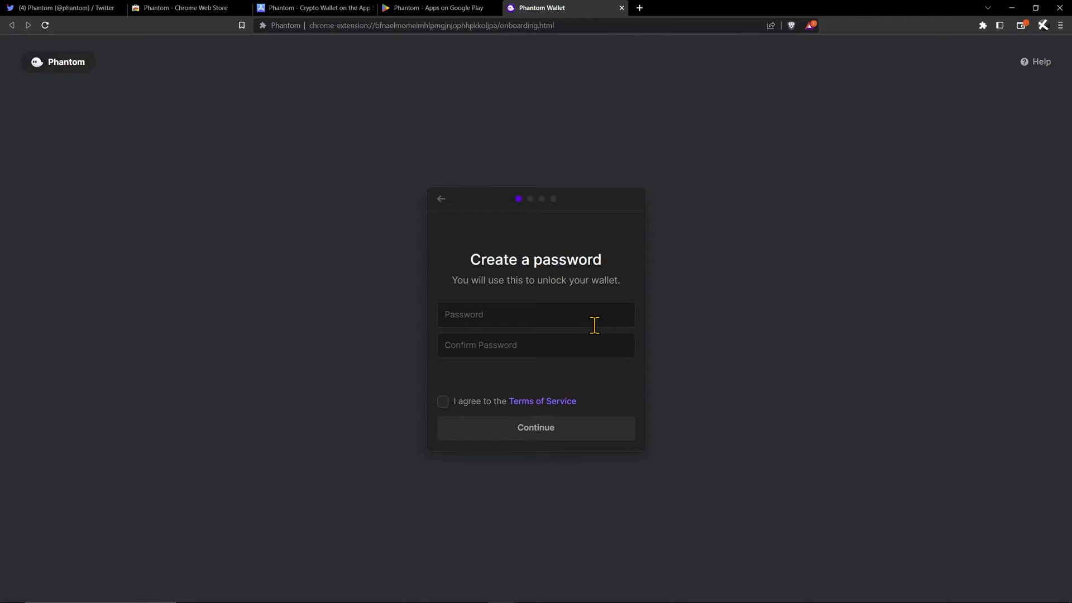
pyautogui.moveTo(461, 215)
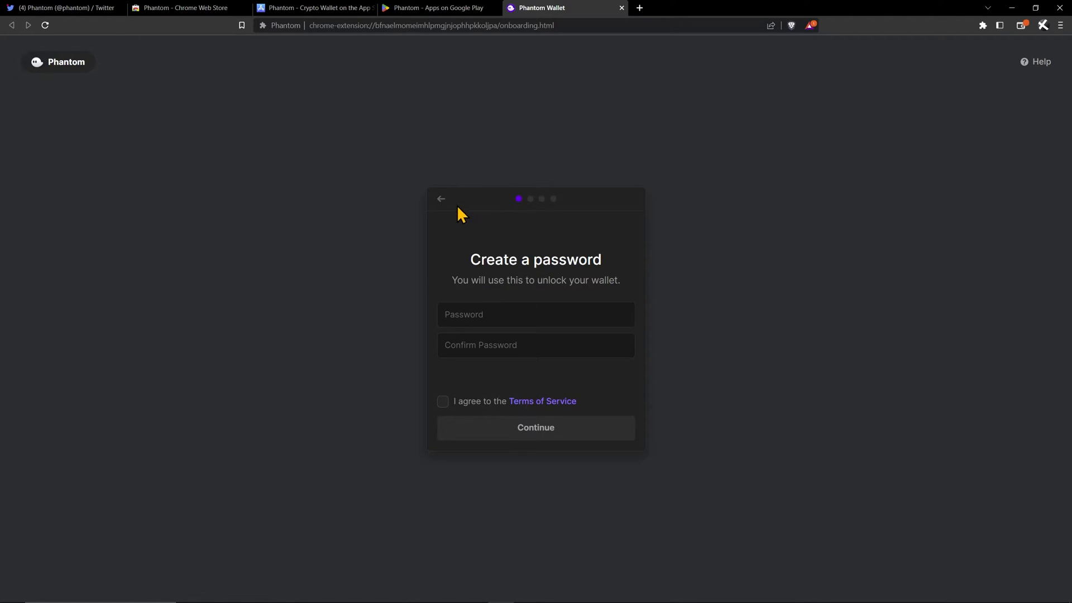
pyautogui.click(441, 198)
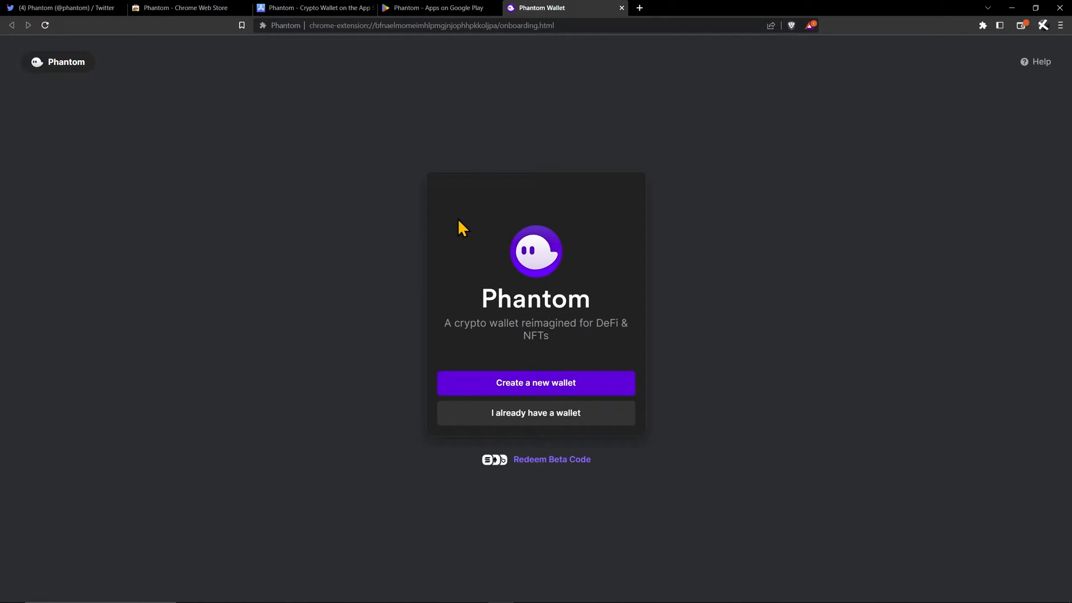
pyautogui.click(534, 412)
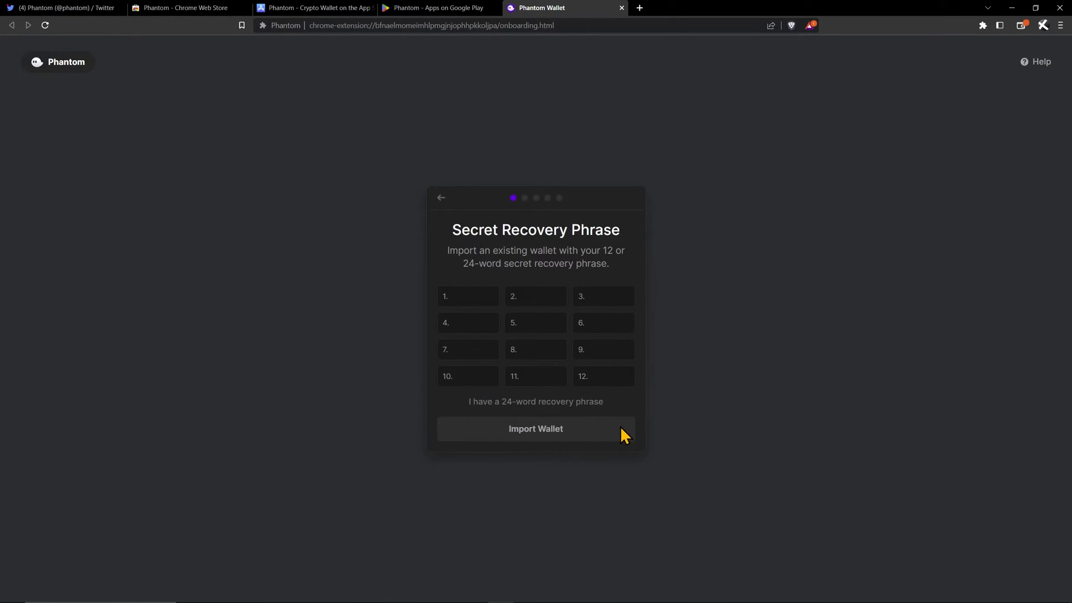
pyautogui.click(441, 197)
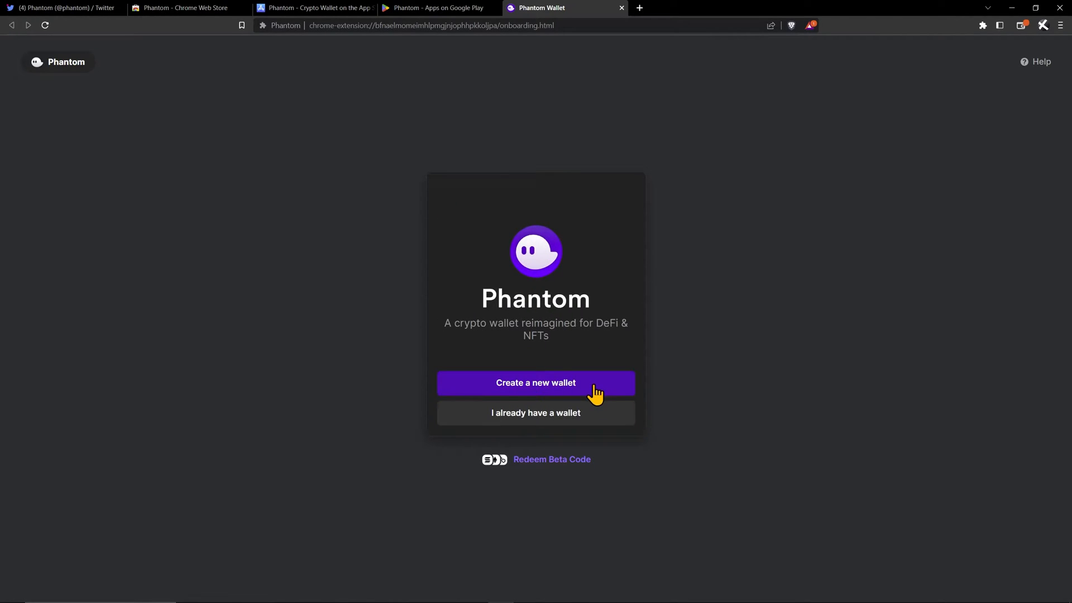
# - Start Create a new wallet and place the cursor in the Password field
pyautogui.click(534, 383)
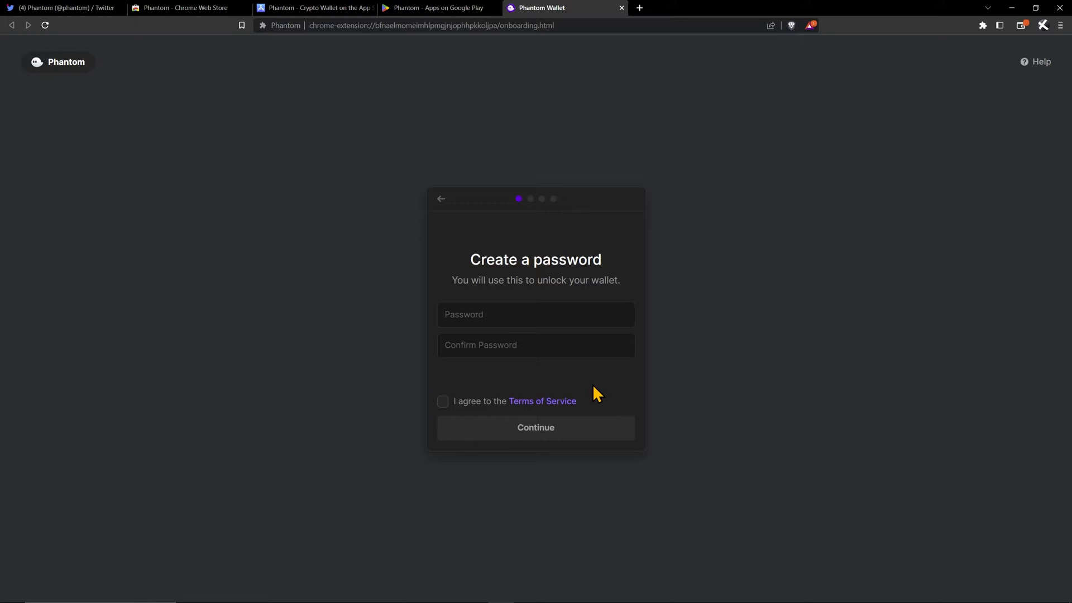
pyautogui.moveTo(545, 303)
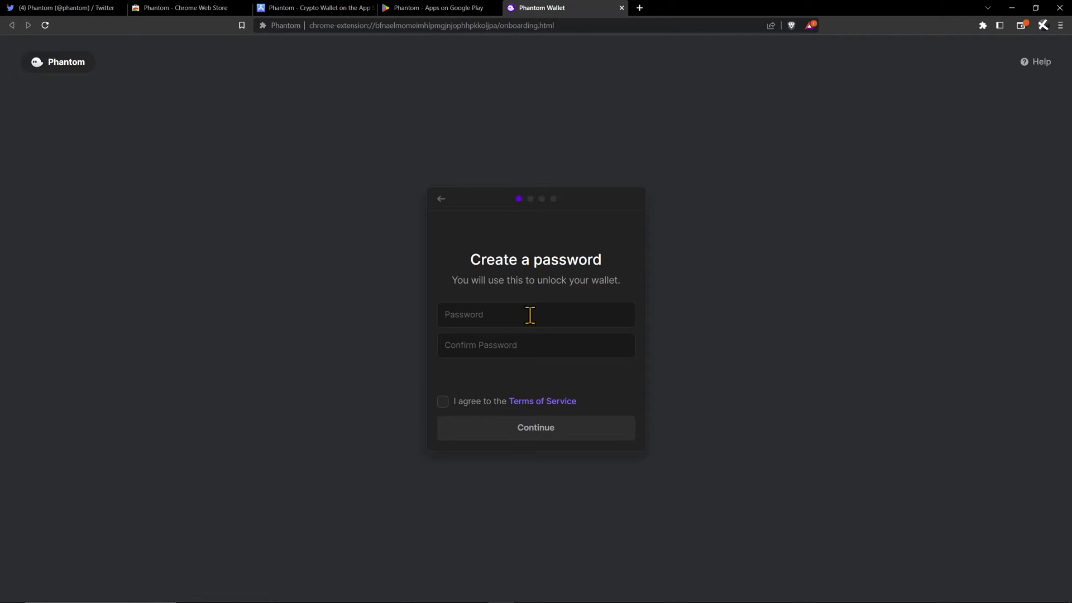
pyautogui.click(535, 315)
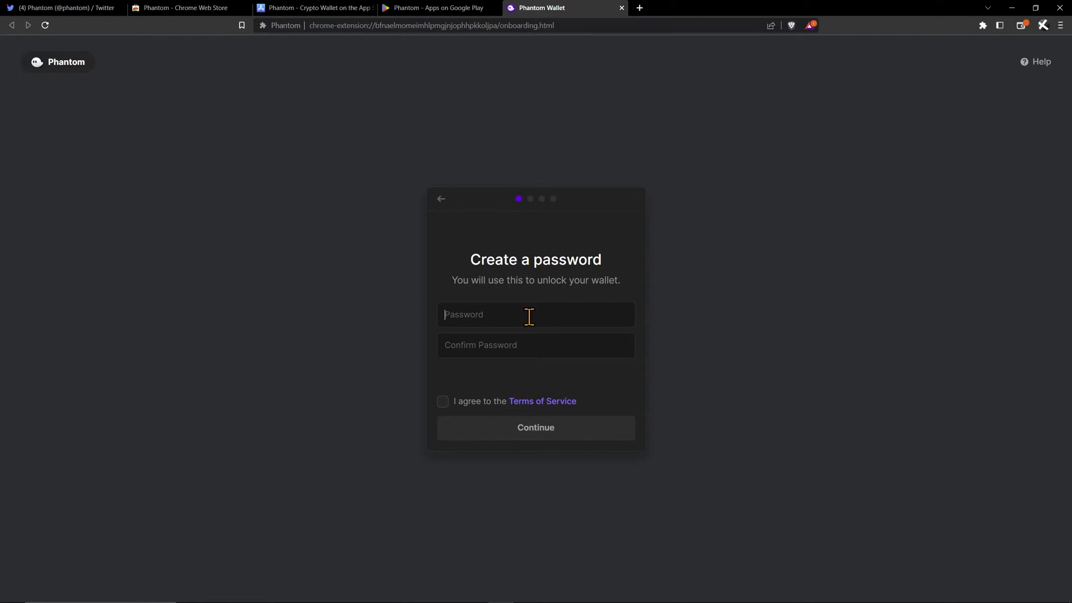
pyautogui.moveTo(584, 71)
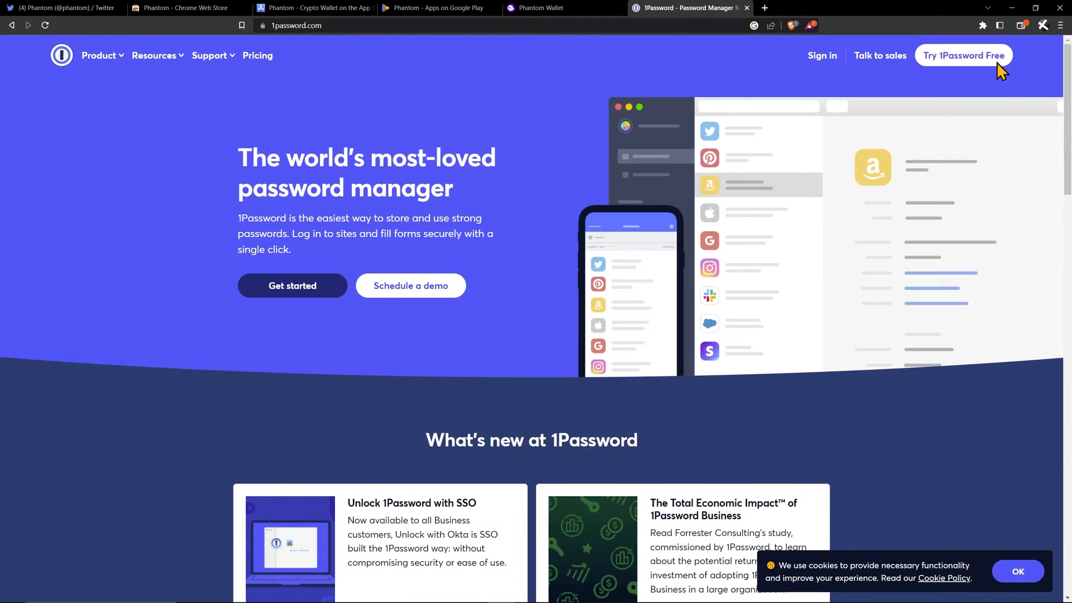
pyautogui.moveTo(857, 257)
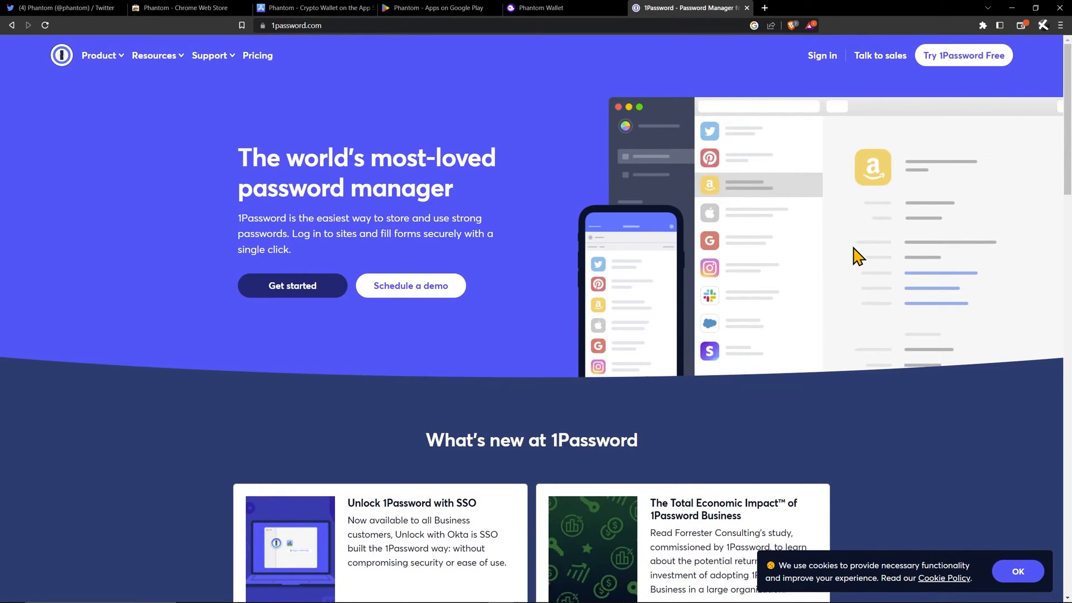
pyautogui.moveTo(799, 305)
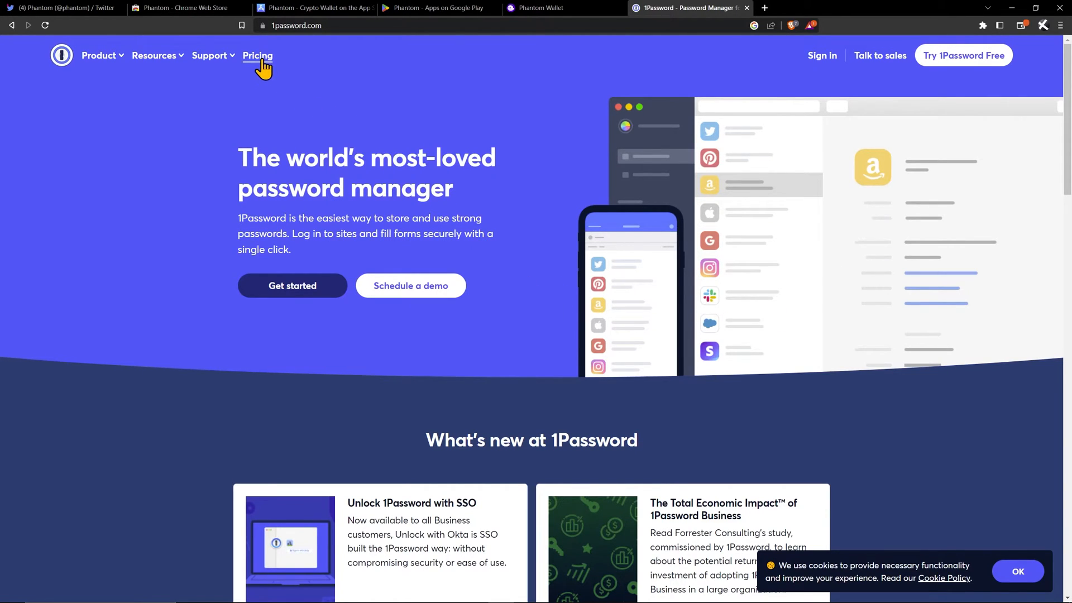
# - View 1Password's Pricing page, switch to Personal & Family plans, then return to the Phantom Wallet tab
pyautogui.click(258, 56)
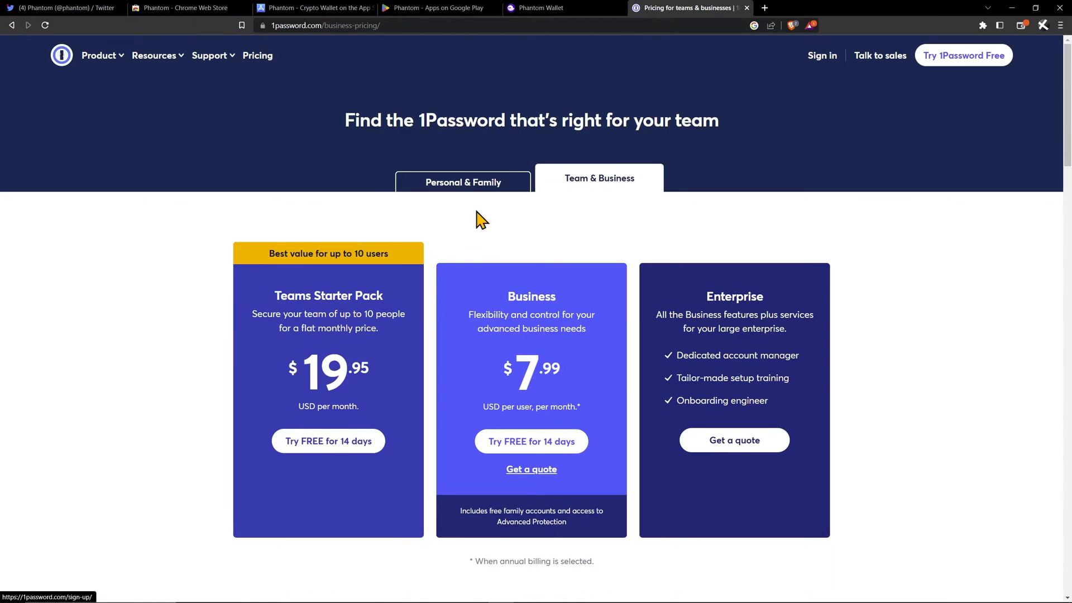
pyautogui.click(462, 182)
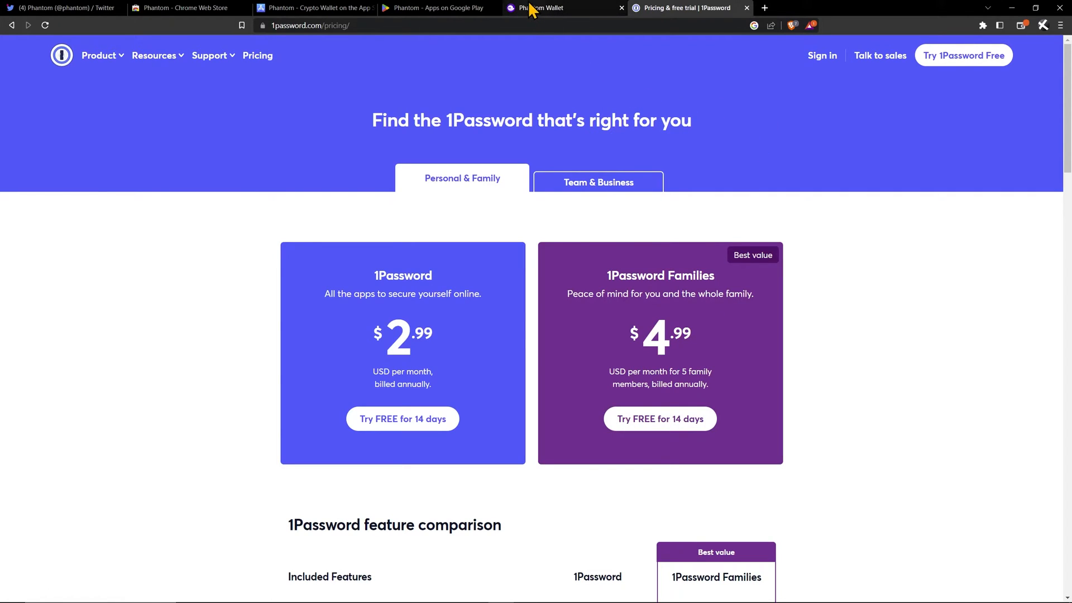
pyautogui.click(540, 8)
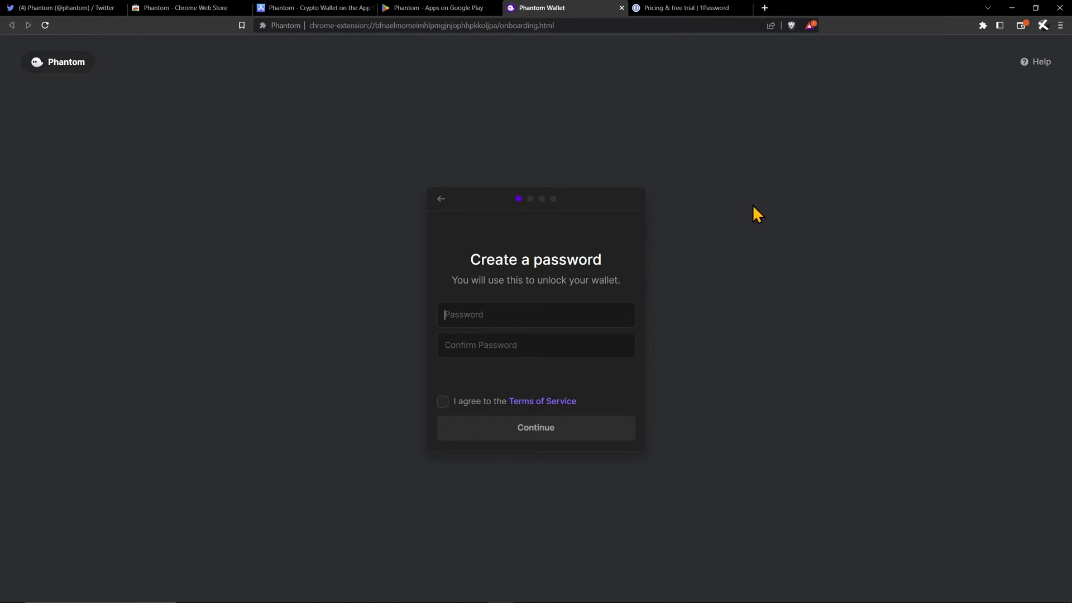
# - Enter and confirm the wallet password, then agree to the Terms of Service
pyautogui.write('•')
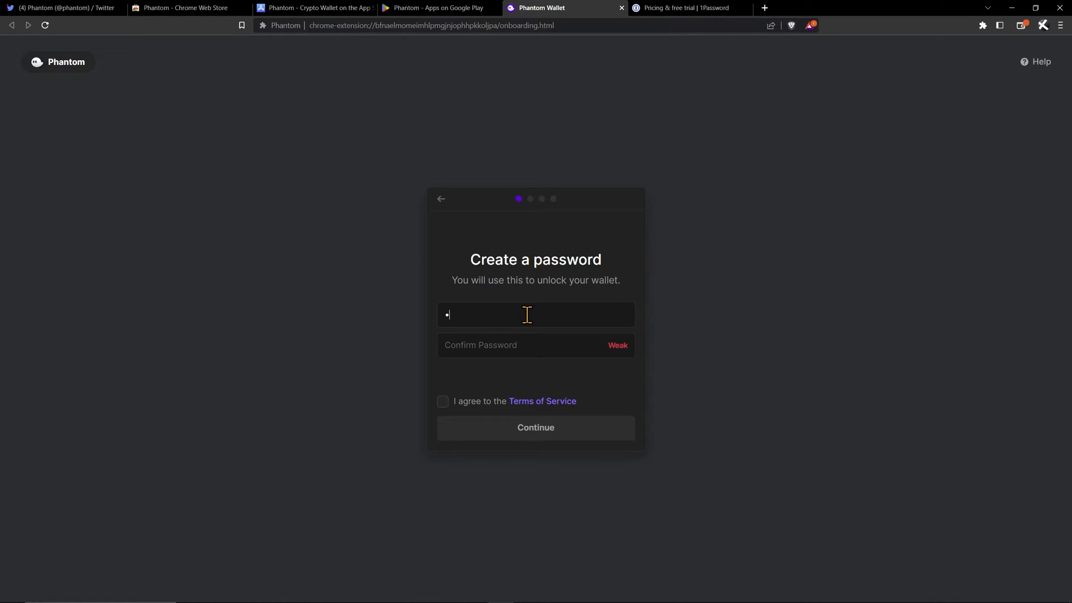
pyautogui.write('password')
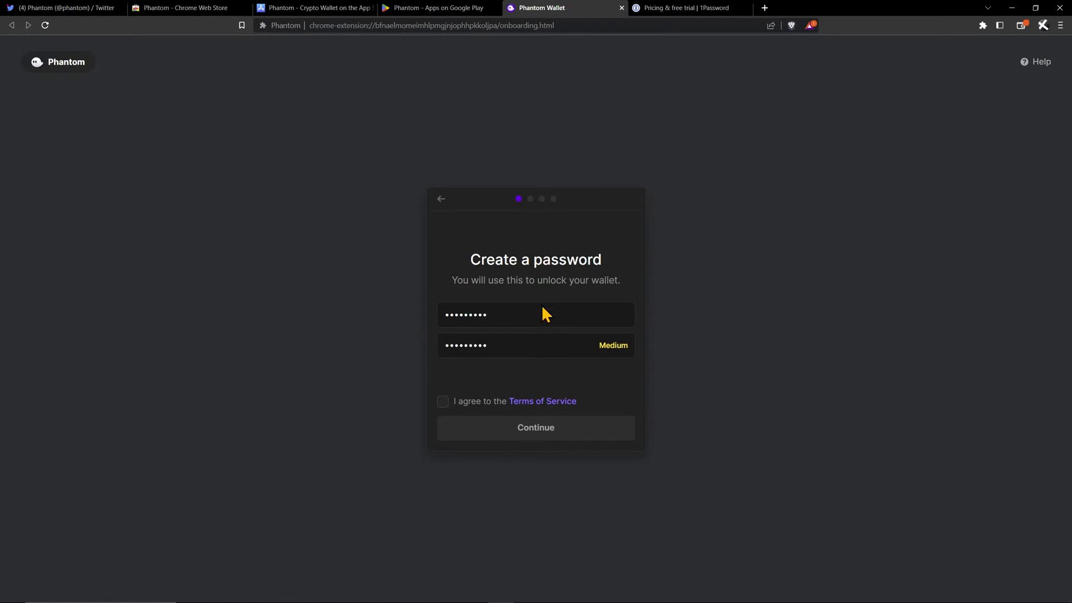
pyautogui.click(442, 401)
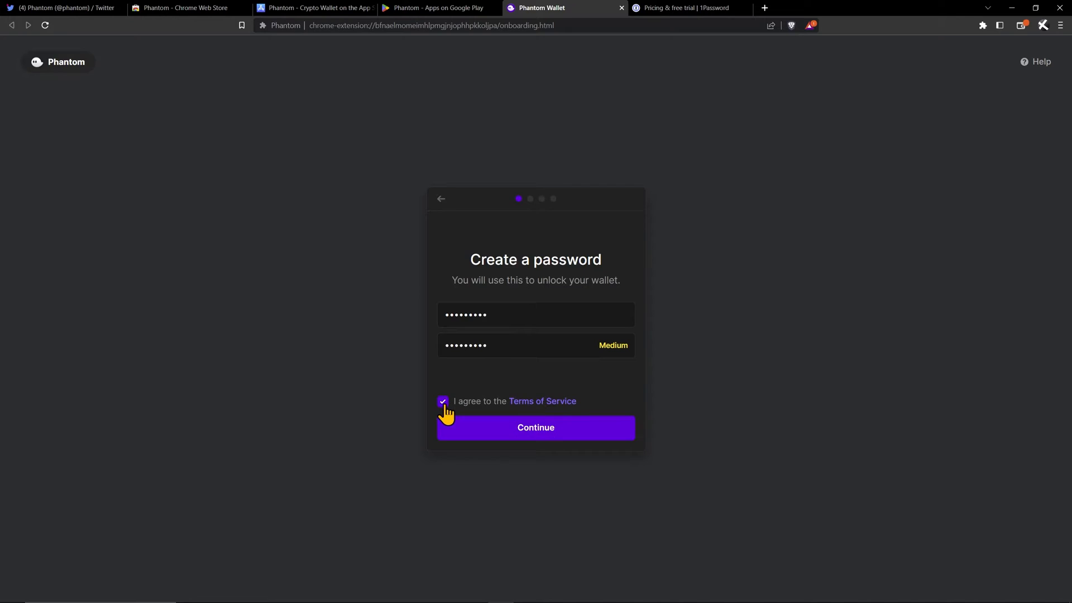
pyautogui.moveTo(471, 410)
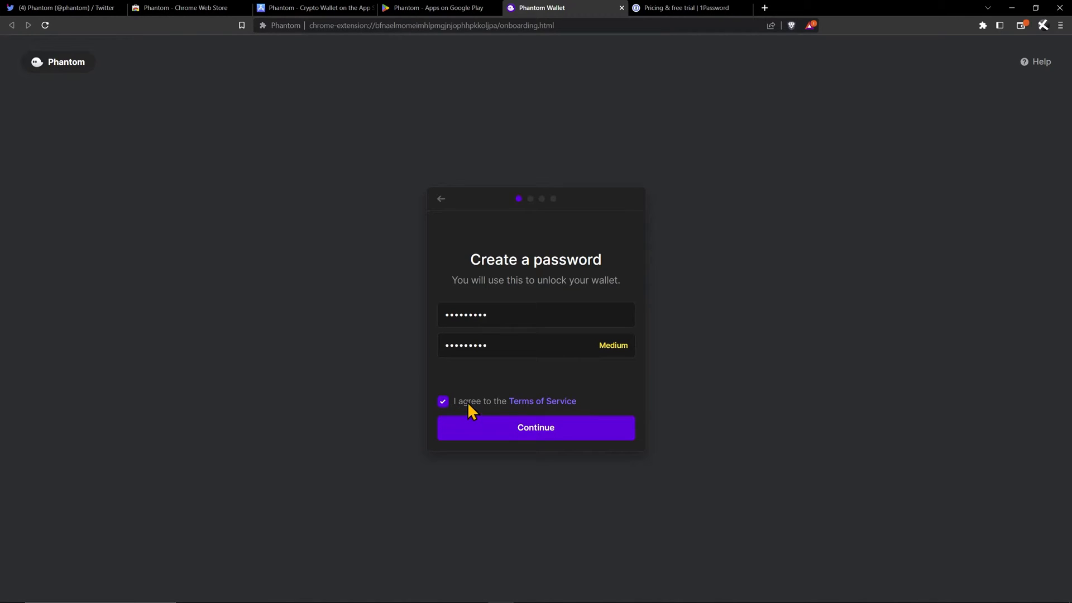
pyautogui.moveTo(551, 436)
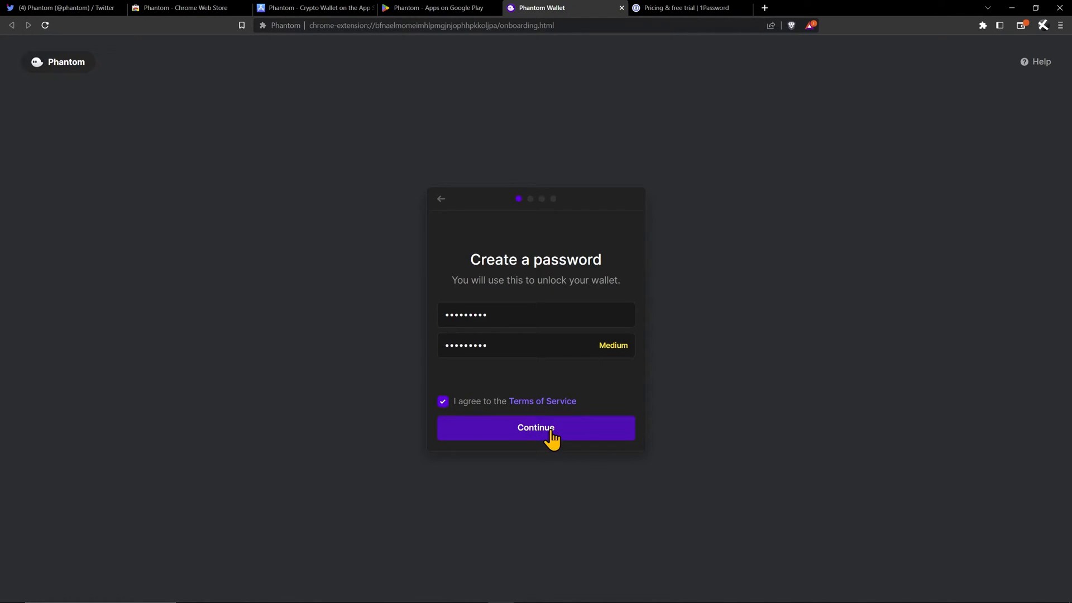
# - Continue past the password and reveal, hide and re-reveal the twelve-word Secret Recovery Phrase
pyautogui.click(535, 428)
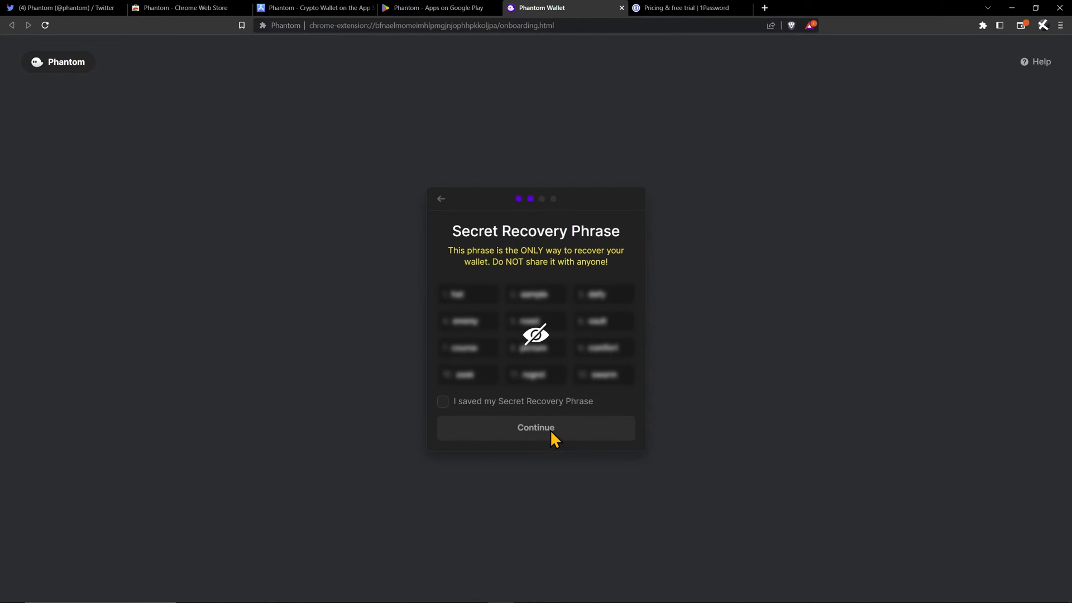
pyautogui.click(535, 334)
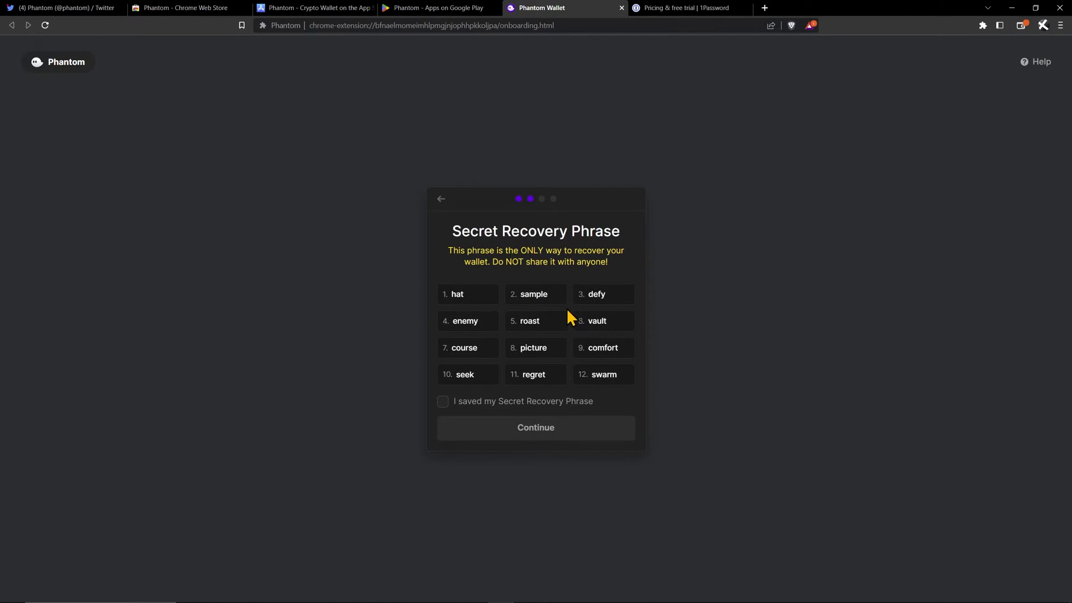
pyautogui.moveTo(547, 340)
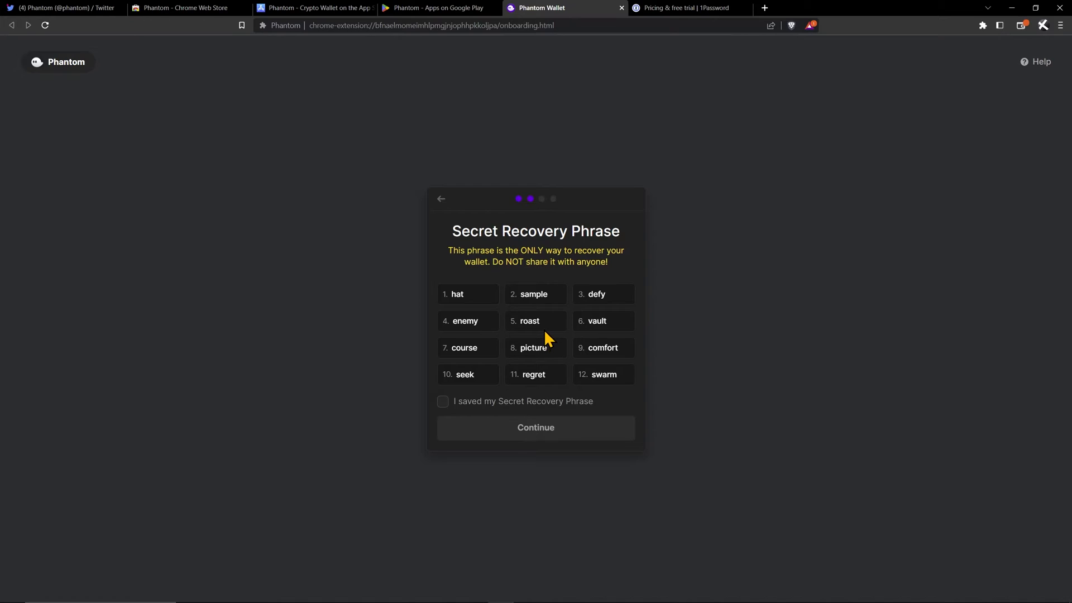
pyautogui.moveTo(497, 328)
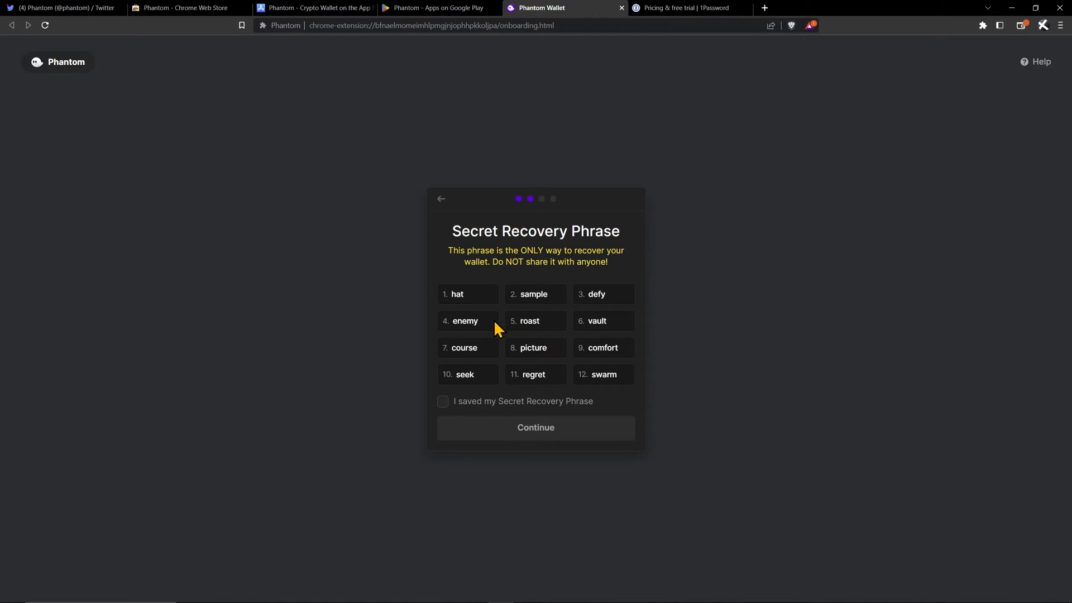
pyautogui.moveTo(468, 305)
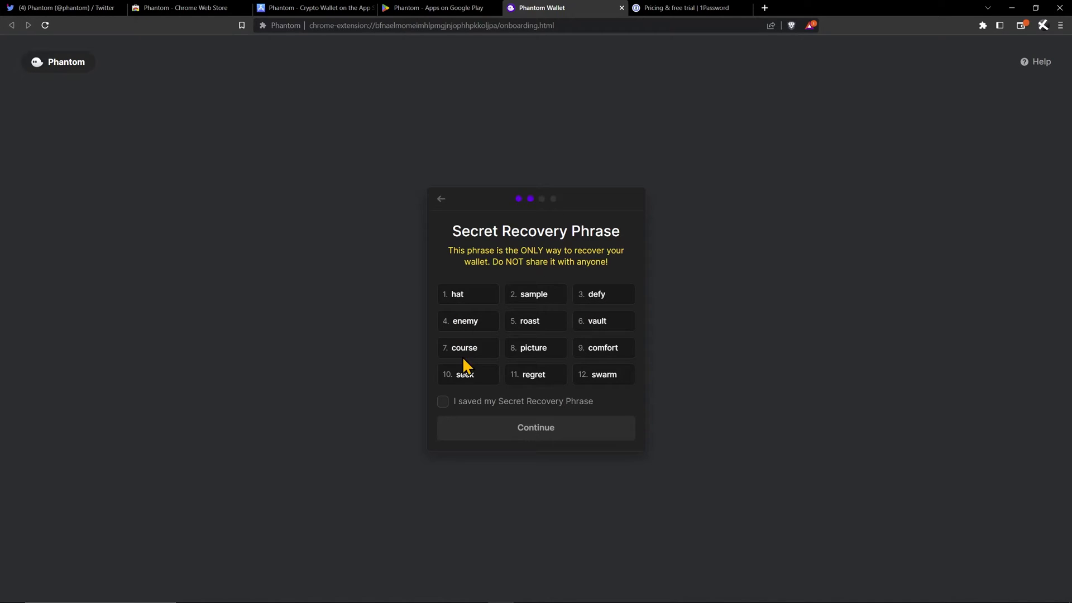
pyautogui.moveTo(611, 338)
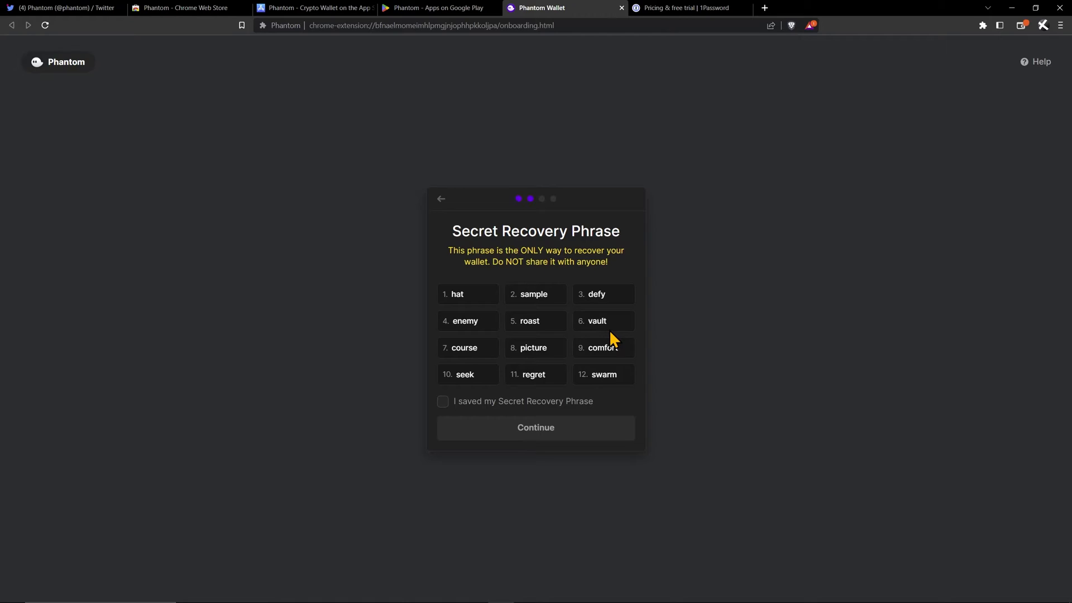
pyautogui.moveTo(612, 331)
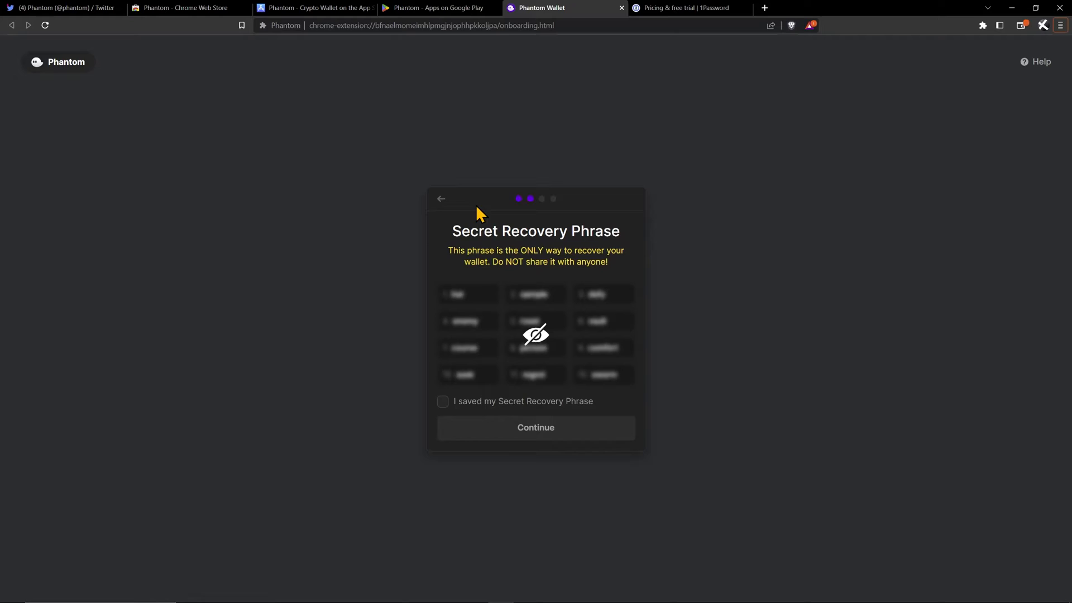
pyautogui.click(535, 333)
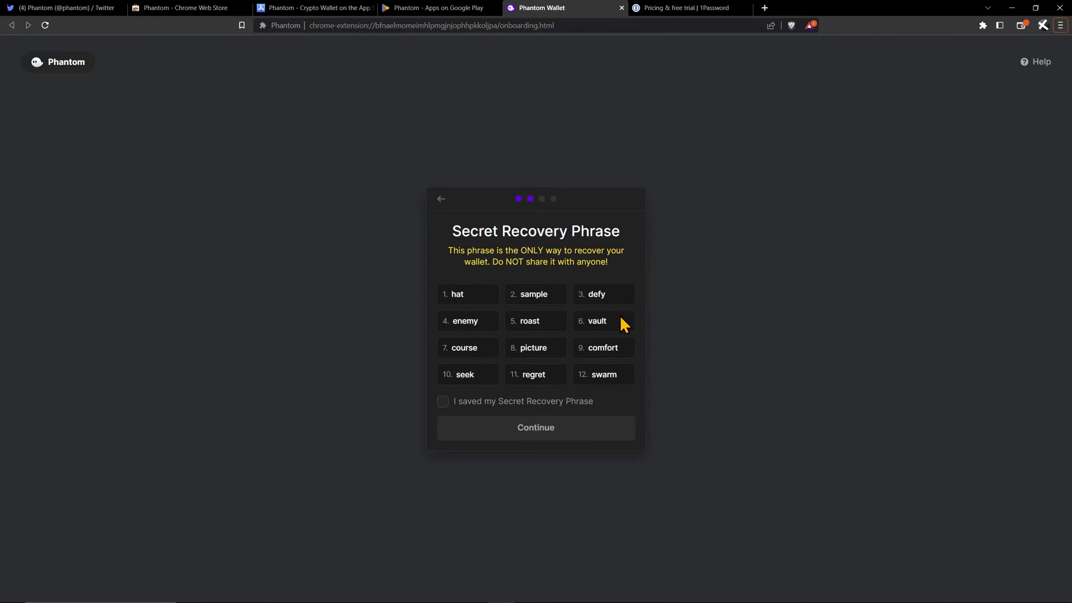
pyautogui.moveTo(634, 328)
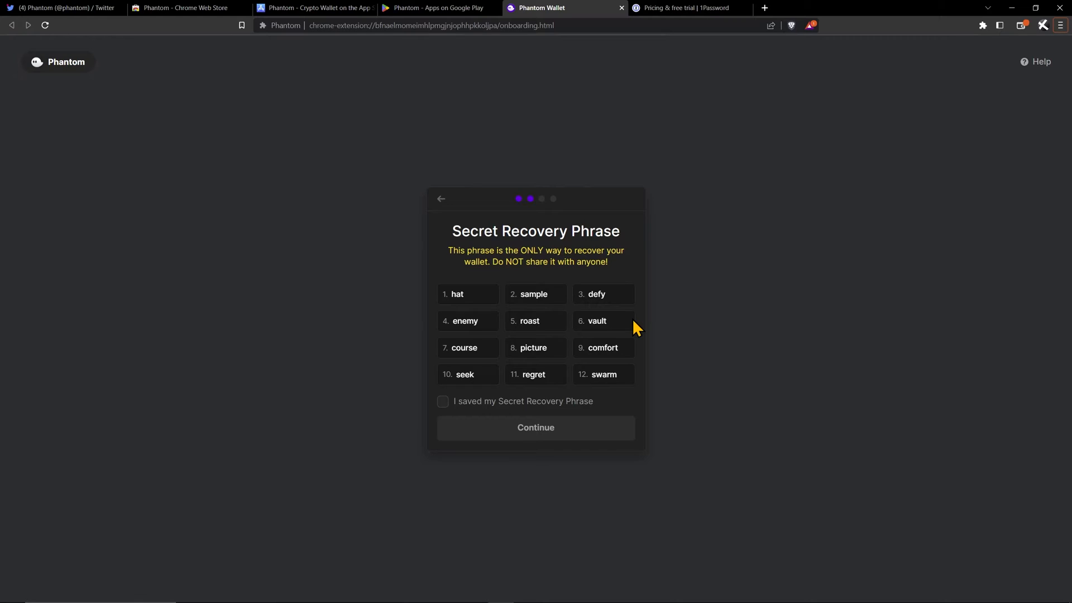
pyautogui.click(535, 335)
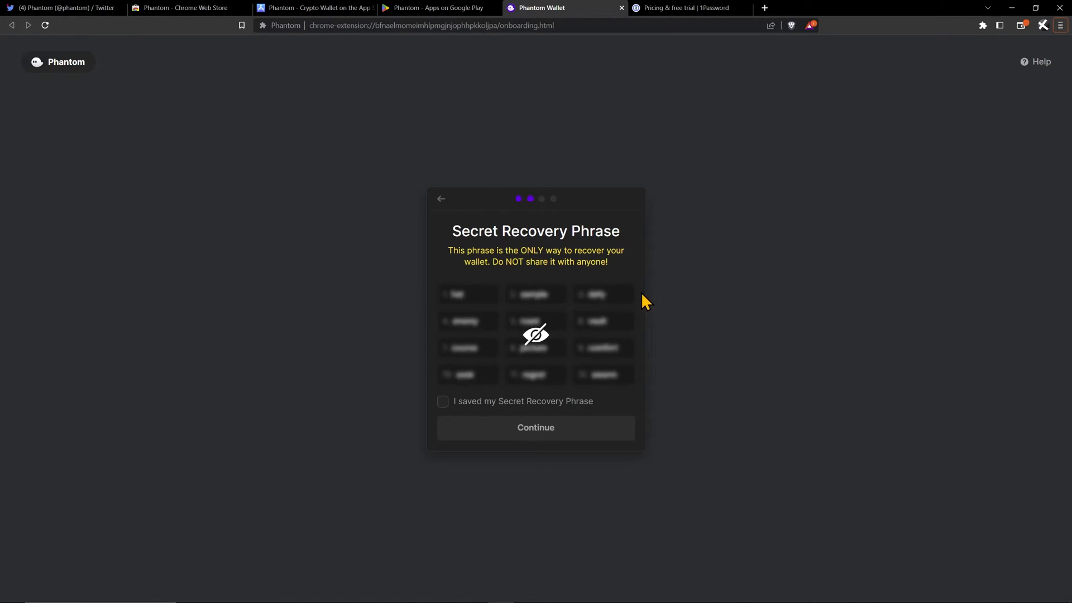
pyautogui.click(535, 335)
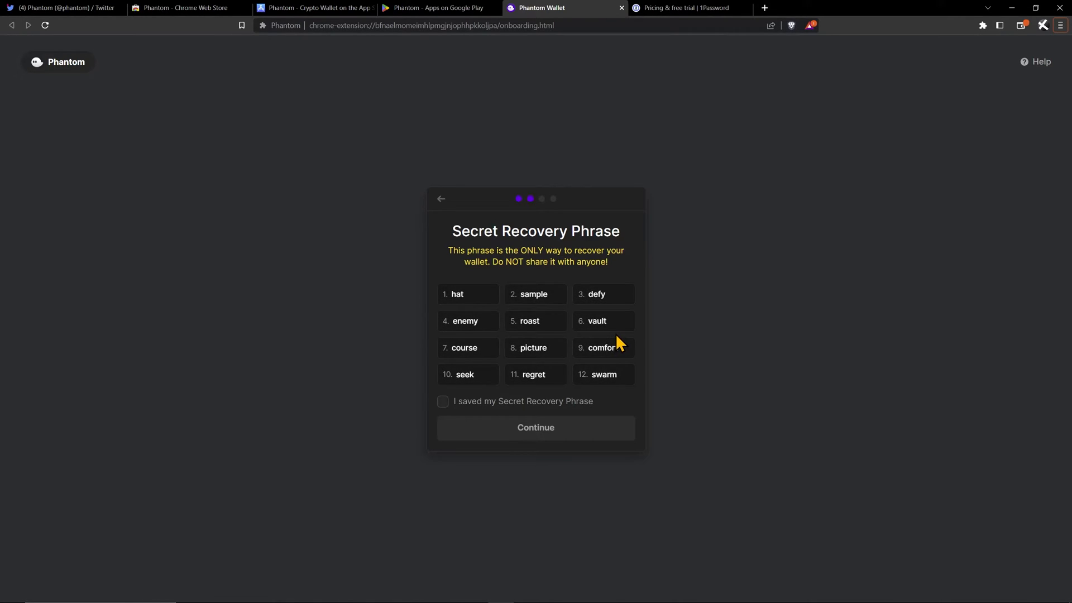
pyautogui.moveTo(561, 342)
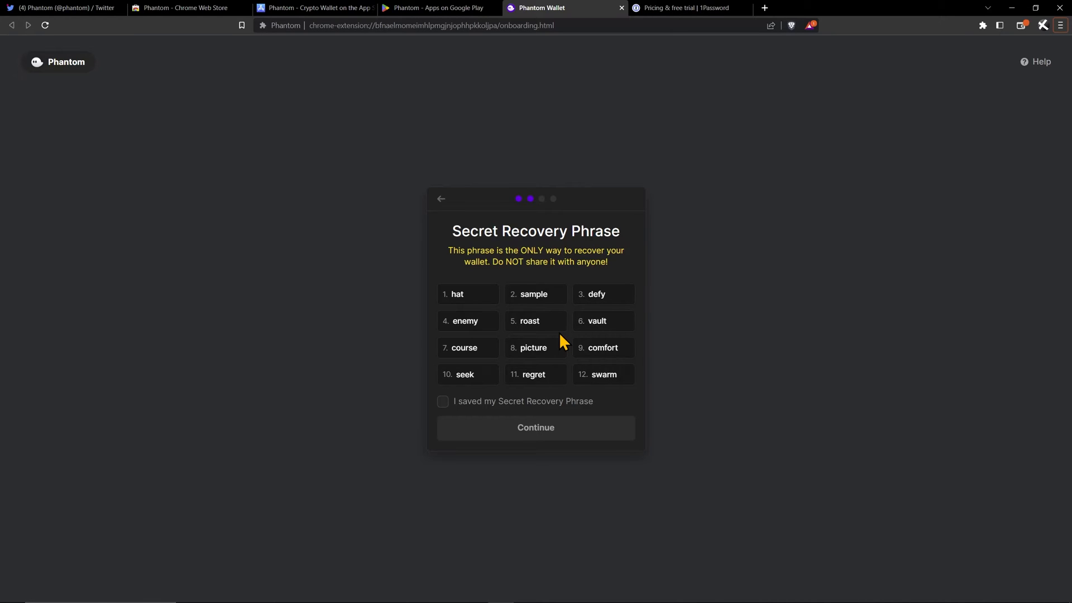
pyautogui.moveTo(492, 333)
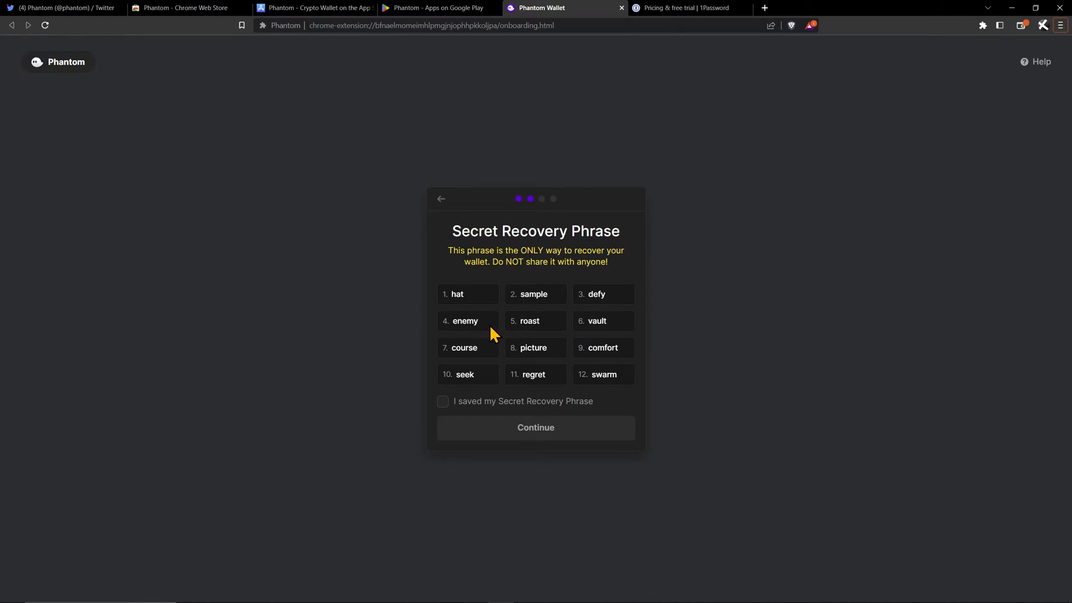
pyautogui.moveTo(540, 339)
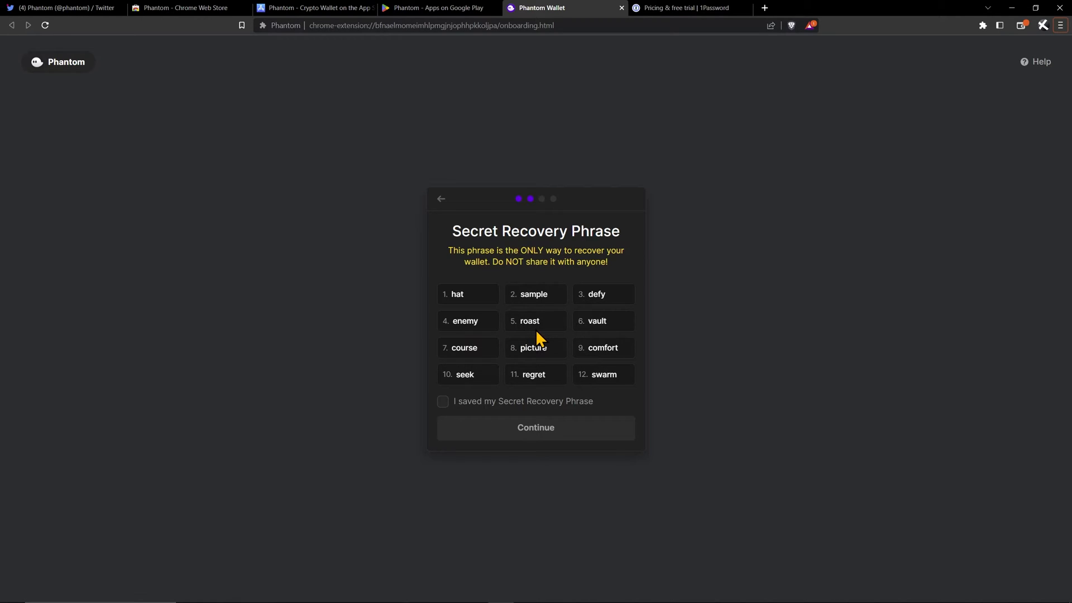
pyautogui.moveTo(554, 380)
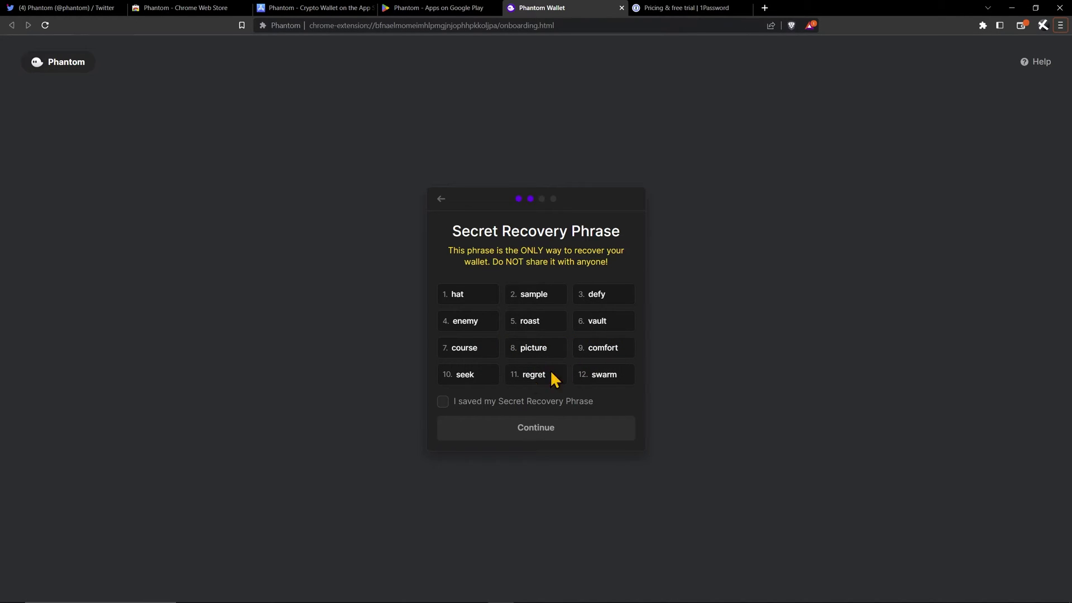
pyautogui.moveTo(628, 388)
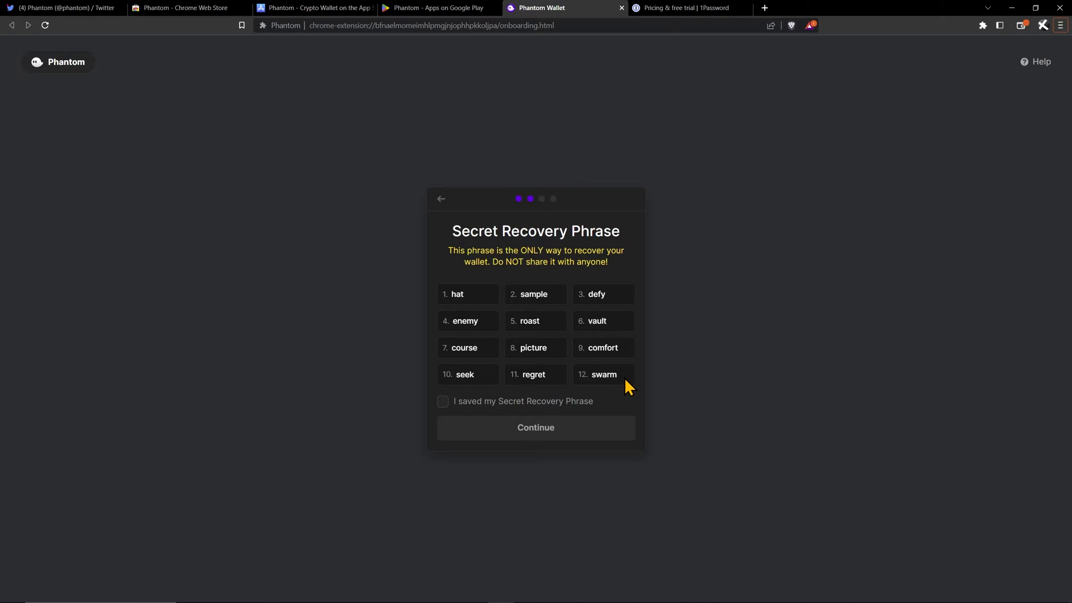
pyautogui.moveTo(611, 366)
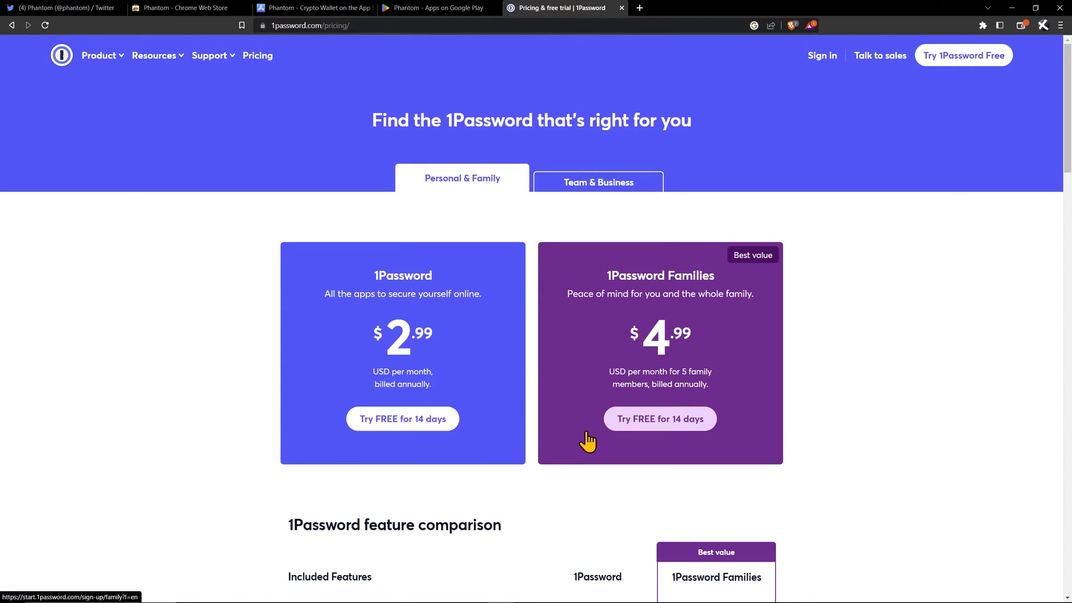
# - From the Twitter tab, pin Phantom to the Brave toolbar and open it, showing Account 1 at $0.00
pyautogui.click(61, 7)
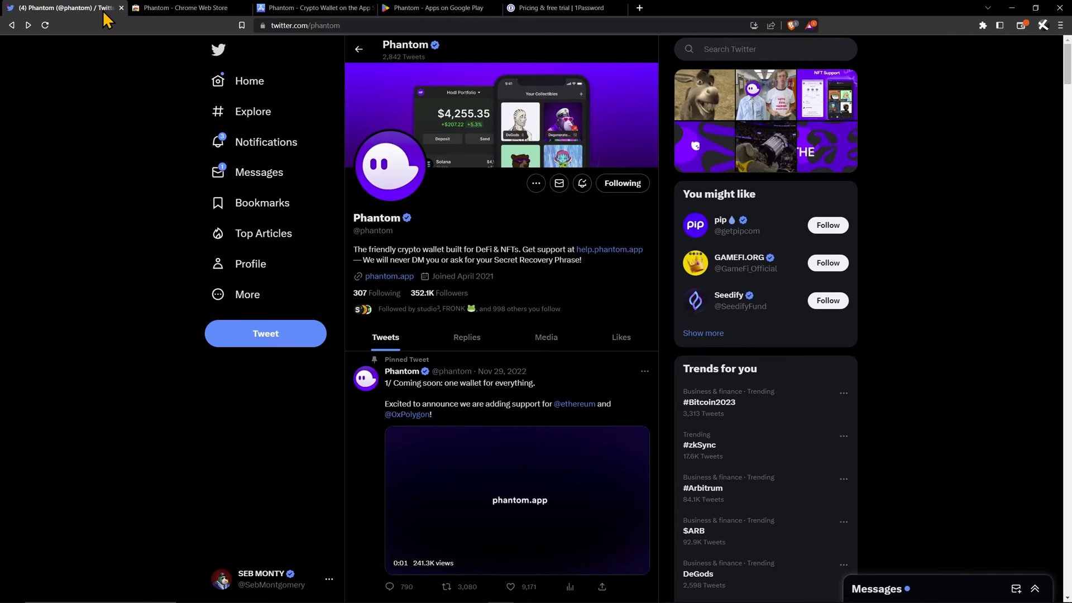
pyautogui.click(982, 26)
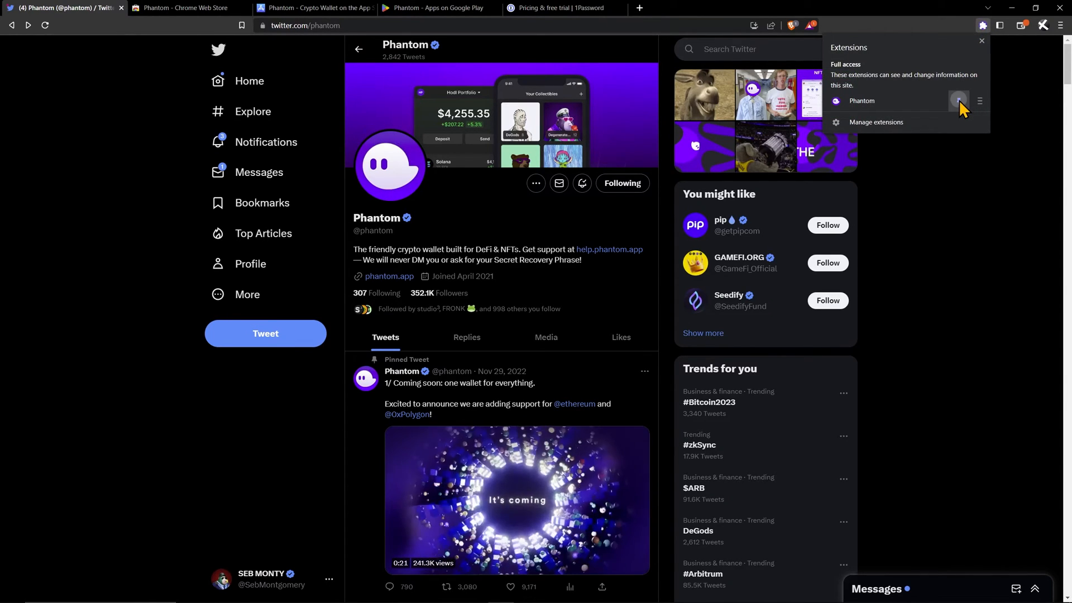
pyautogui.click(983, 26)
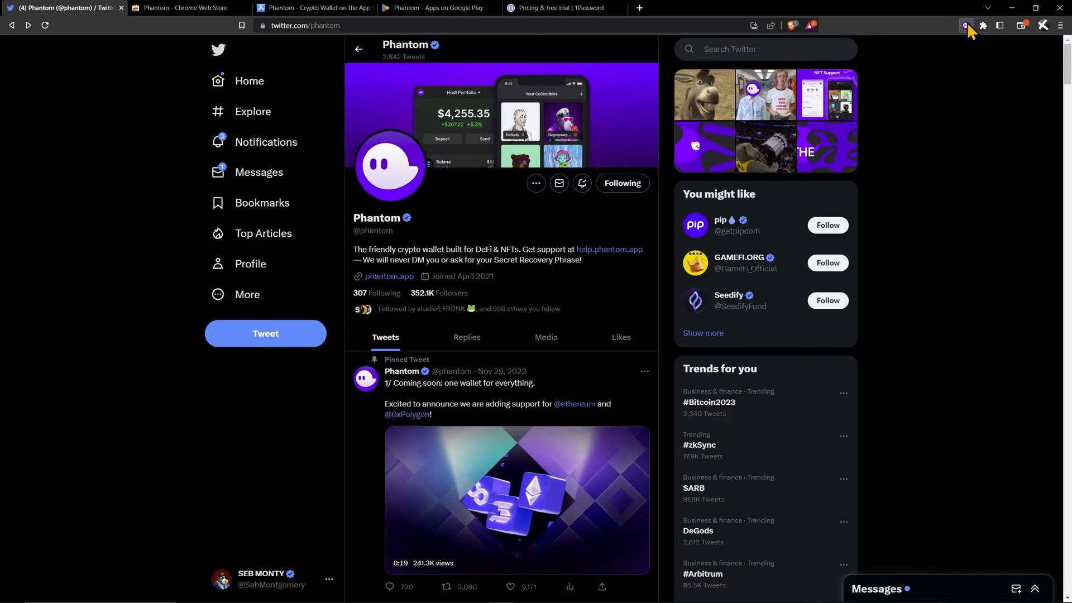
pyautogui.click(966, 26)
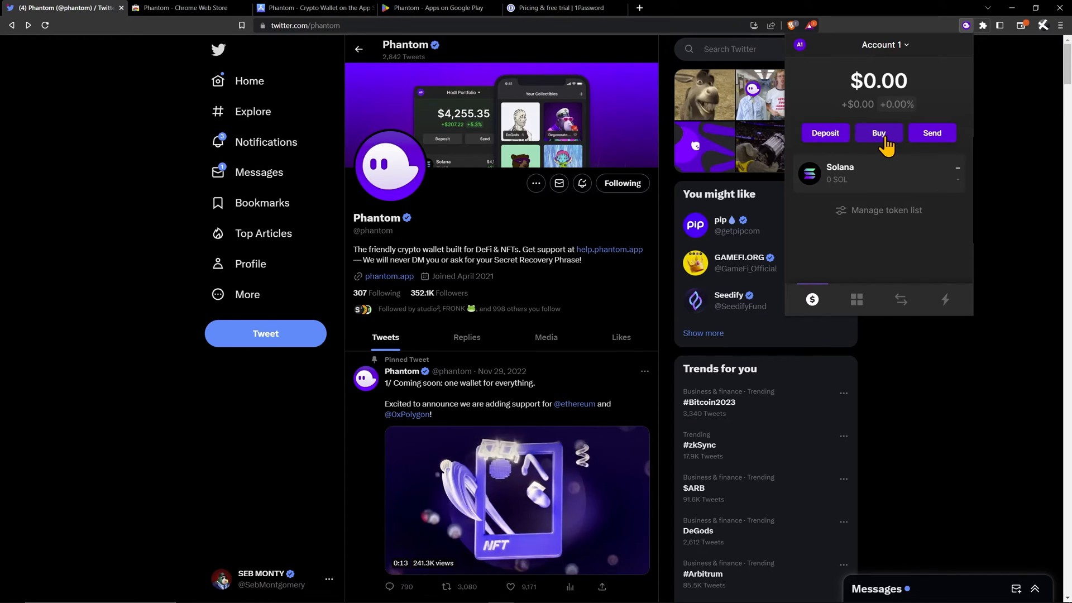
pyautogui.click(879, 133)
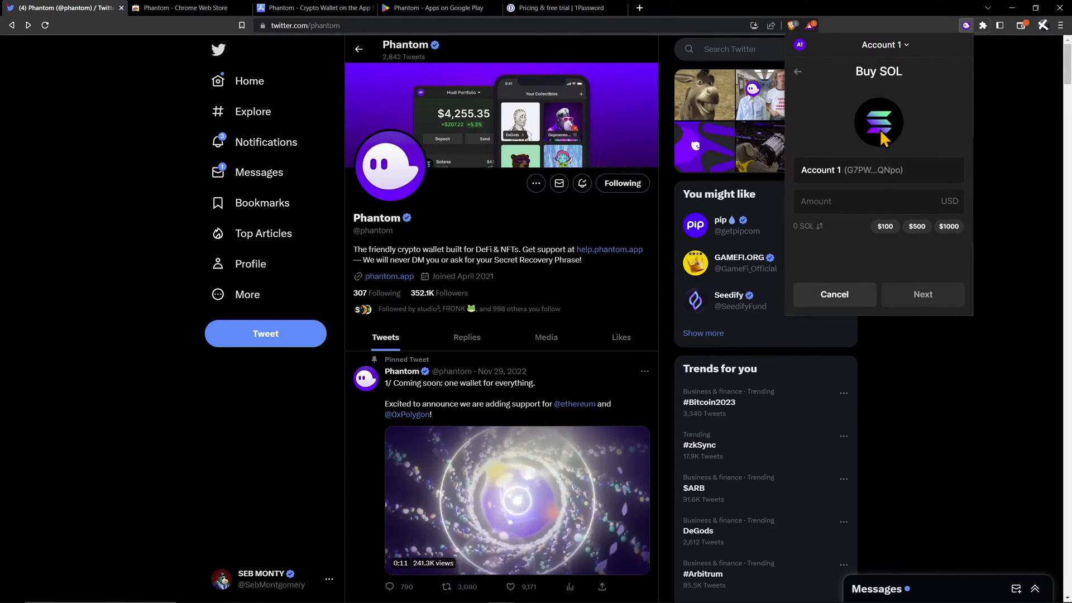
pyautogui.click(847, 201)
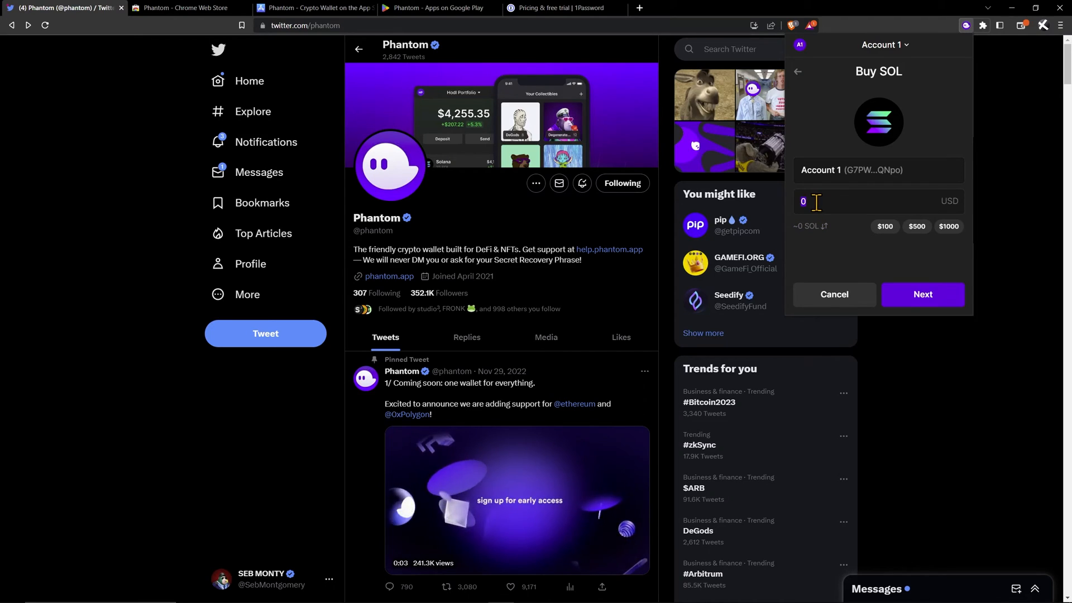
pyautogui.write('45')
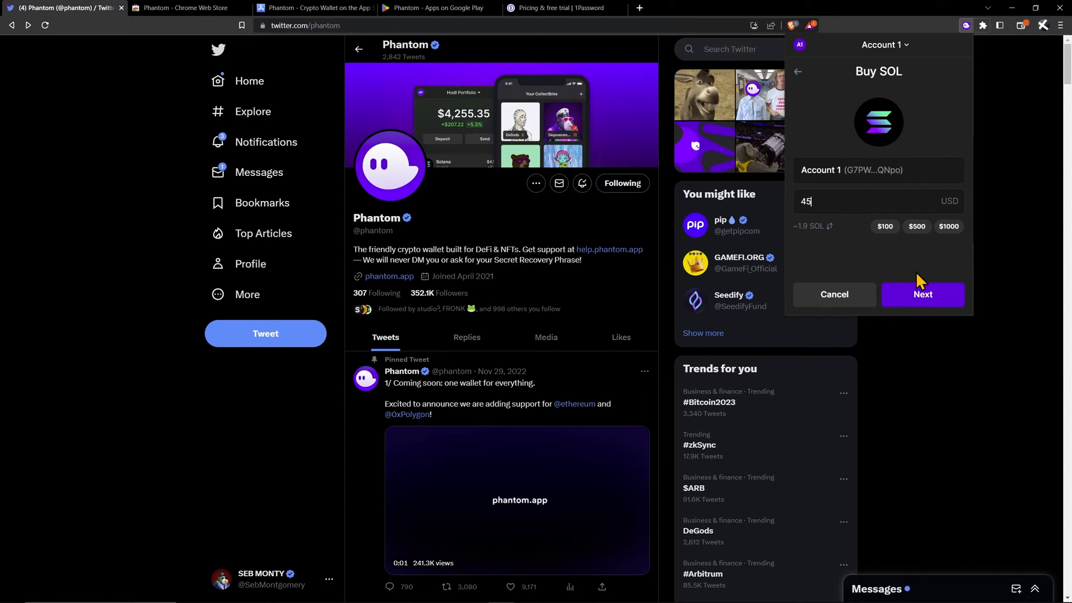
pyautogui.click(923, 294)
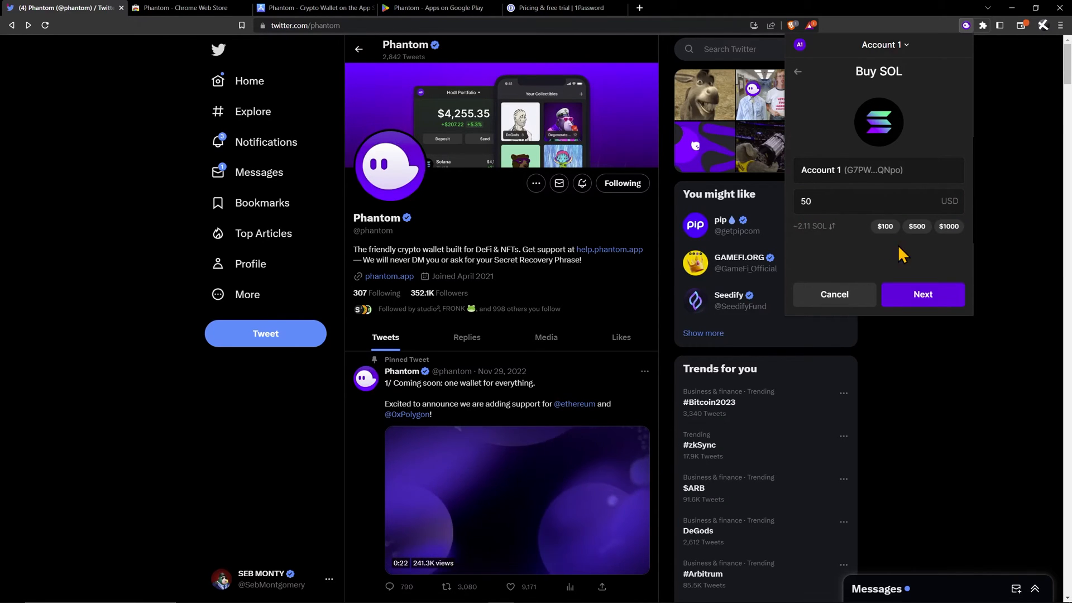
pyautogui.click(923, 294)
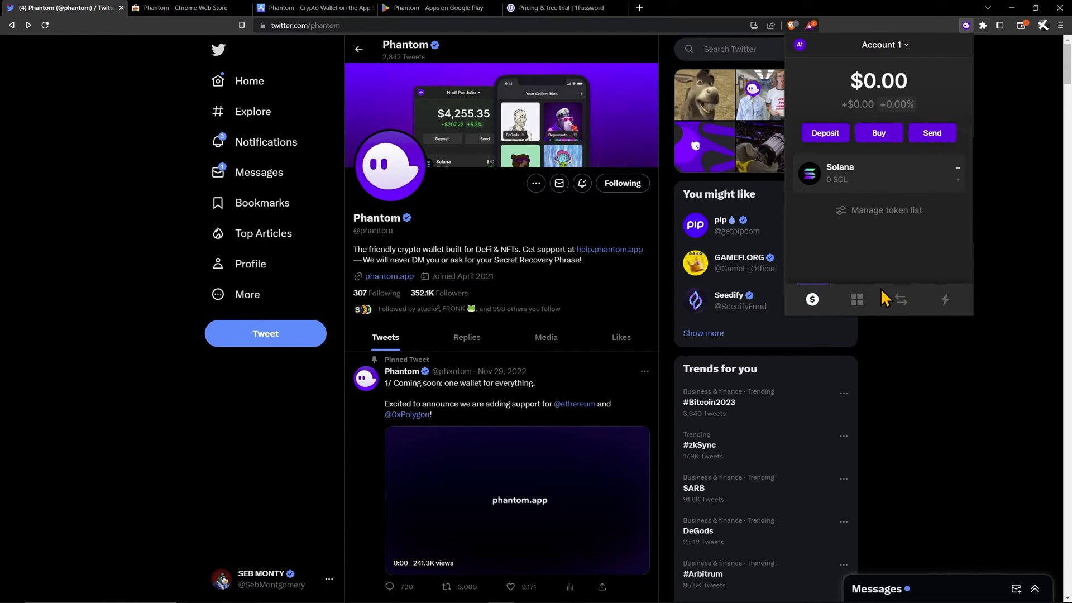
# - Load binance.com in a new tab, accept its cookies, and return to the Phantom Twitter profile
pyautogui.click(519, 500)
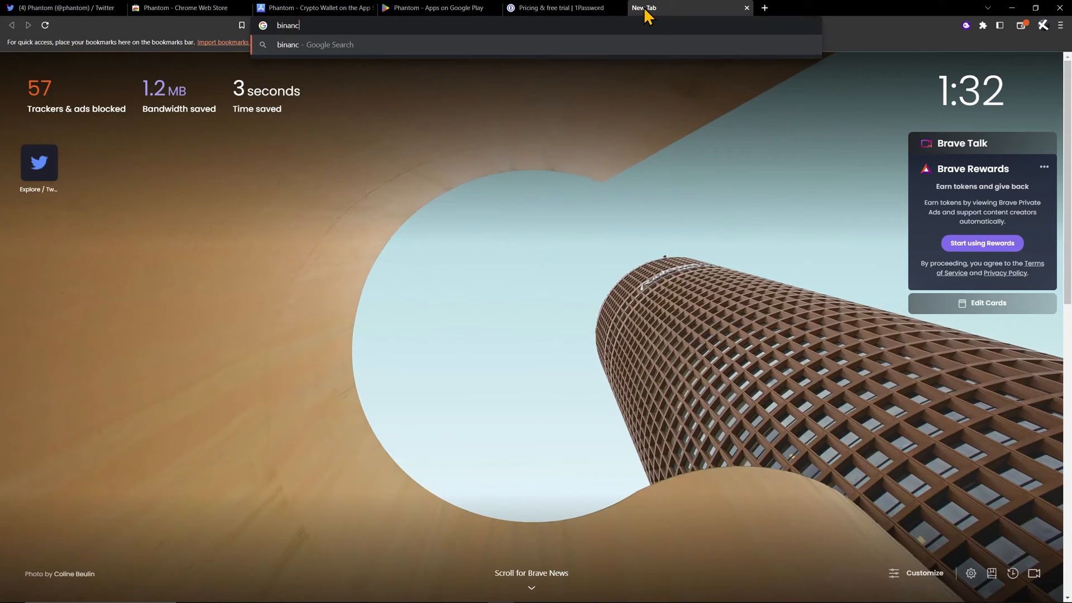
pyautogui.write('e. om')
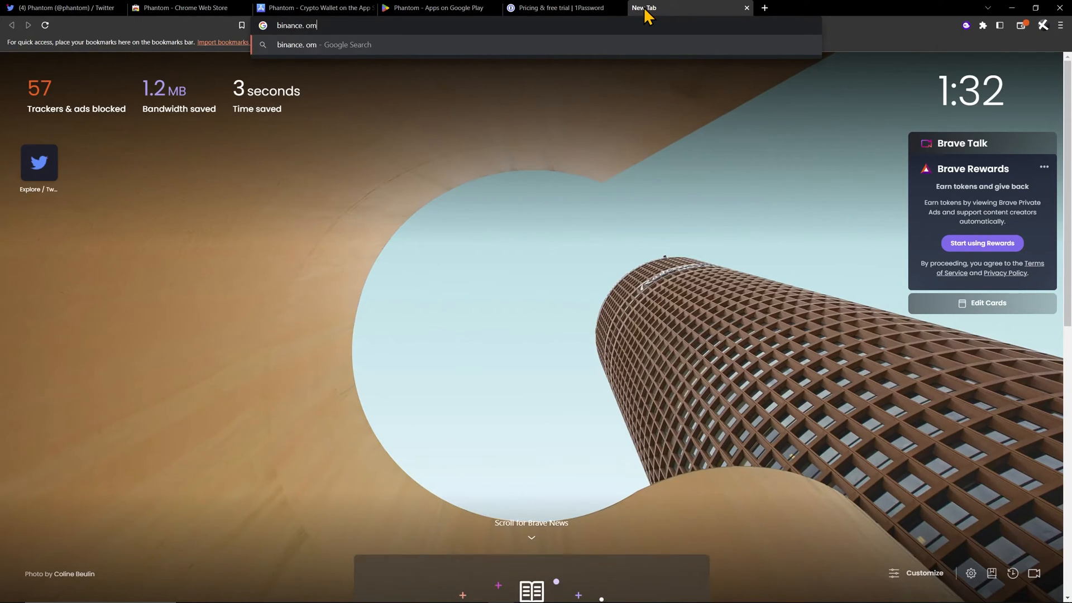
pyautogui.press('Return')
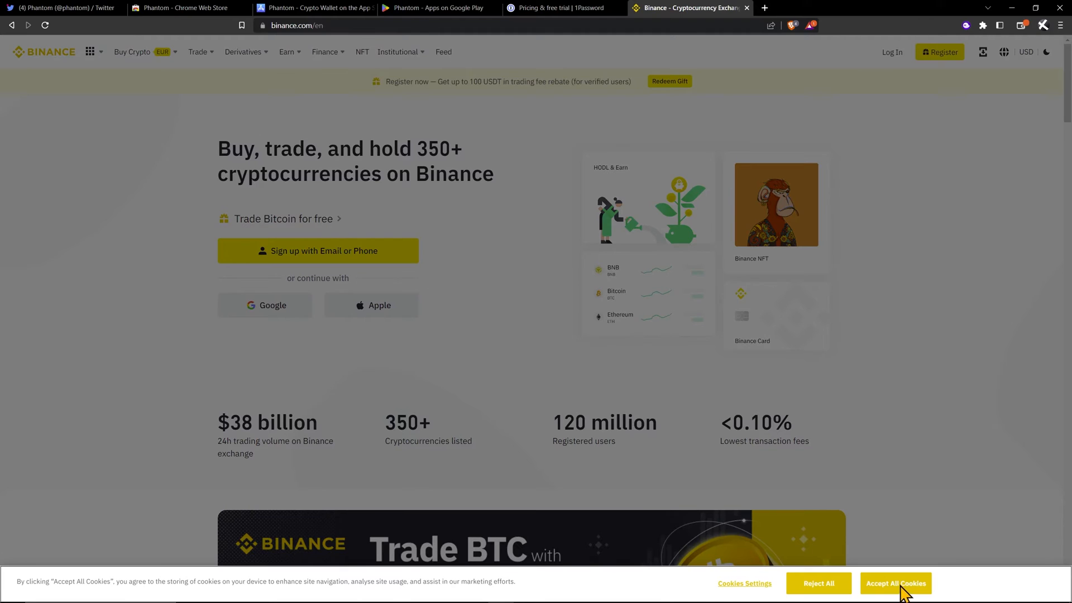
pyautogui.click(894, 583)
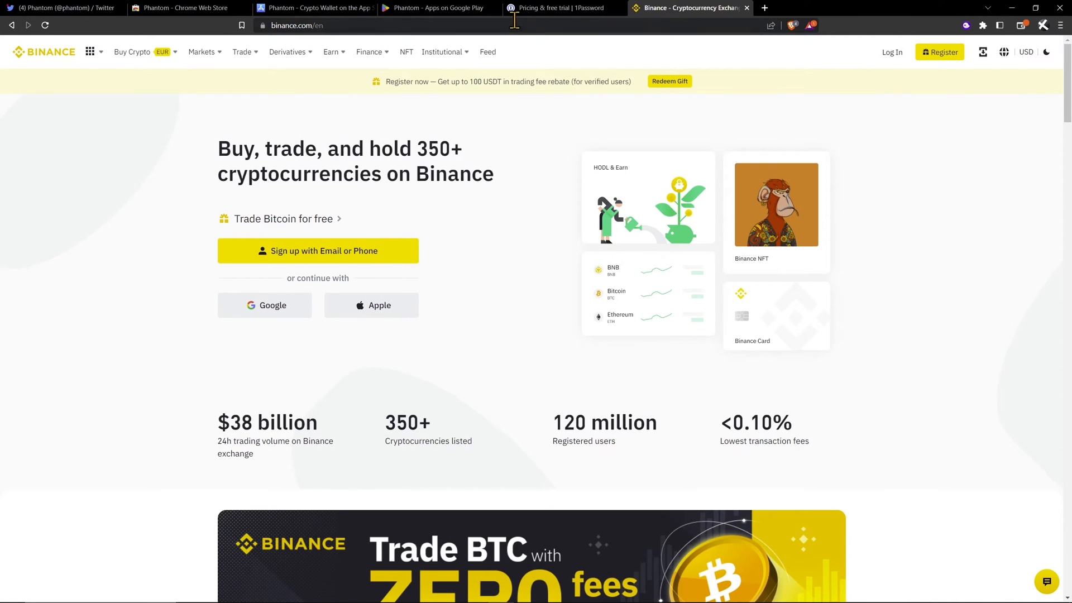
pyautogui.click(65, 7)
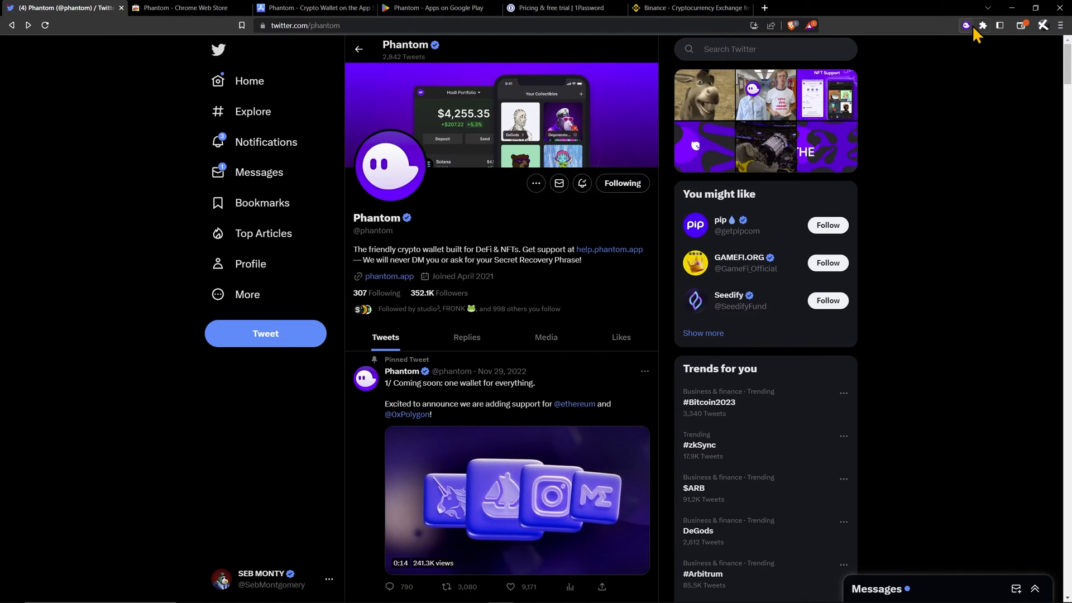
# - Copy Account 1's Solana deposit address from the wallet and bring up the Deposit SOL screen
pyautogui.click(965, 25)
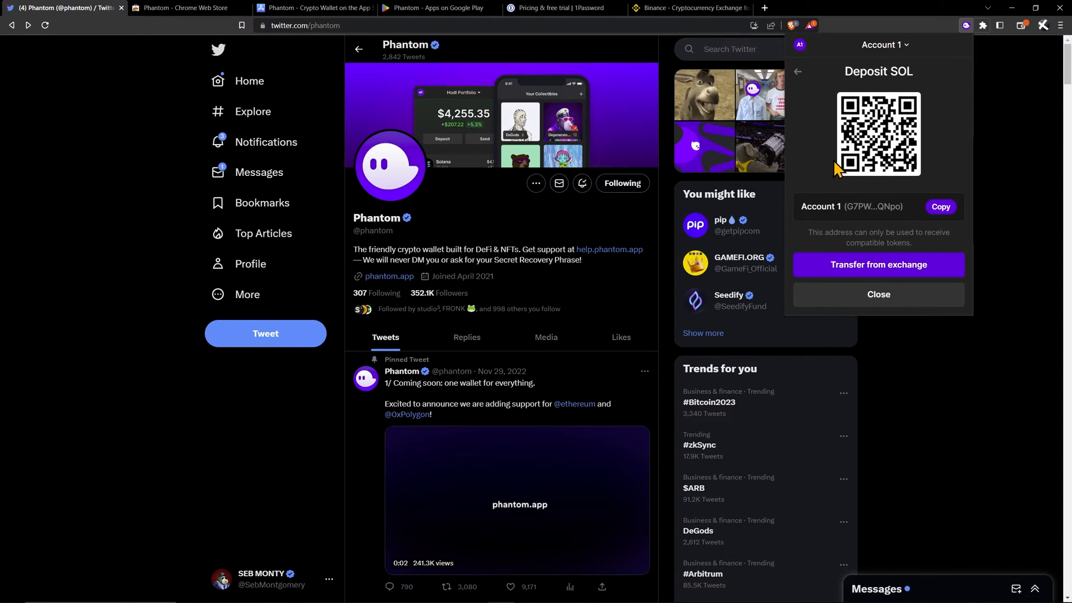
pyautogui.moveTo(847, 102)
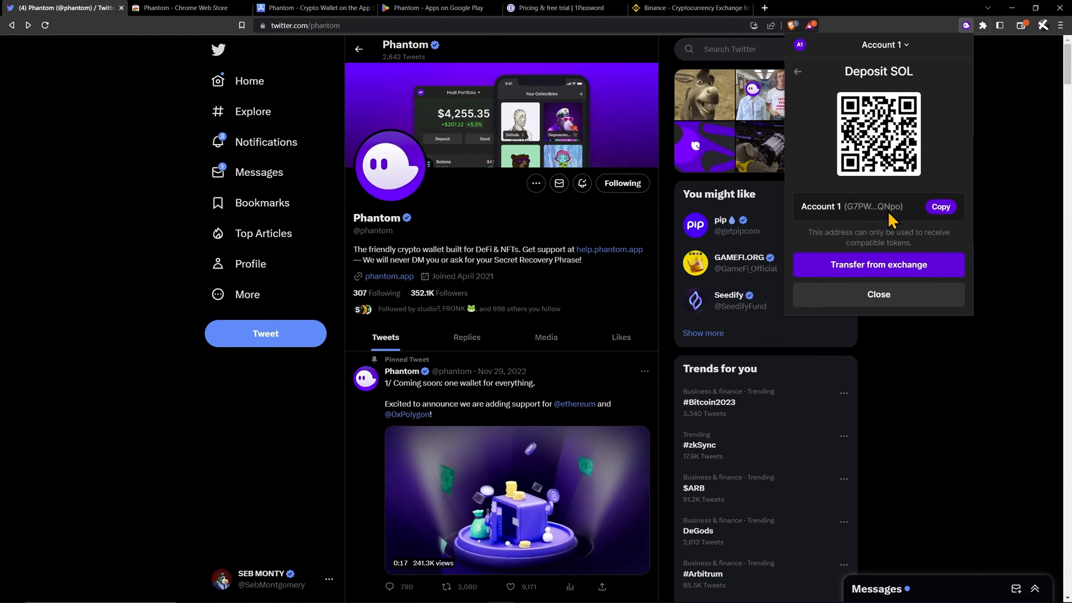
pyautogui.click(940, 206)
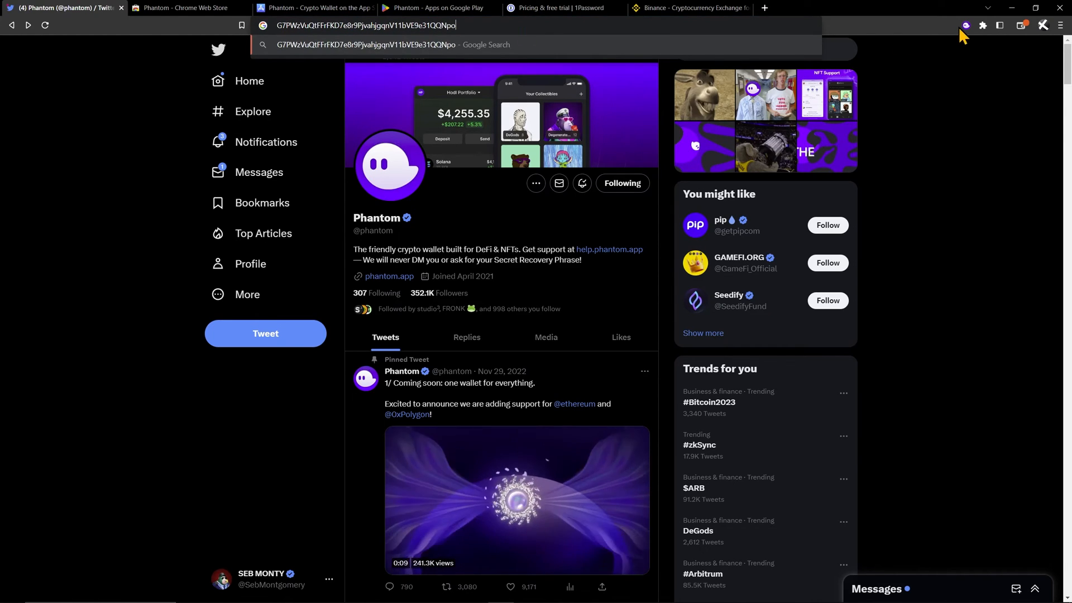
pyautogui.click(966, 26)
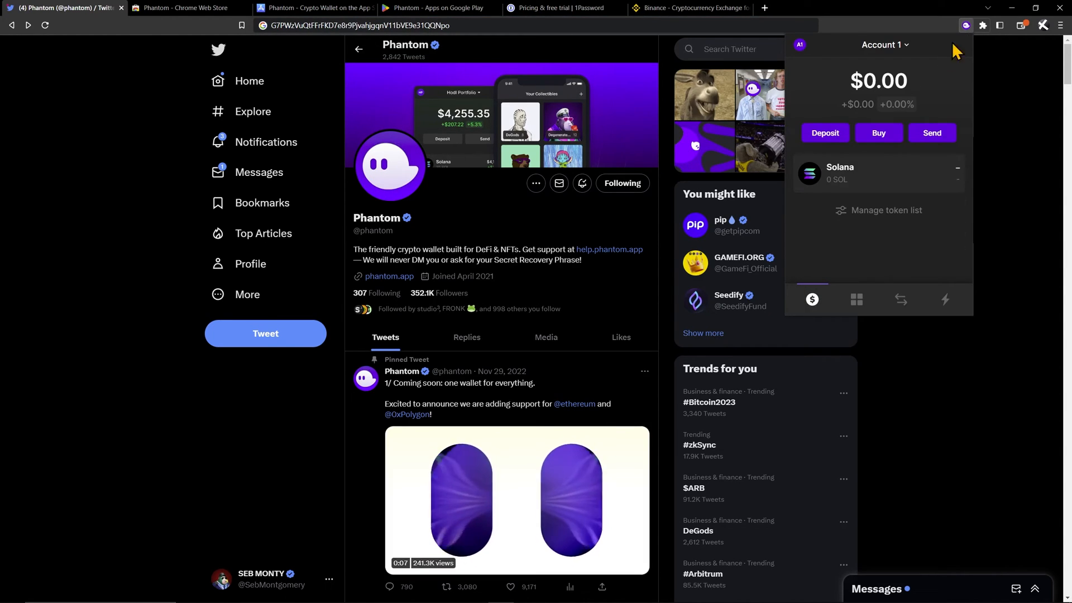
pyautogui.click(887, 210)
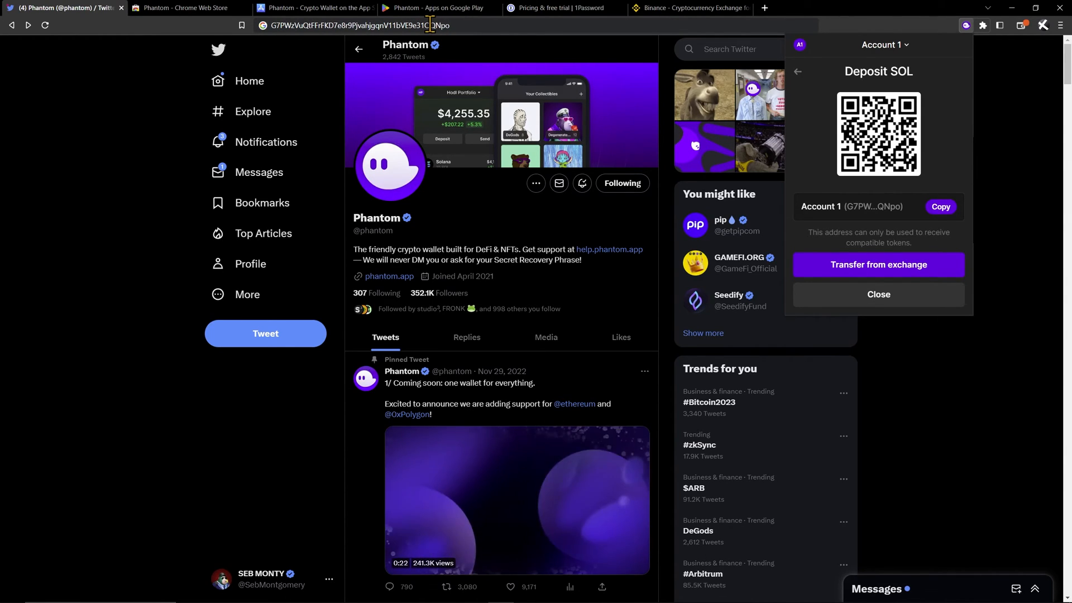
# - Check the pasted address, then reopen the wallet to the SOL deposit QR code via the Solana token
pyautogui.click(878, 293)
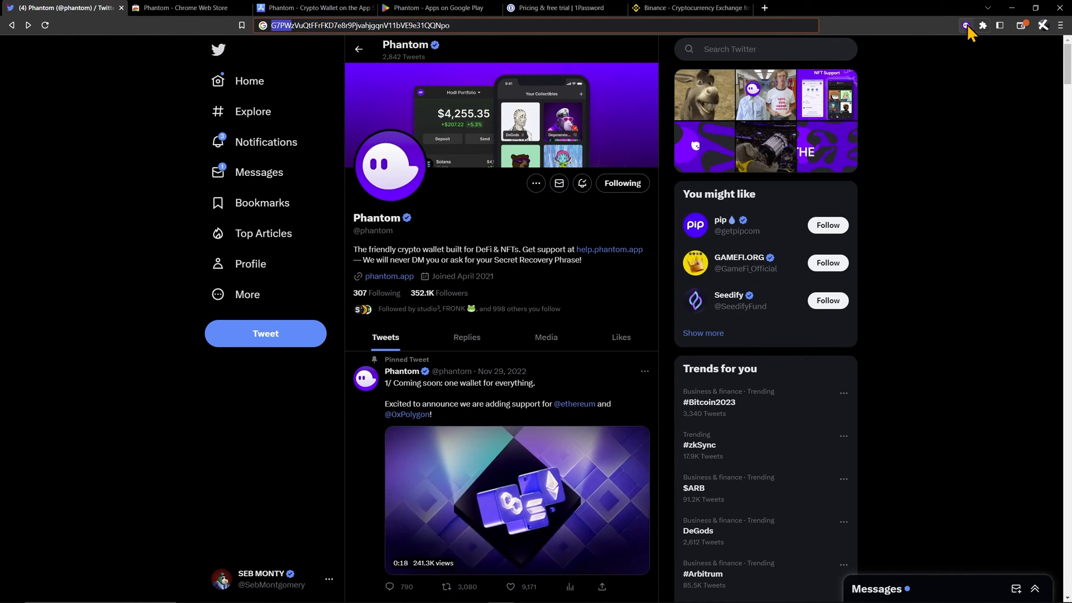
pyautogui.click(966, 26)
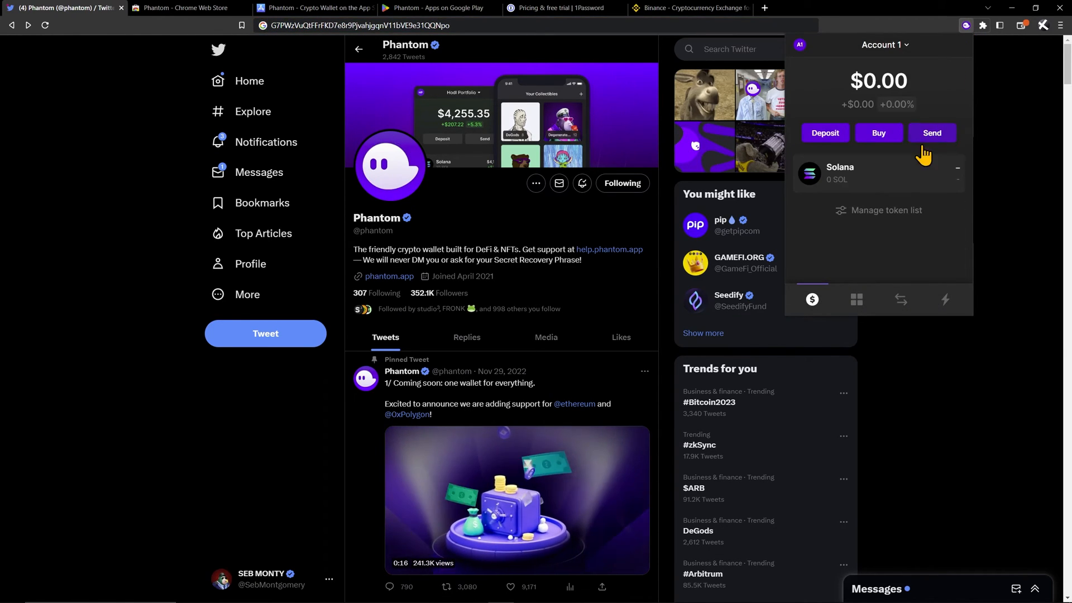
pyautogui.click(854, 173)
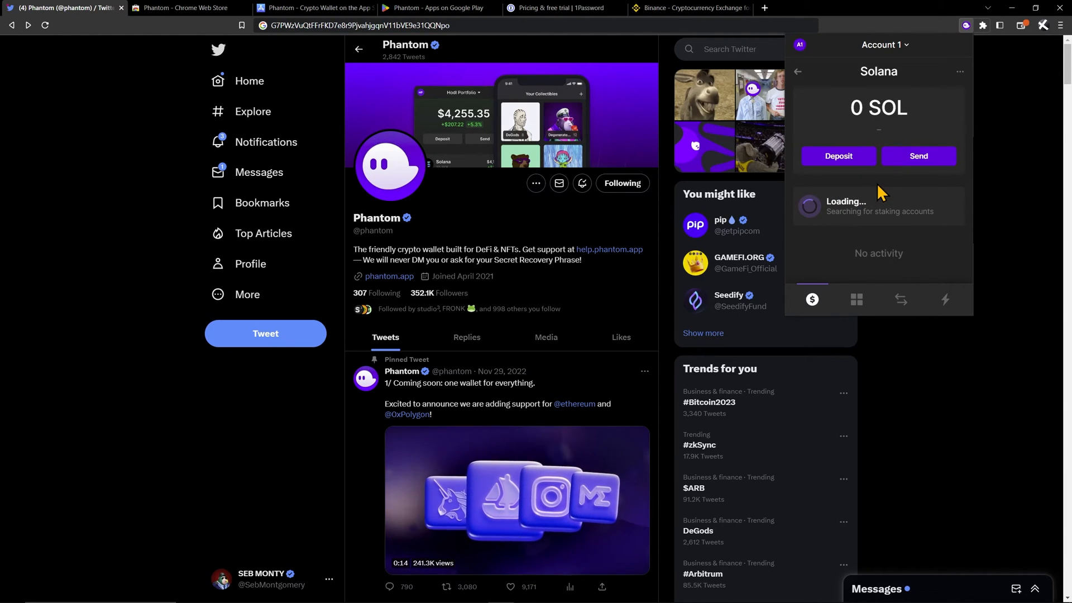
pyautogui.click(837, 157)
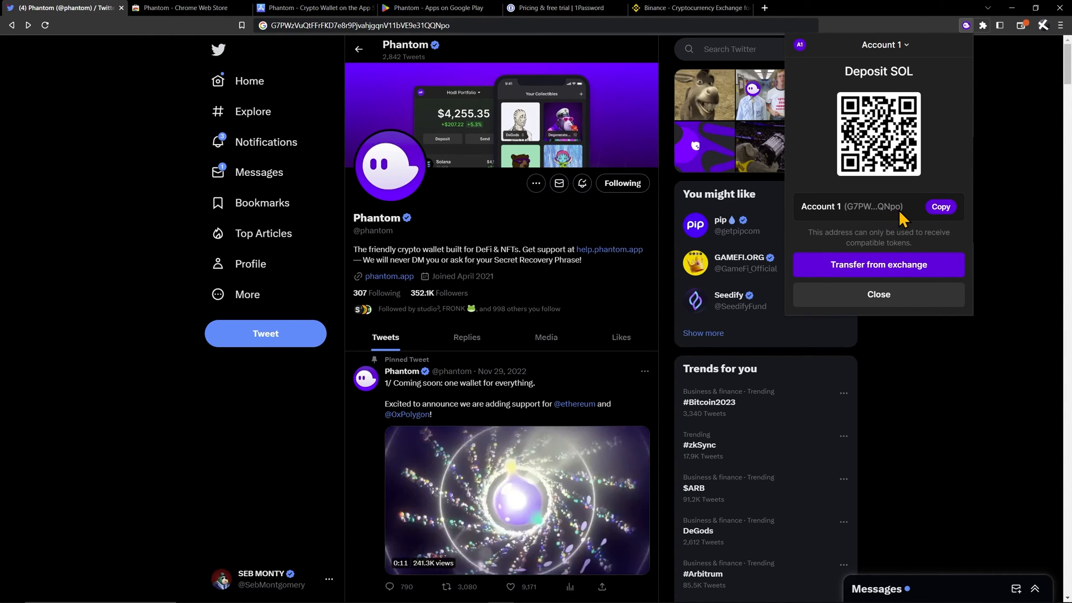
pyautogui.moveTo(885, 196)
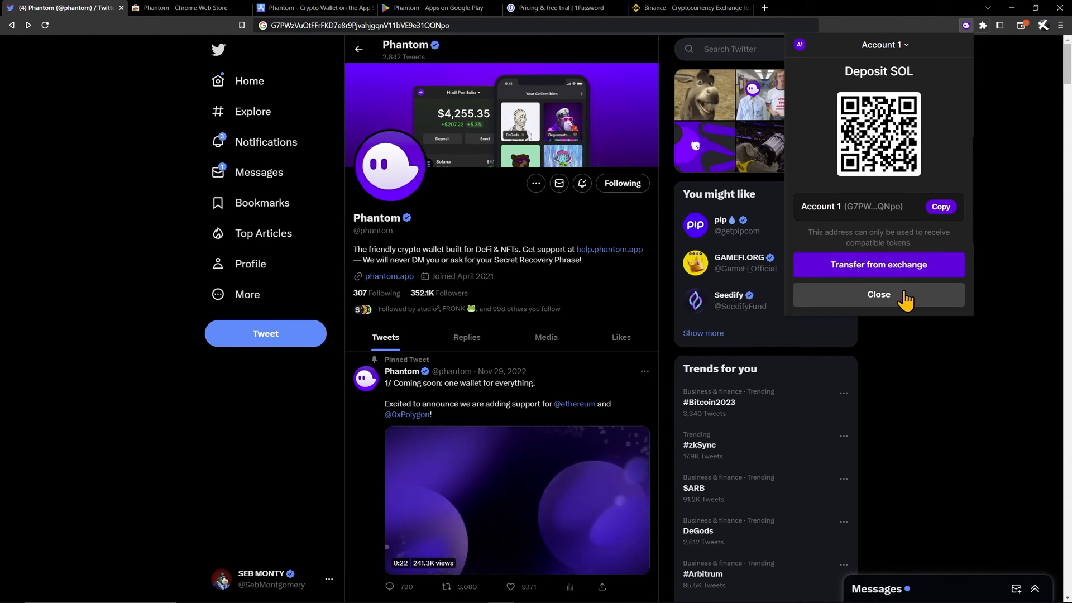
# - Reveal the secret recovery phrase from Security & Privacy after confirming the password, then finish
pyautogui.click(877, 294)
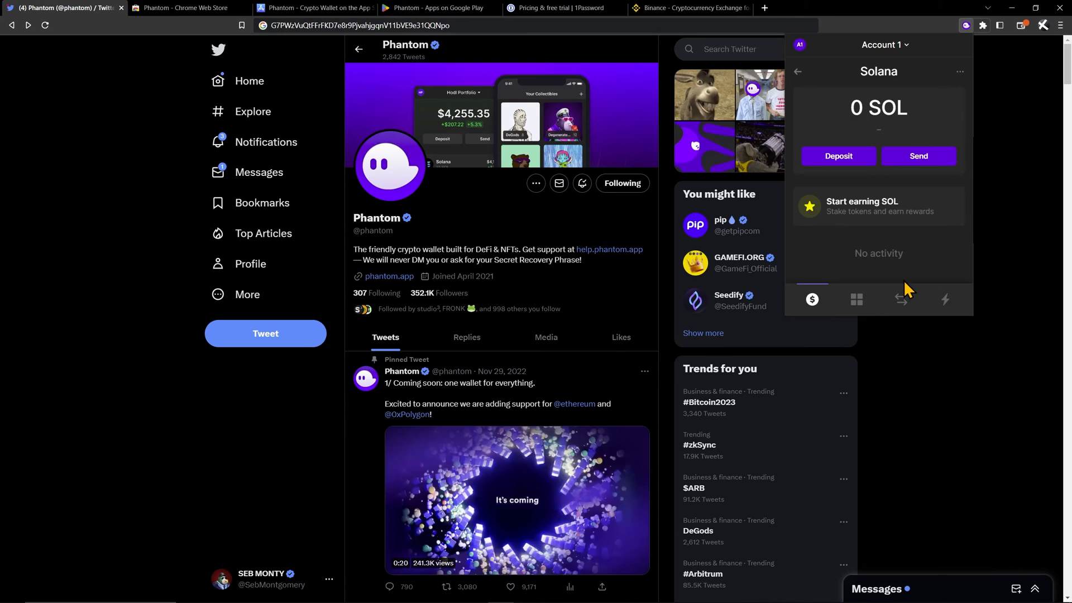
pyautogui.moveTo(814, 65)
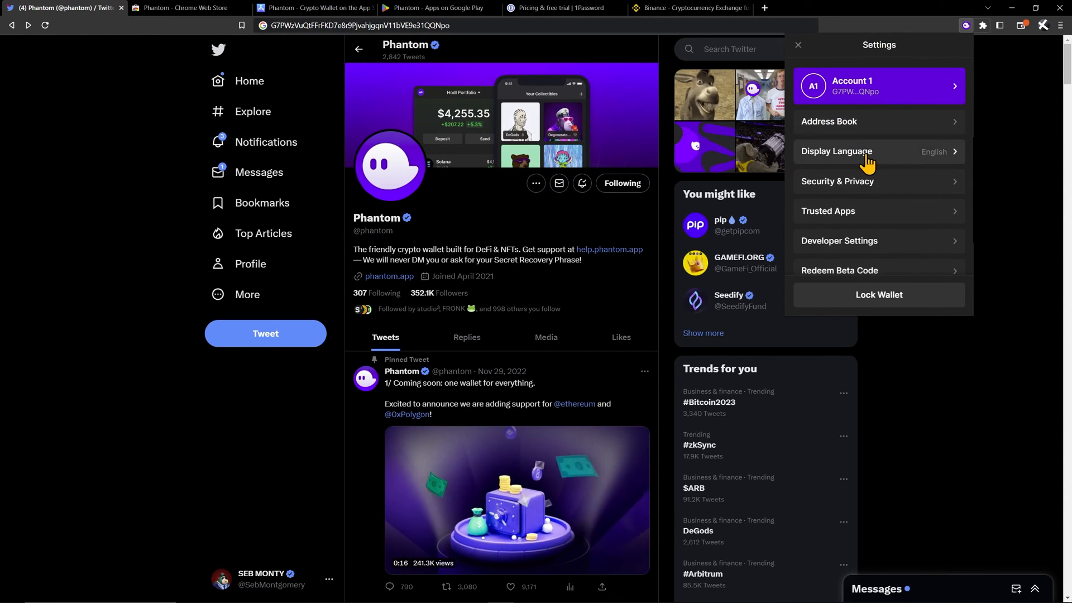
pyautogui.click(838, 181)
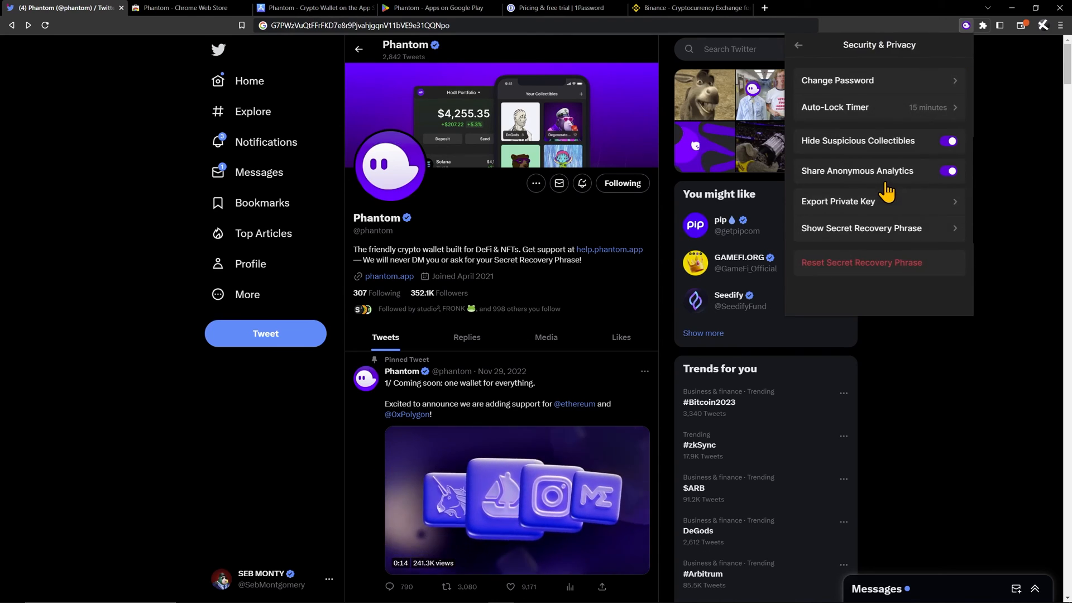
pyautogui.click(861, 228)
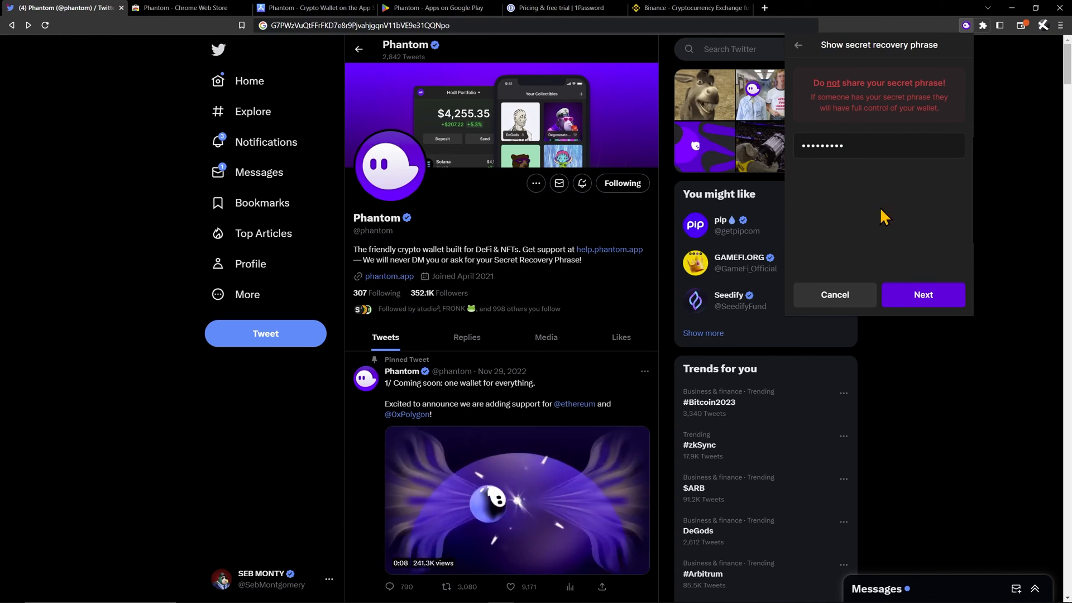
pyautogui.click(922, 295)
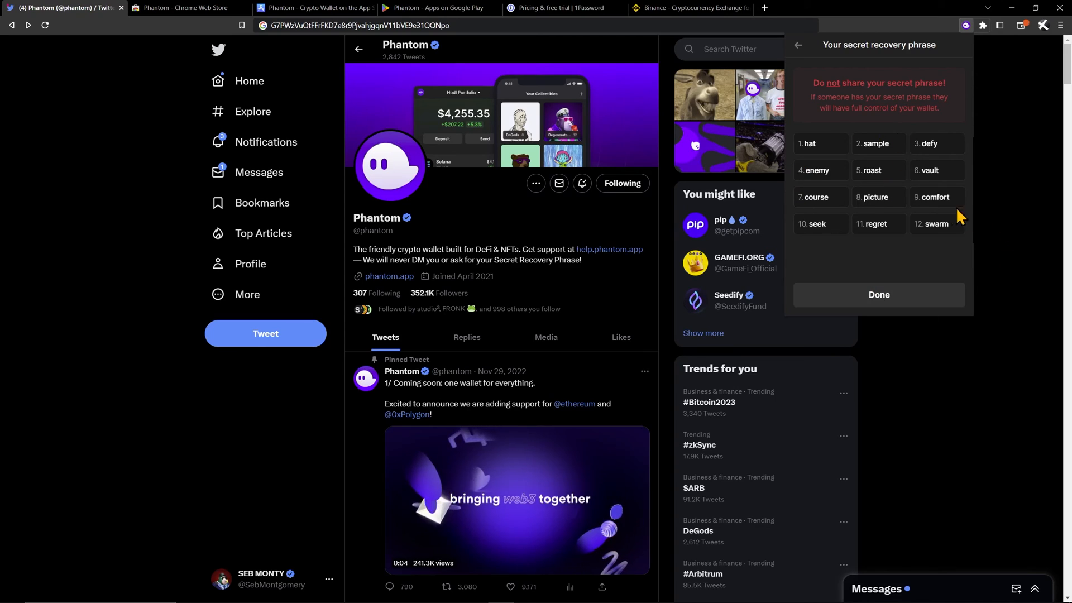
pyautogui.click(797, 45)
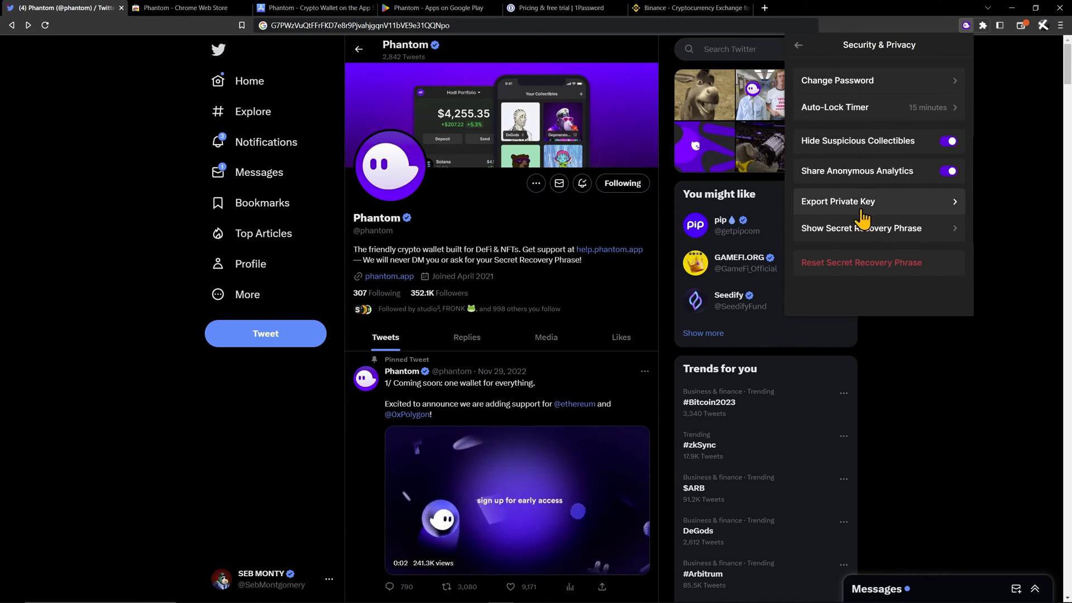
# - Export and view Account 1's private key after entering the password, then finish
pyautogui.click(838, 201)
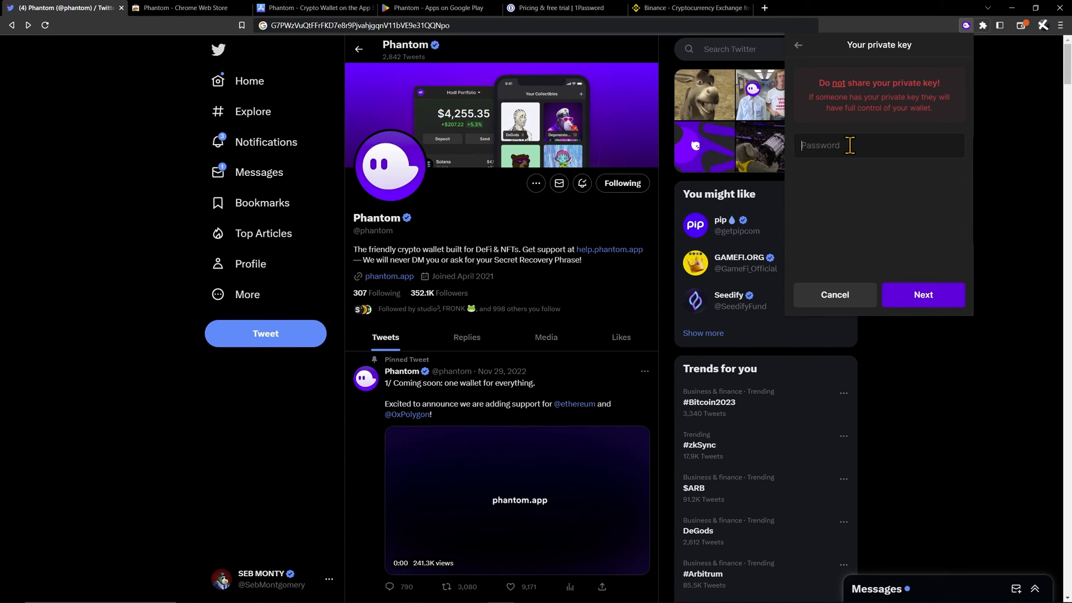
pyautogui.write('password')
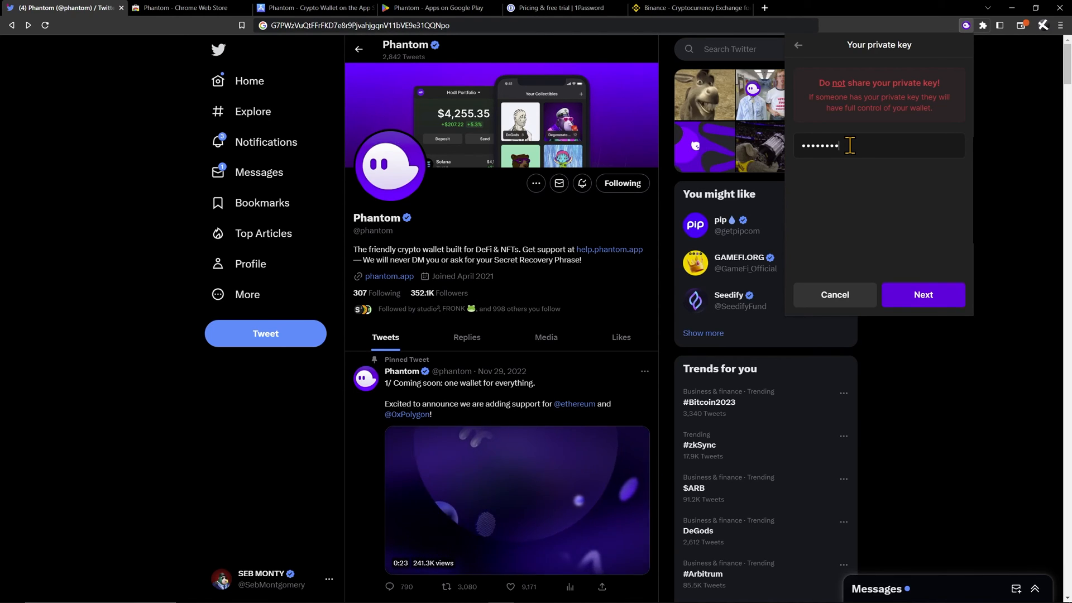
pyautogui.click(922, 295)
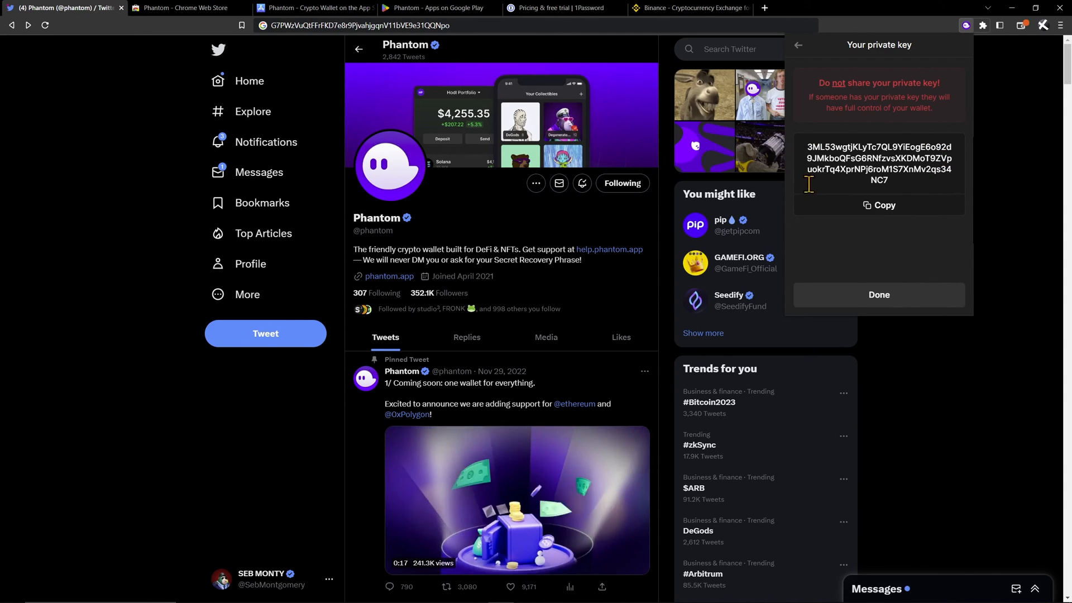
pyautogui.moveTo(904, 303)
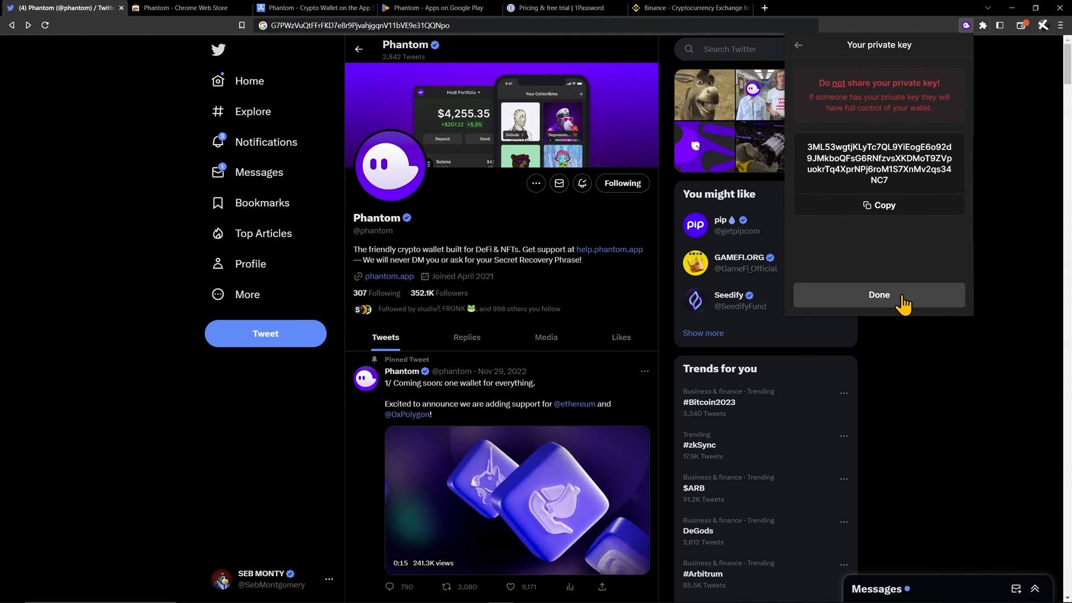
pyautogui.click(879, 295)
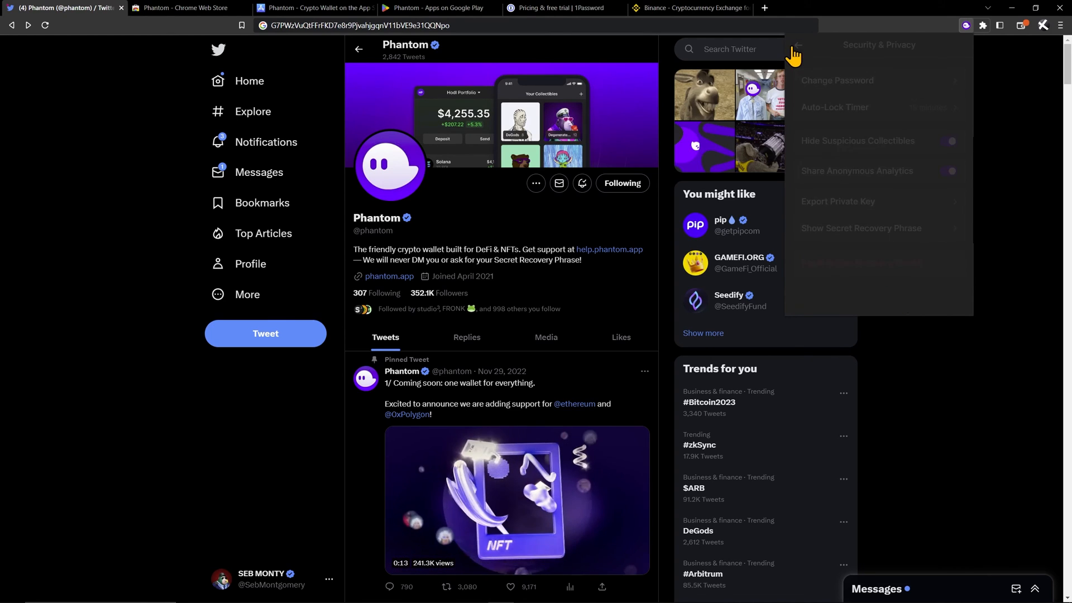
# - Create Account 2 from settings and view its Solana deposit address before closing
pyautogui.click(795, 45)
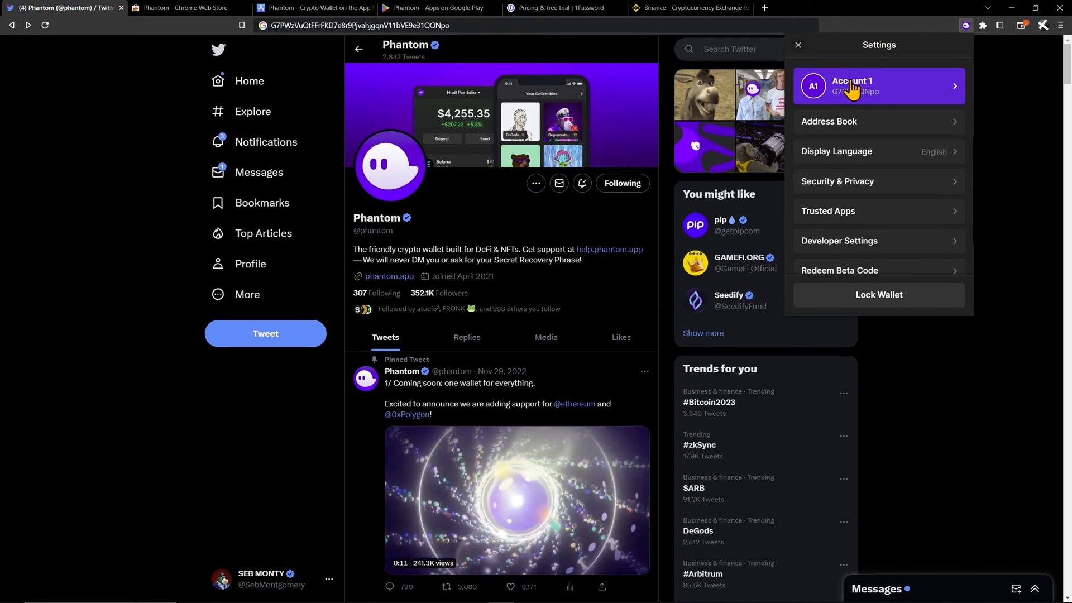
pyautogui.click(852, 86)
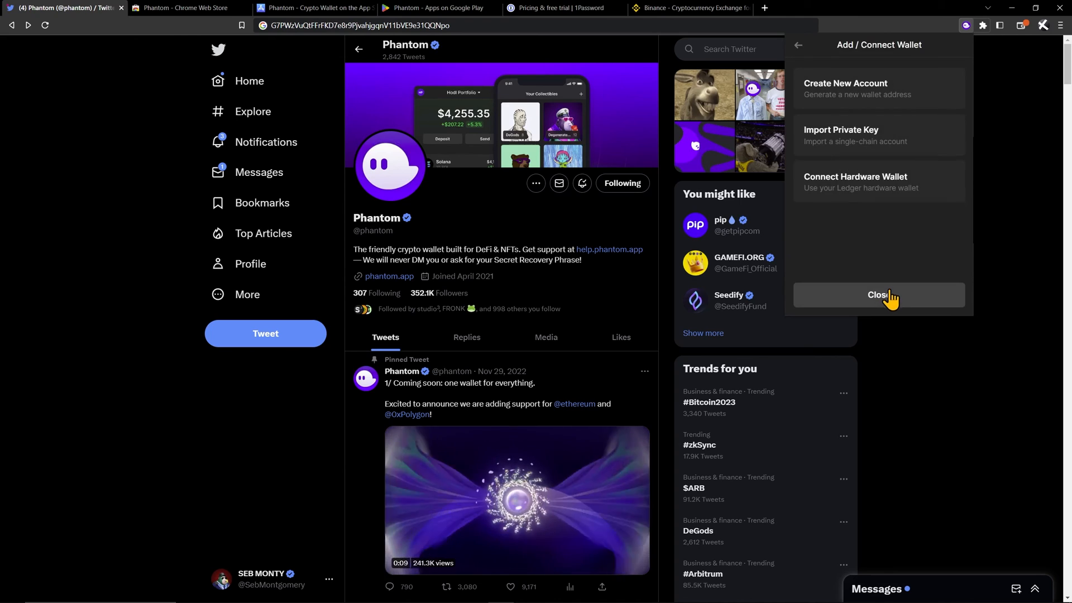
pyautogui.click(879, 295)
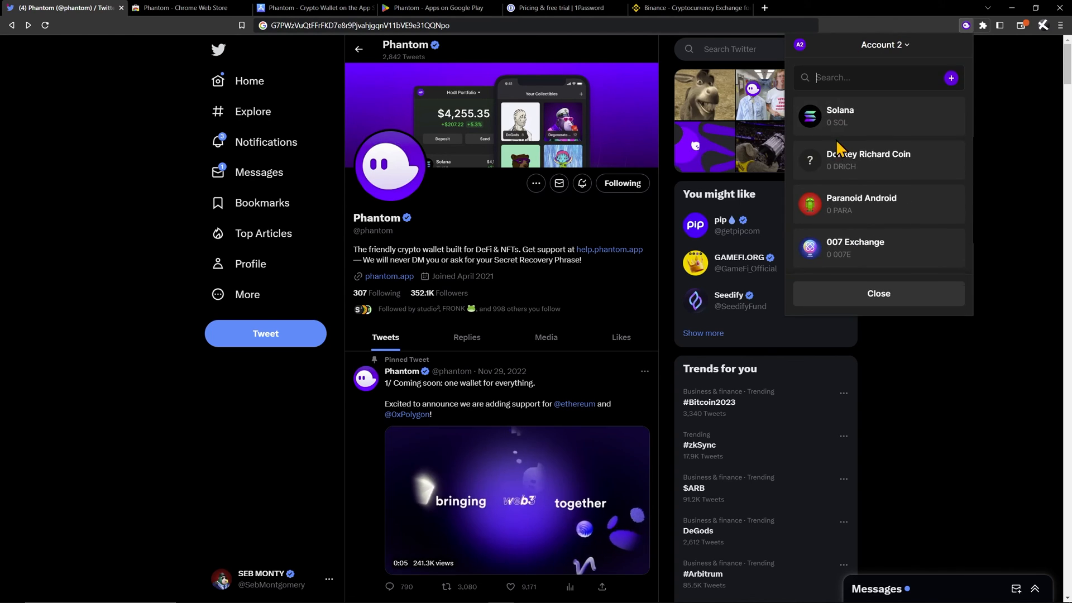
pyautogui.click(840, 116)
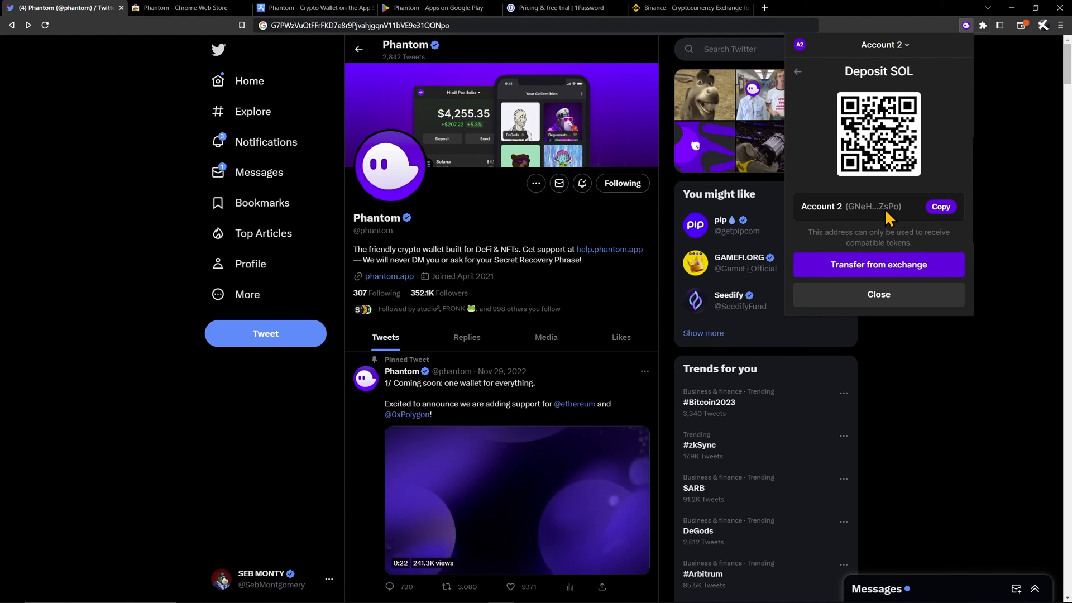
pyautogui.click(878, 294)
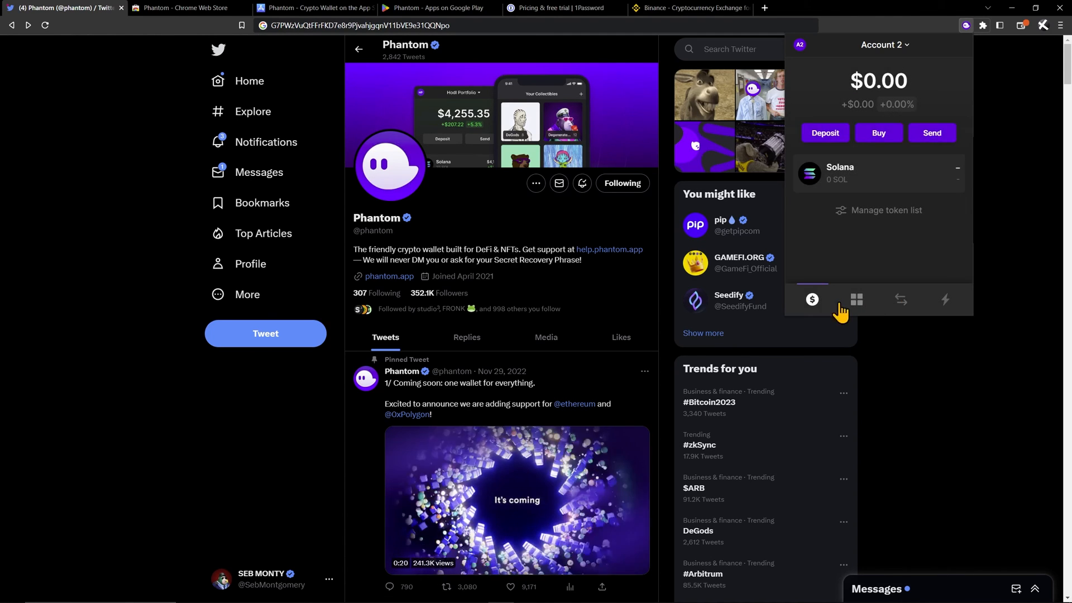